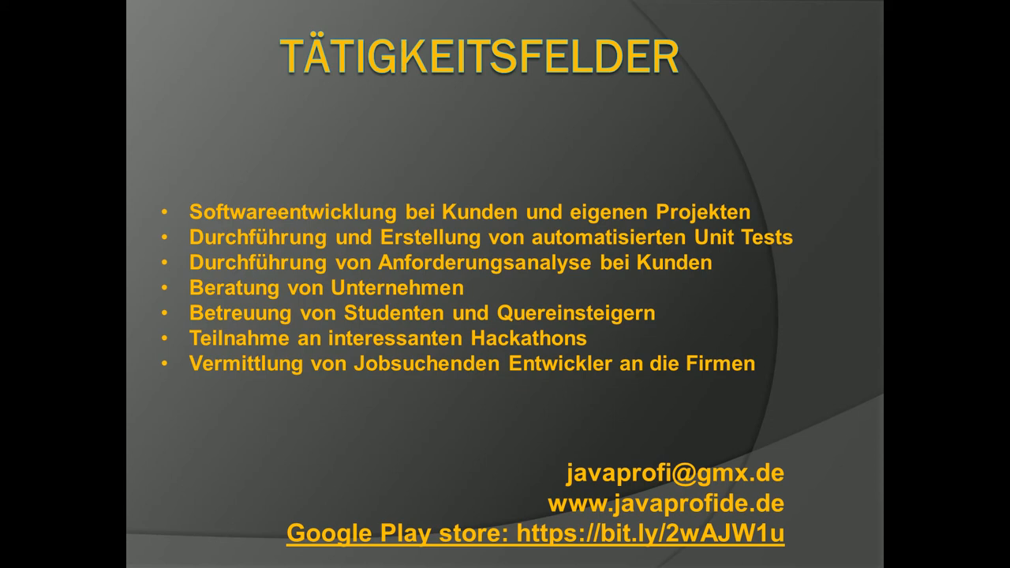
Leave the closing contact slide and bring up the overview of open windows
click(505, 284)
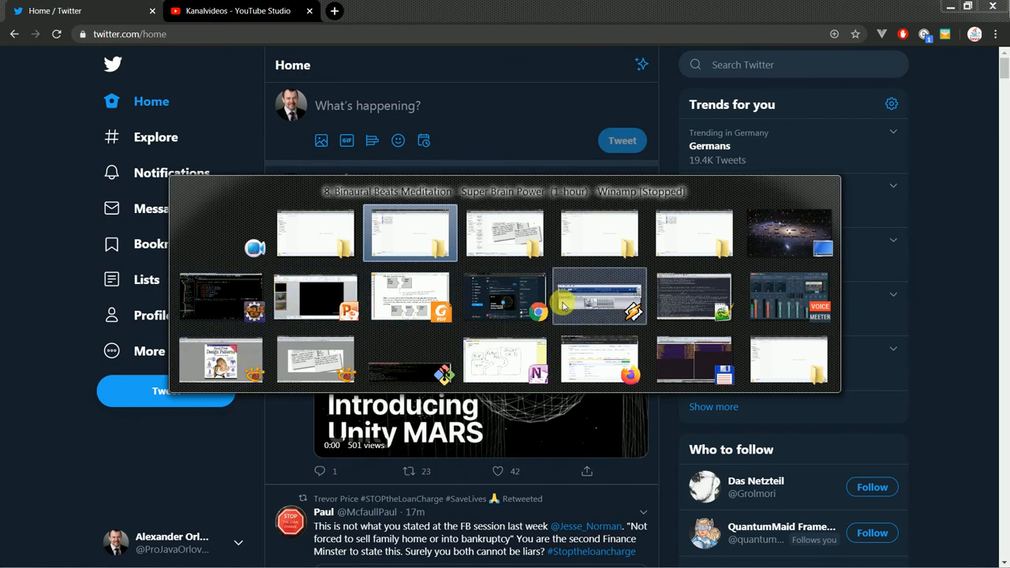
Sketch a round power outlet with prongs right of the diagram and write 'Adapter' inside it
click(600, 297)
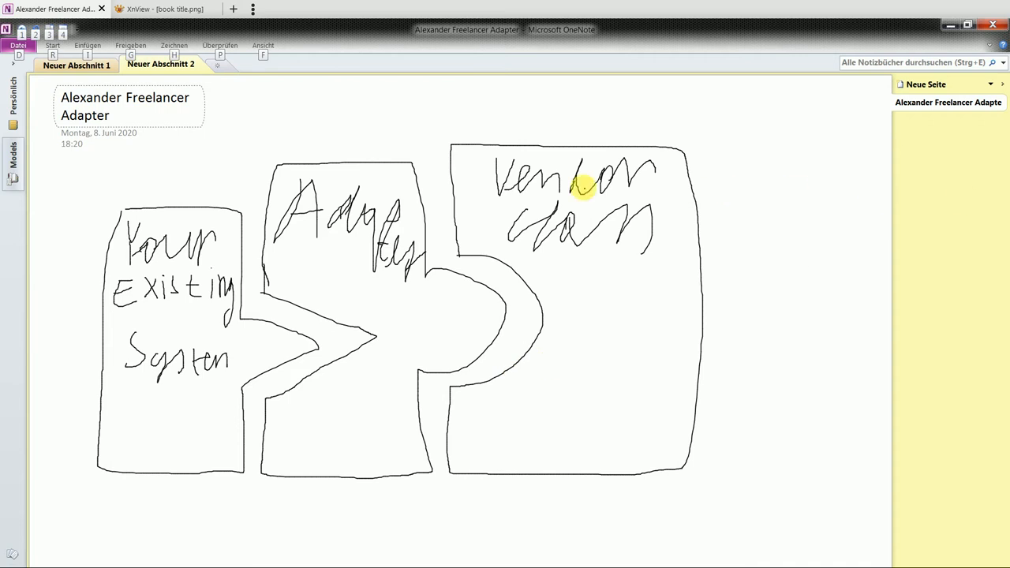
mouse_move(297, 293)
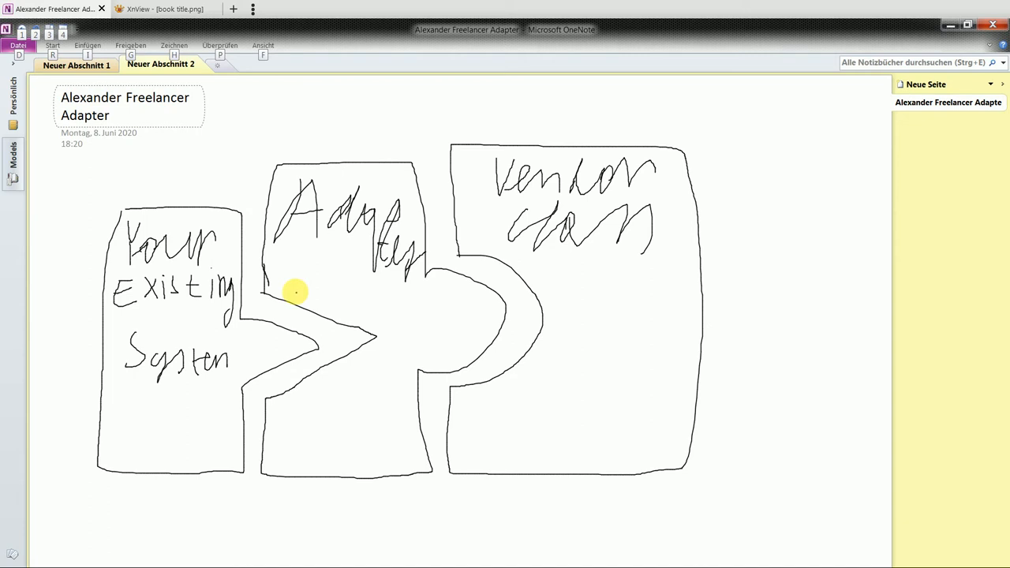
mouse_move(149, 423)
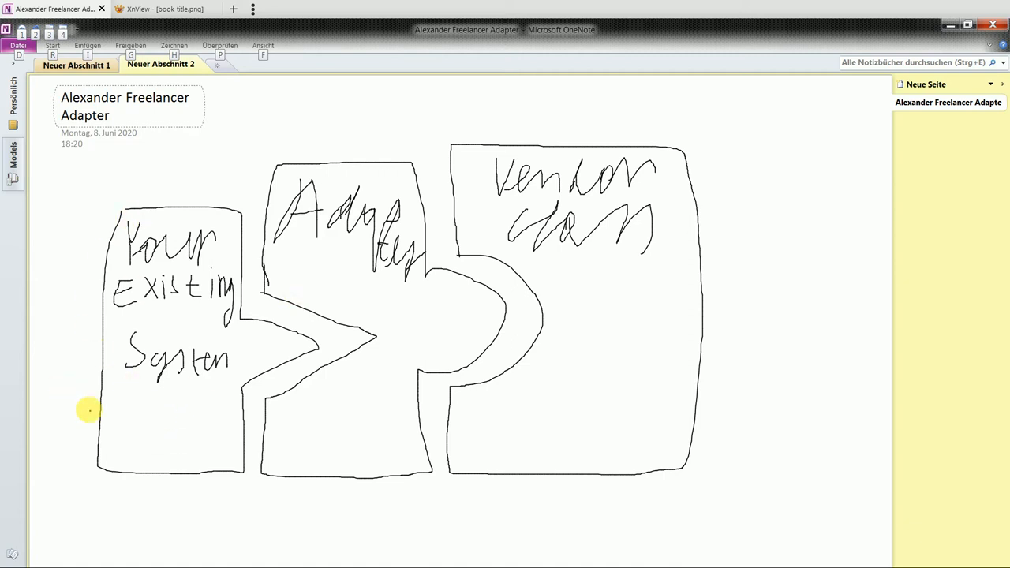
mouse_move(391, 291)
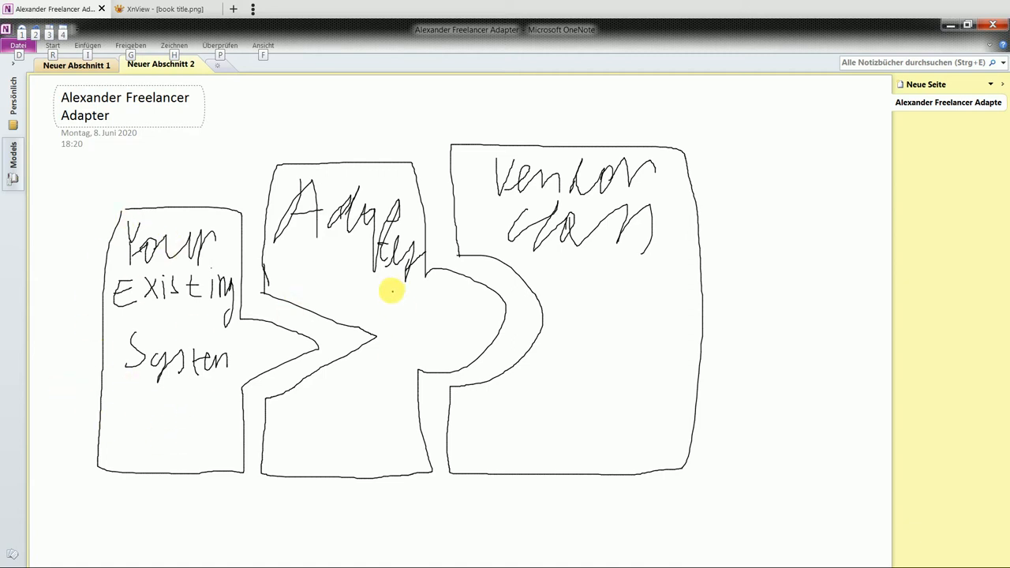
mouse_move(287, 272)
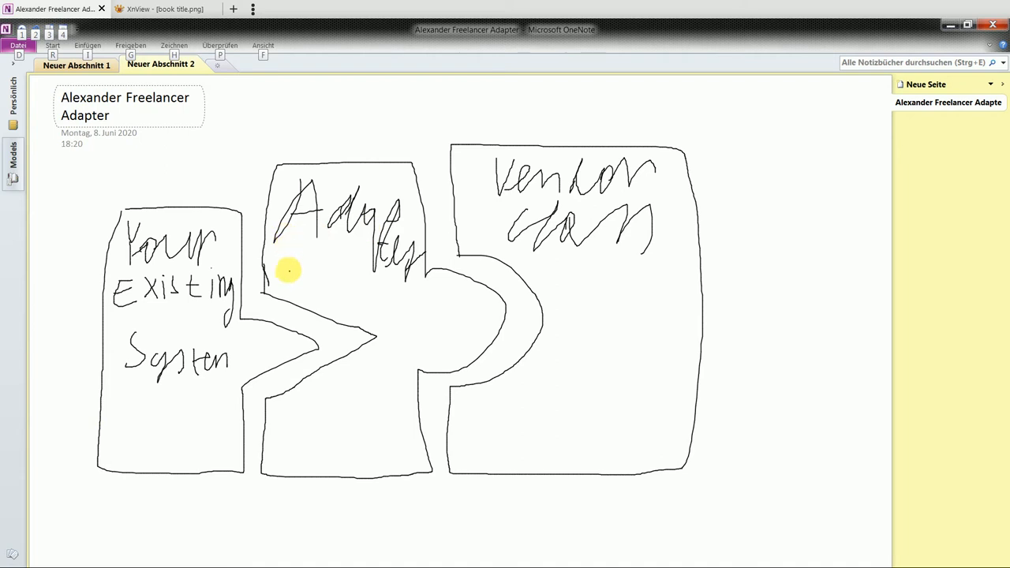
mouse_move(574, 287)
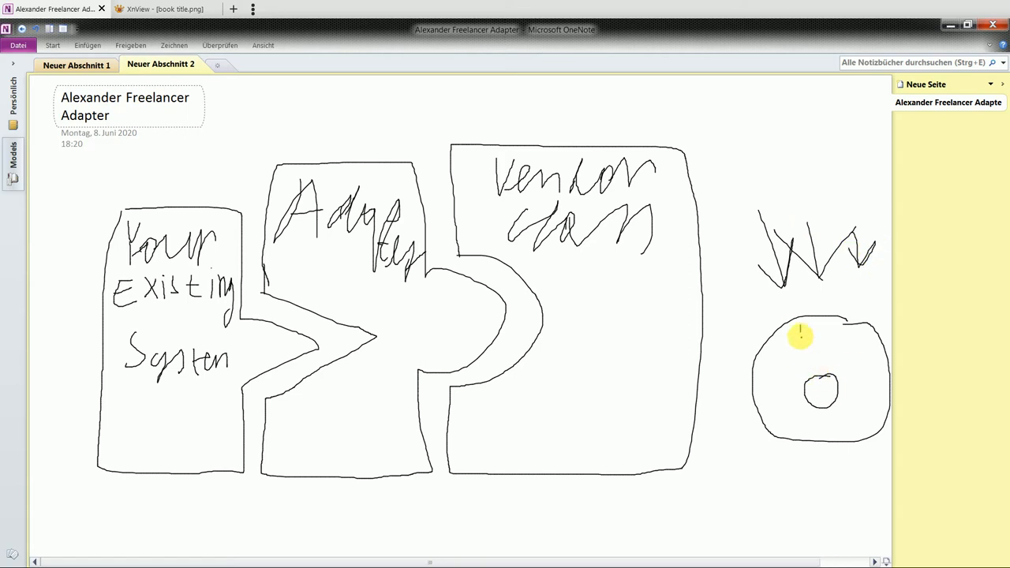
drag(797, 332, 824, 331)
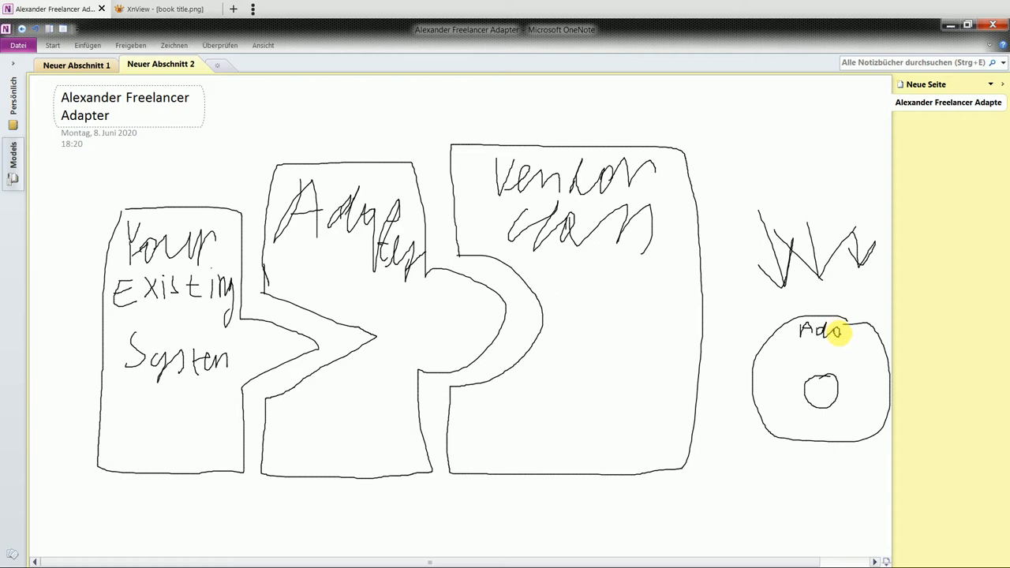
drag(849, 331, 868, 351)
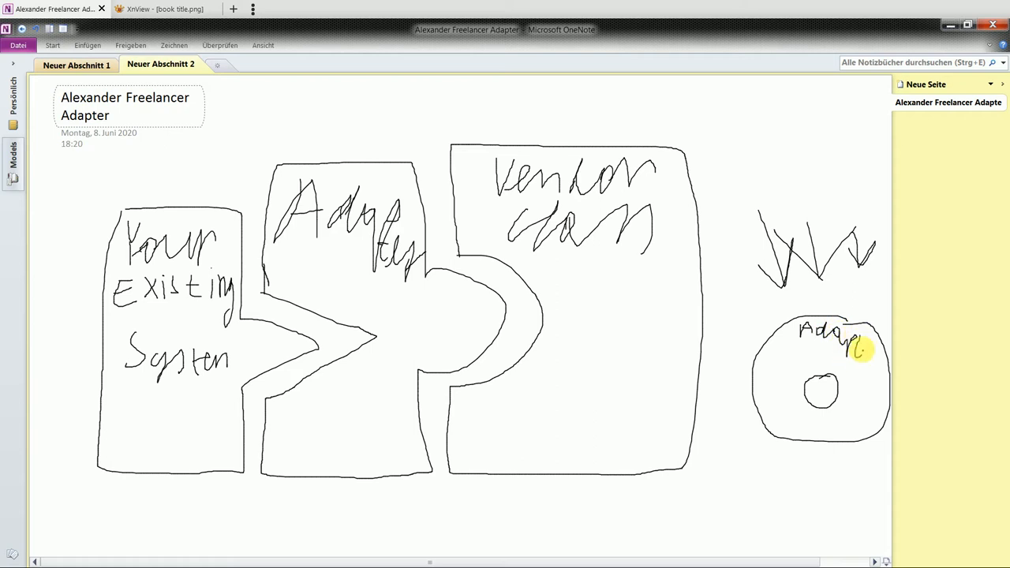
drag(849, 350, 875, 355)
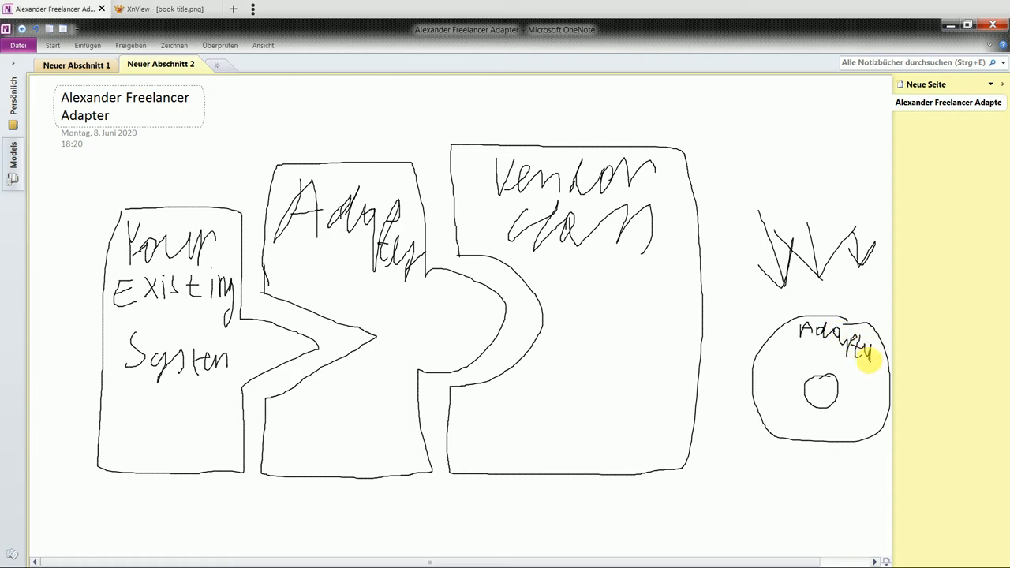
key(alt+tab)
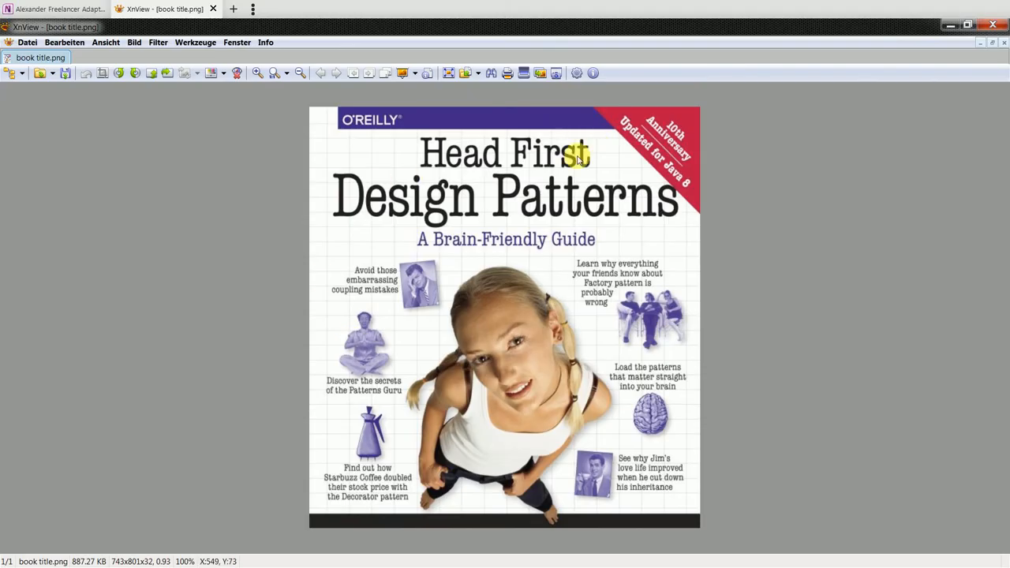
key(alt+tab)
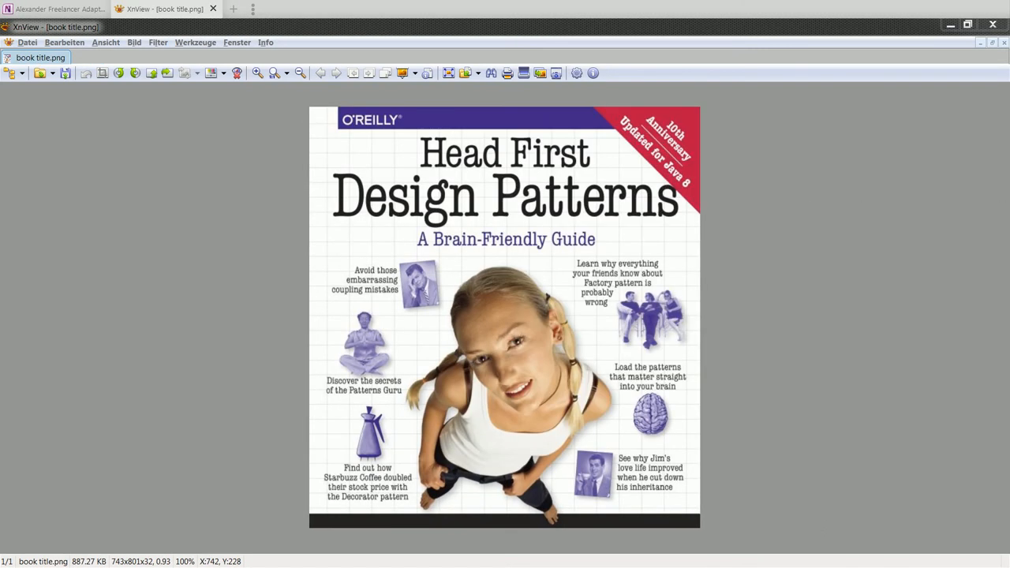
mouse_move(792, 132)
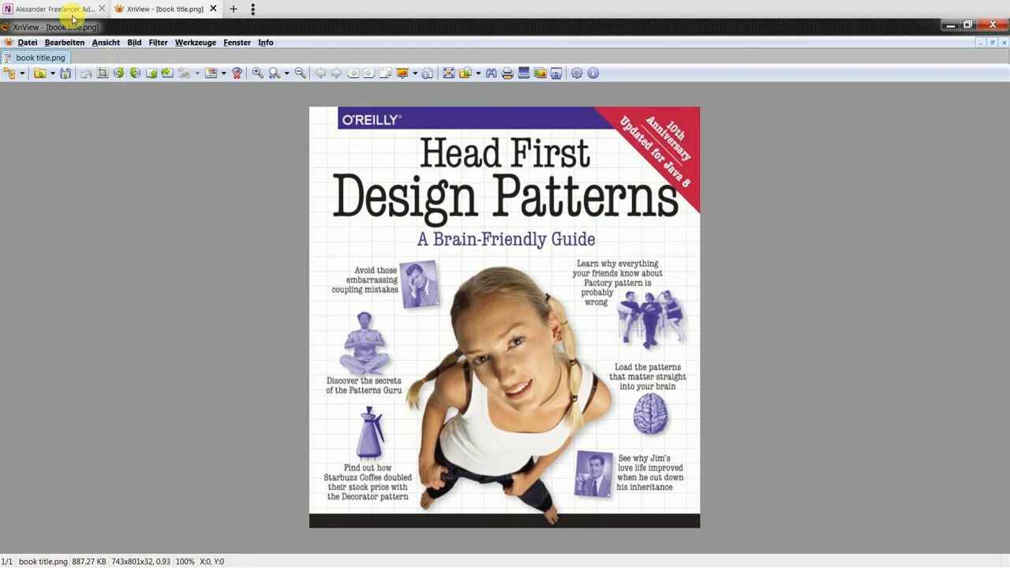
Return to the notebook page with the labeled outlet drawing
click(51, 9)
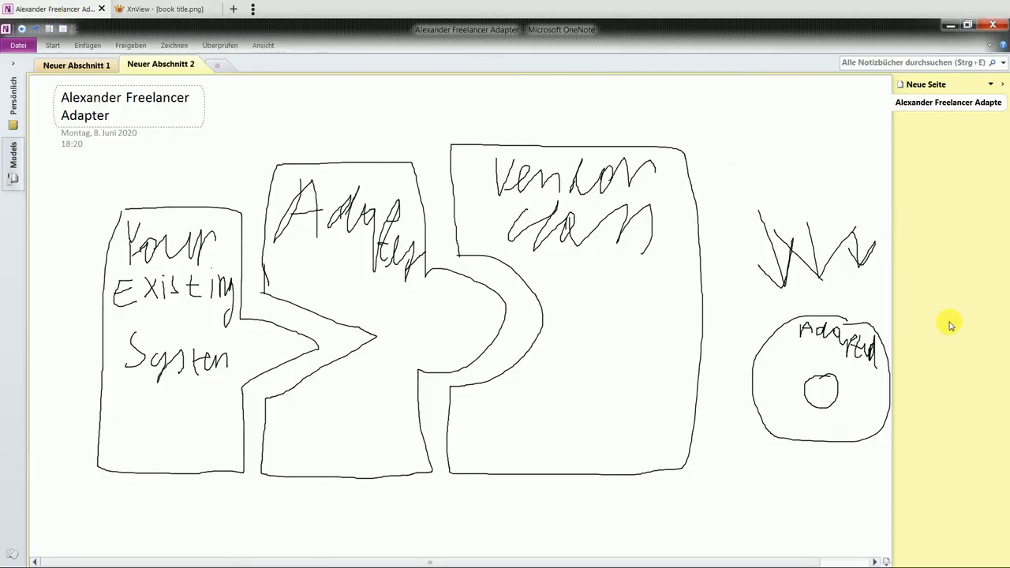
mouse_move(961, 317)
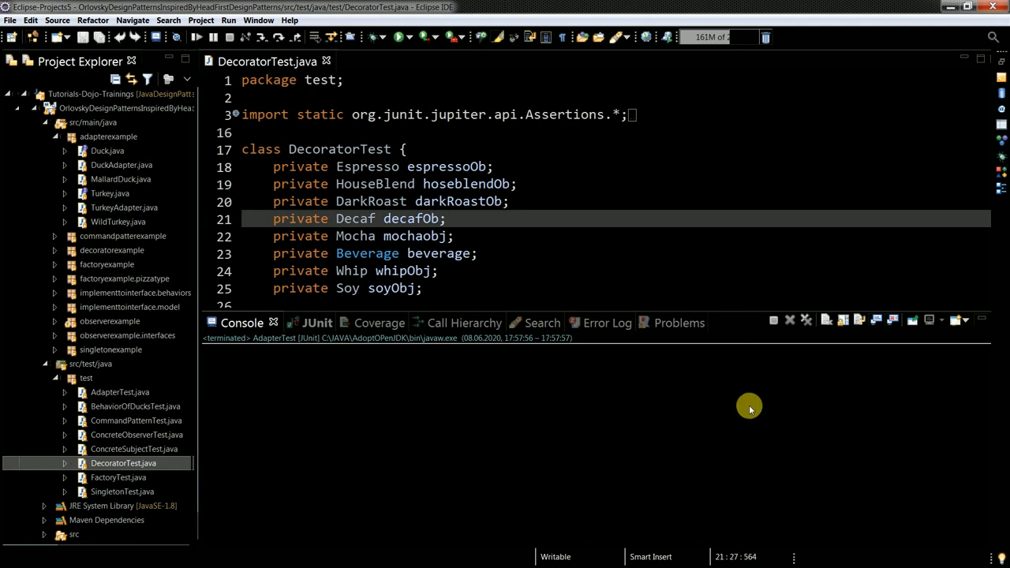
Open the Duck interface and DuckAdapter class from the Project Explorer
scroll(down, 3)
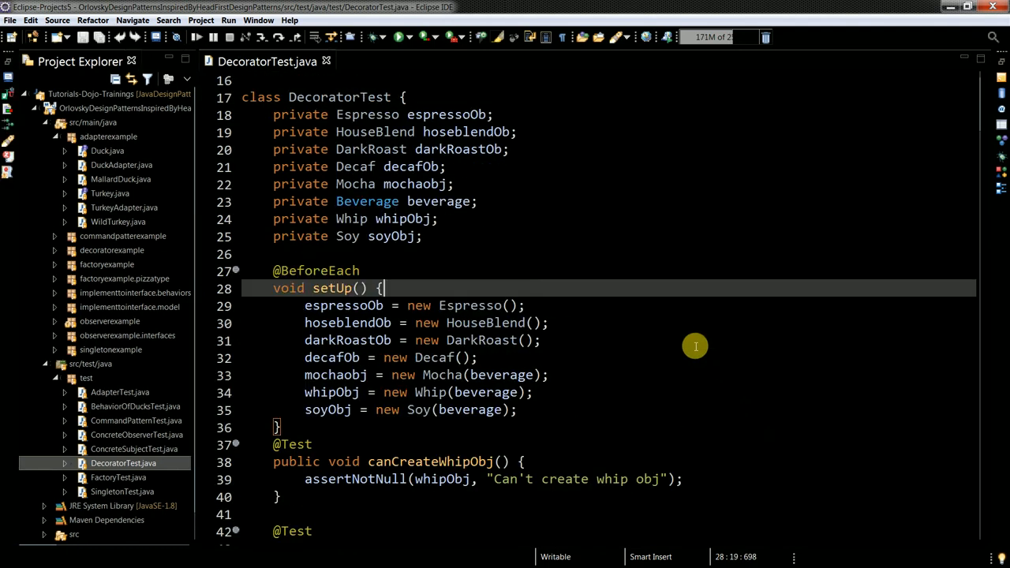
scroll(up, 3)
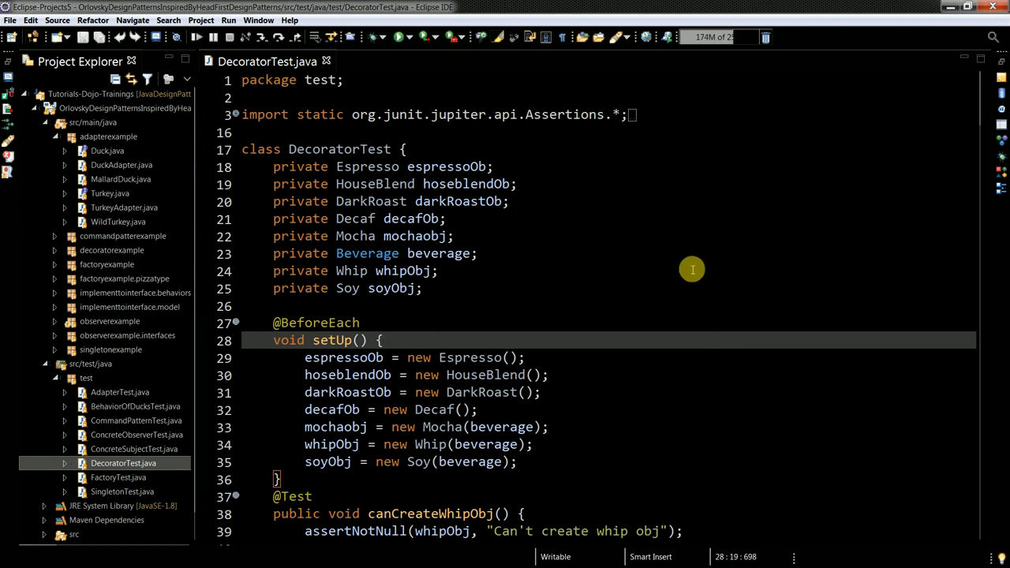
mouse_move(687, 304)
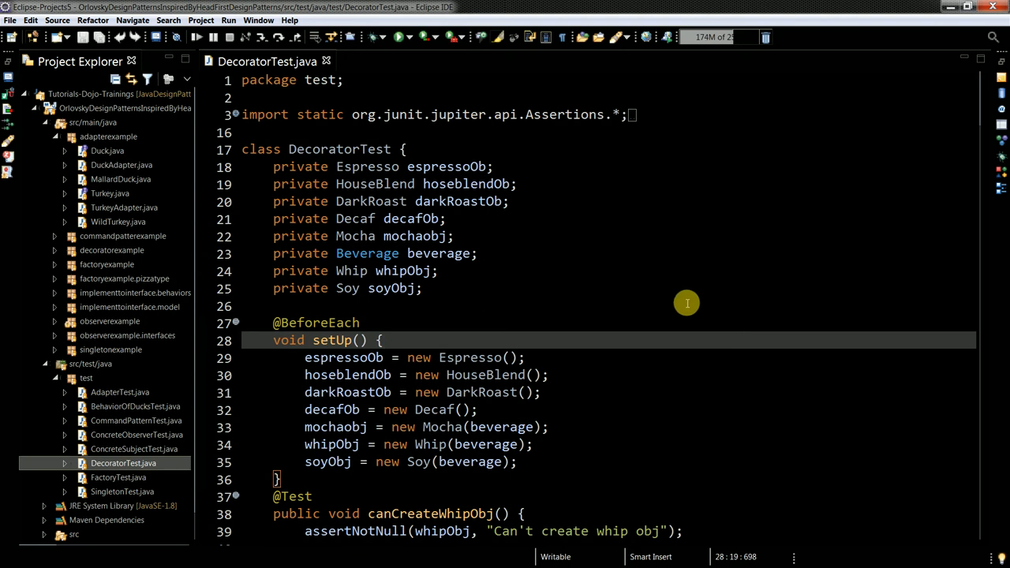
scroll(down, 3)
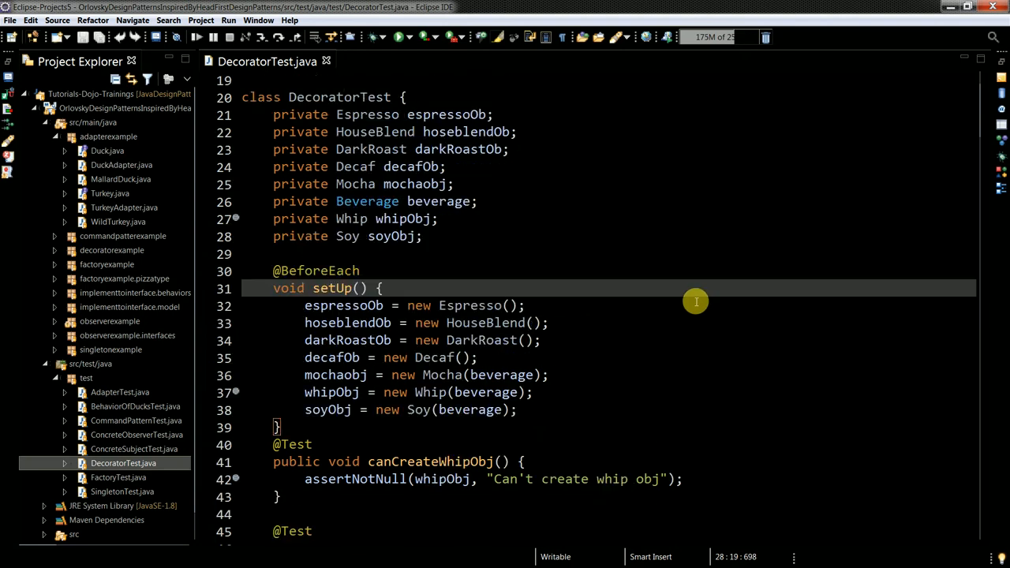
scroll(up, 3)
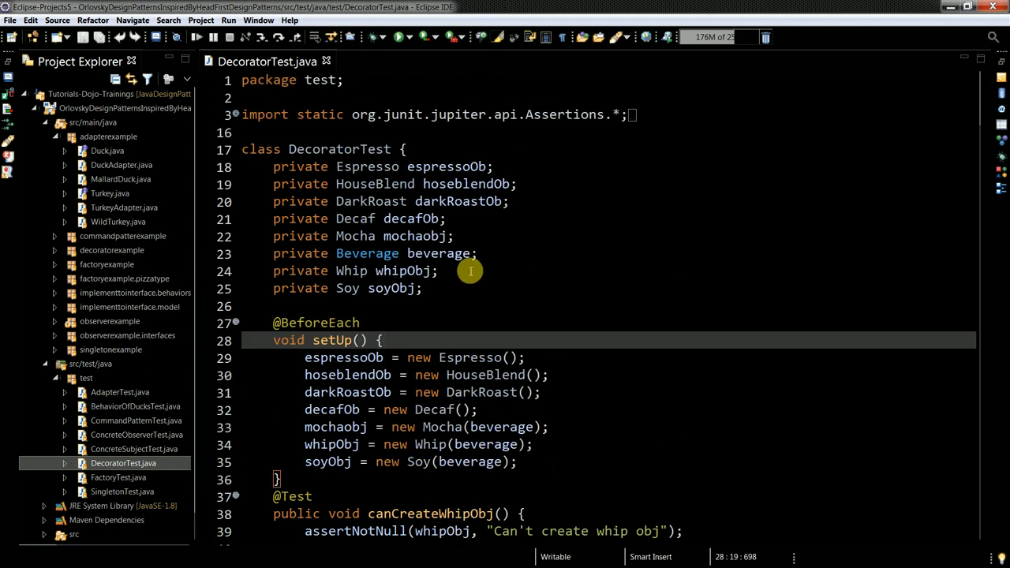
scroll(down, 3)
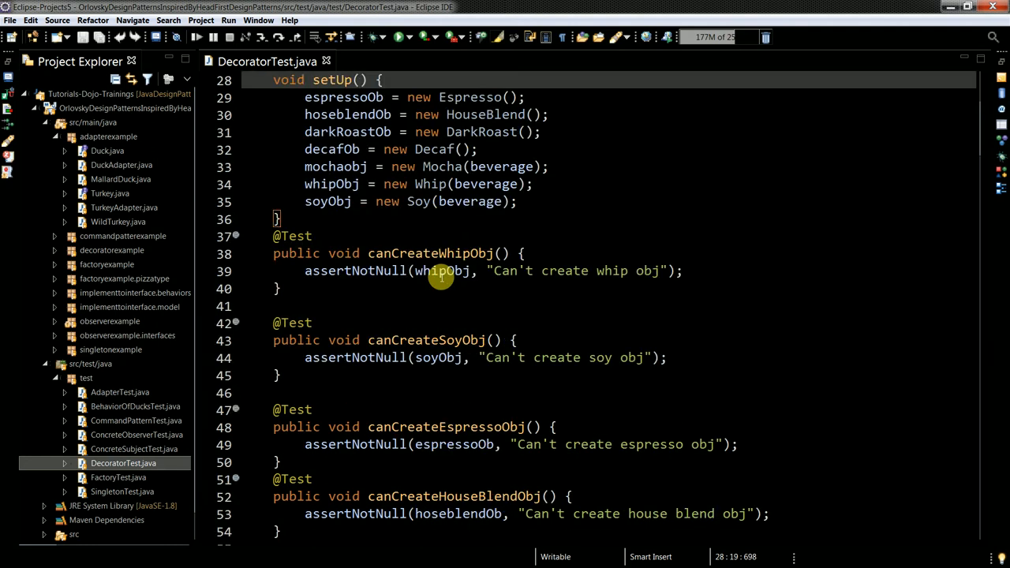
scroll(up, 3)
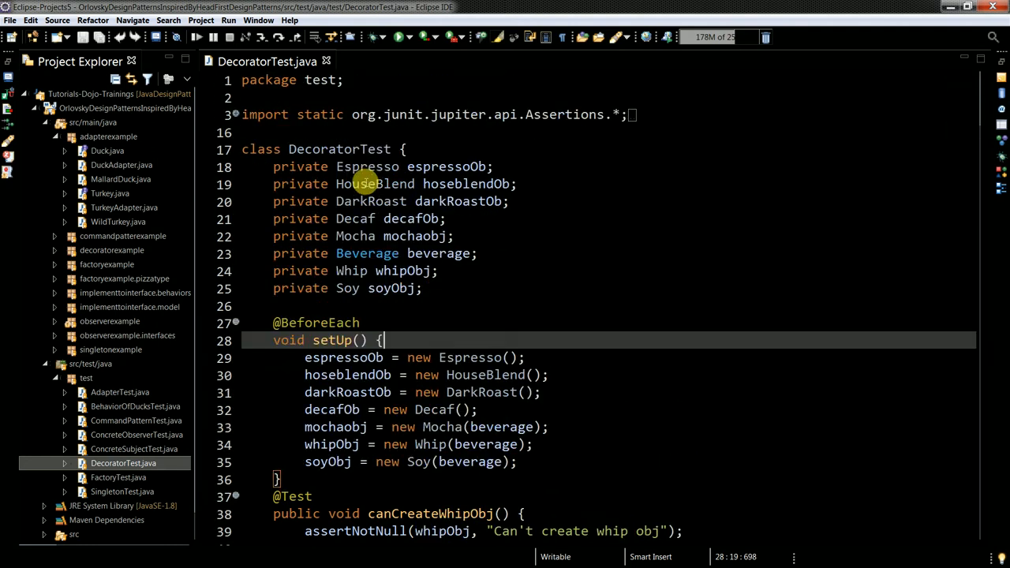
click(108, 151)
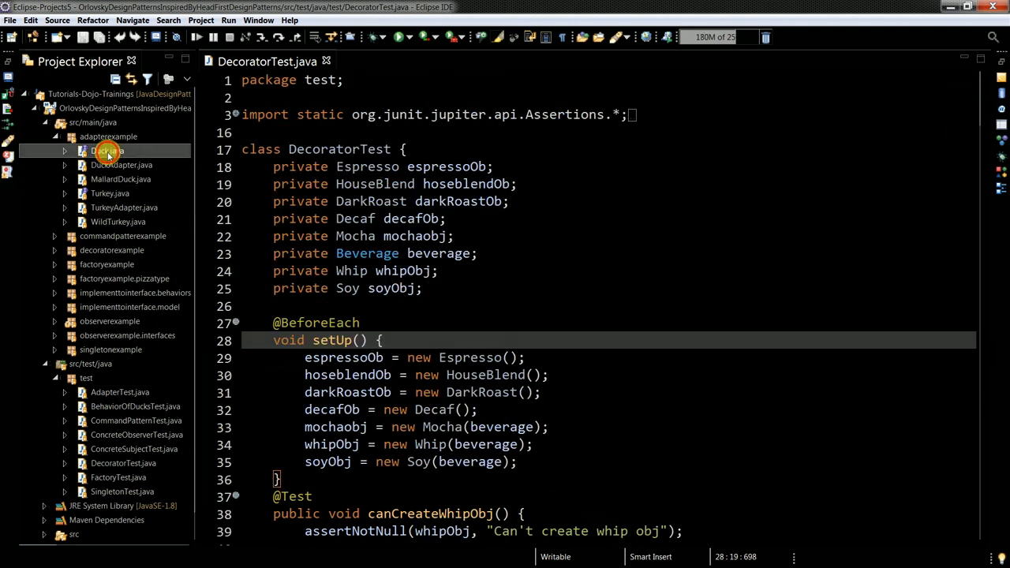
double_click(107, 150)
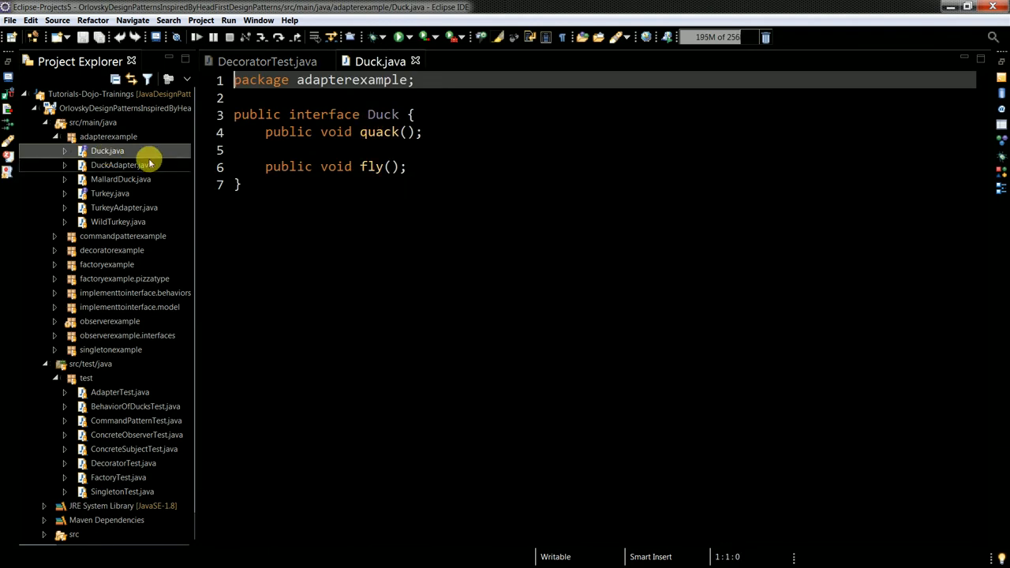
double_click(120, 164)
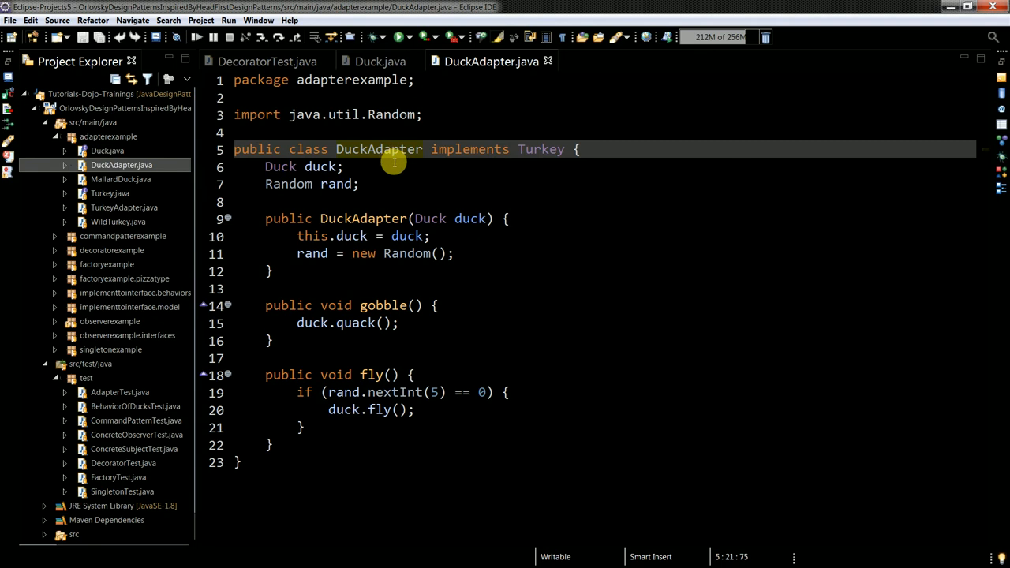
mouse_move(423, 148)
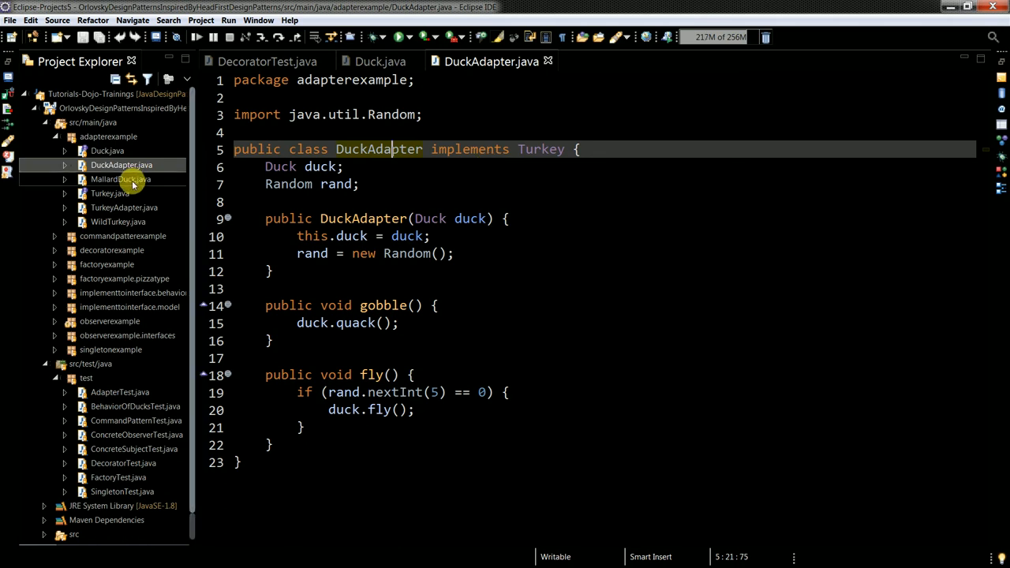
mouse_move(455, 172)
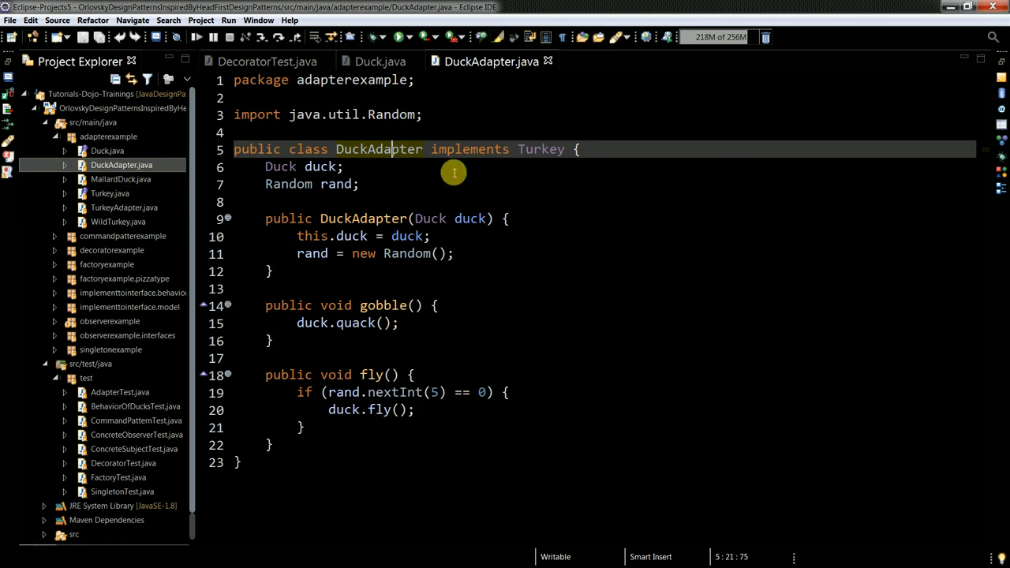
mouse_move(573, 164)
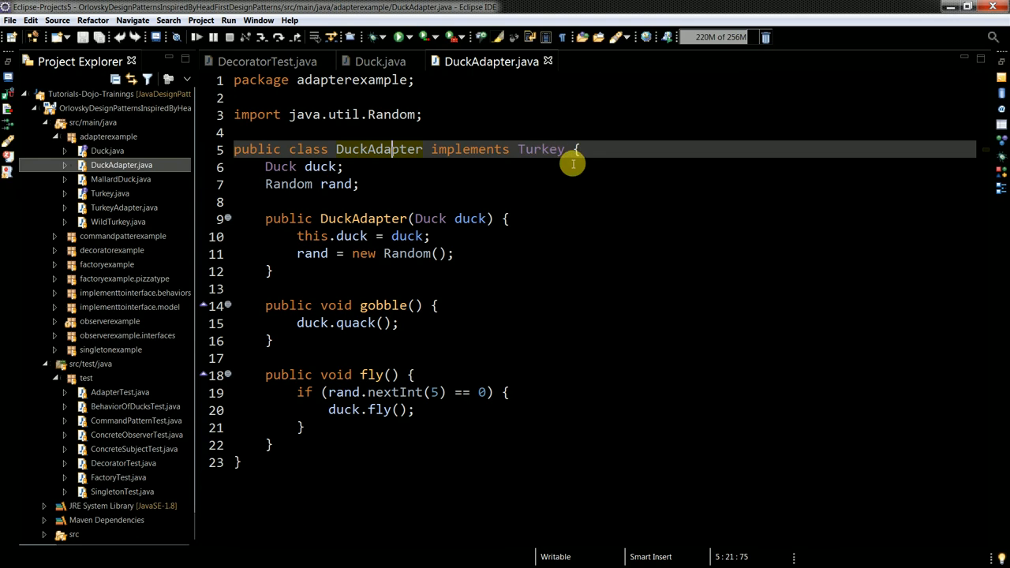
Open the Turkey interface source alongside them
click(111, 192)
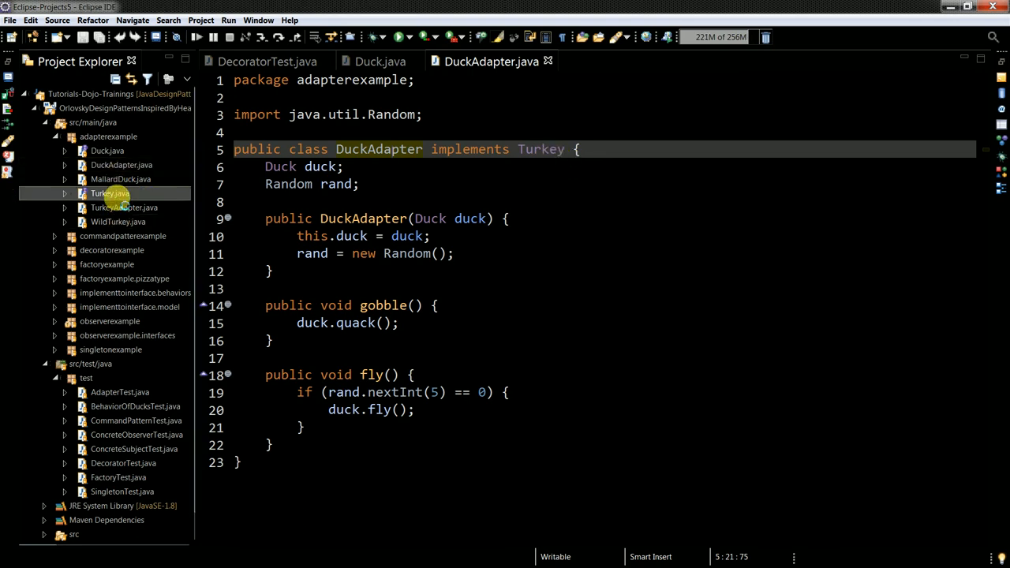
double_click(111, 192)
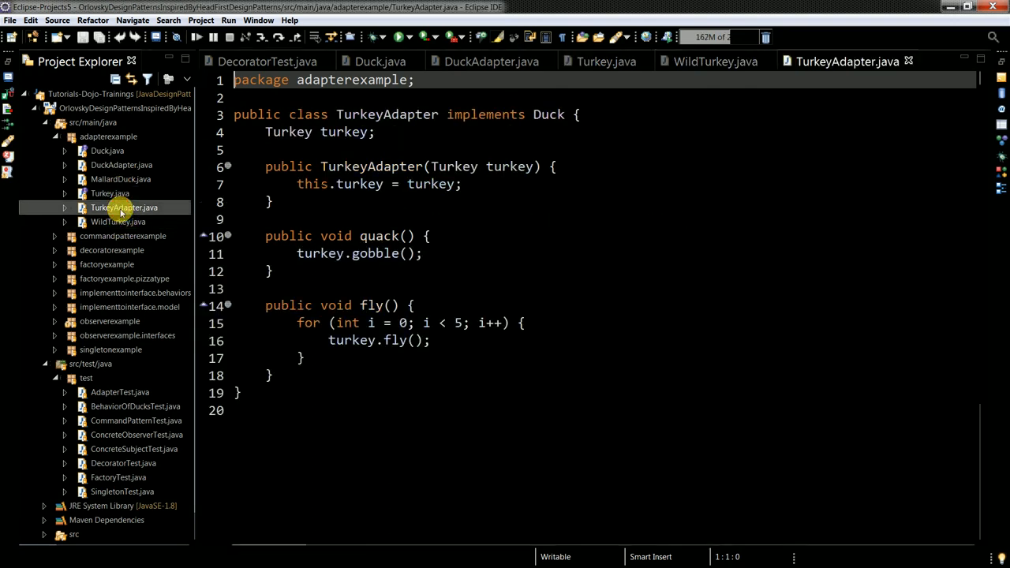
mouse_move(395, 120)
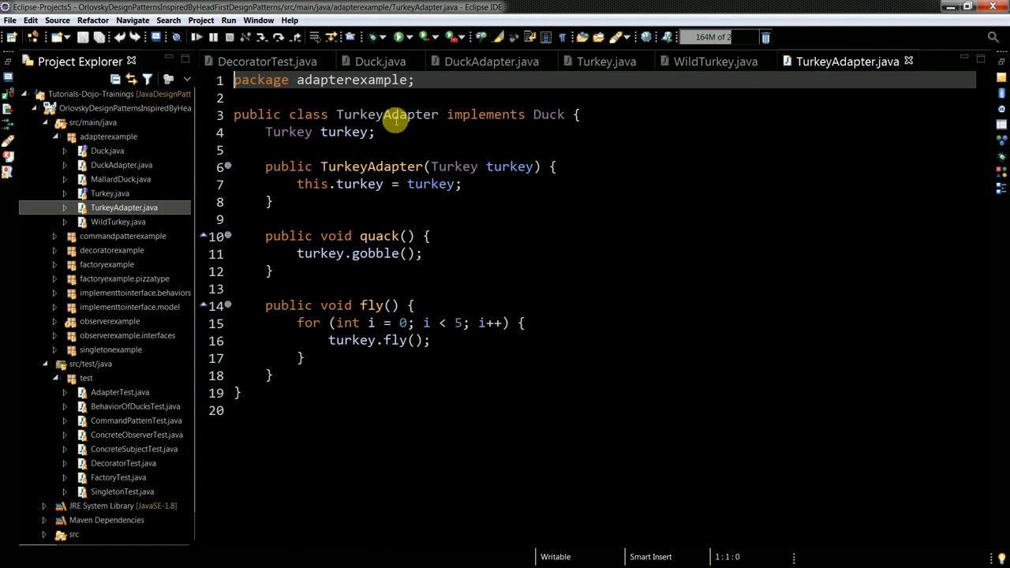
mouse_move(556, 117)
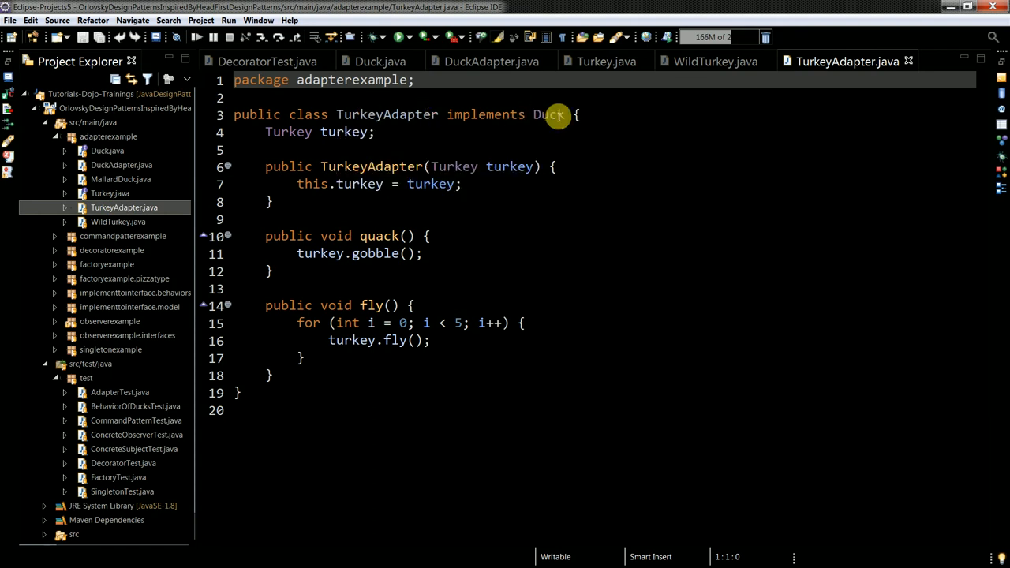
mouse_move(481, 113)
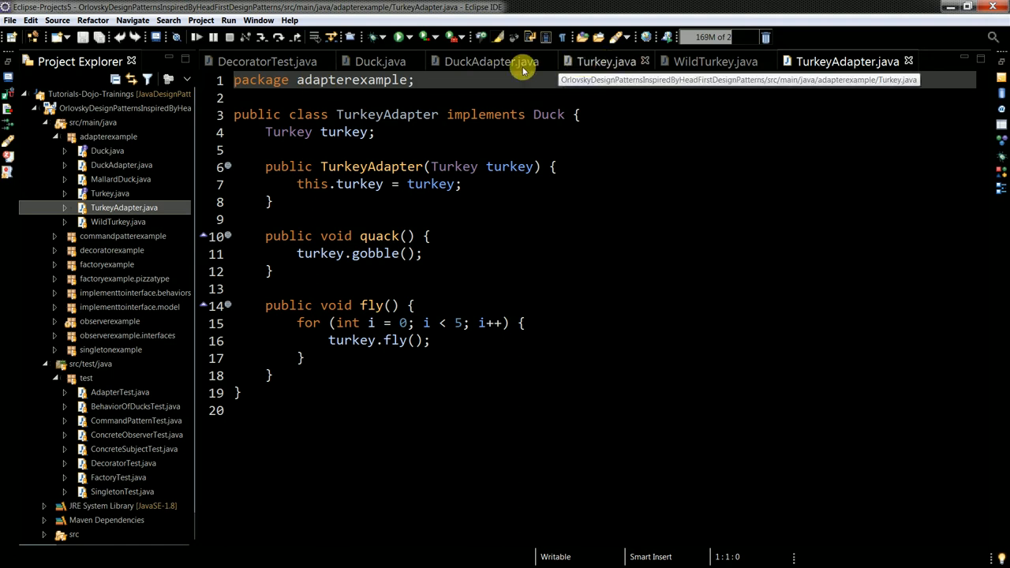
Review DecoratorTest, then open the AdapterTest test class from src/test/java
click(266, 62)
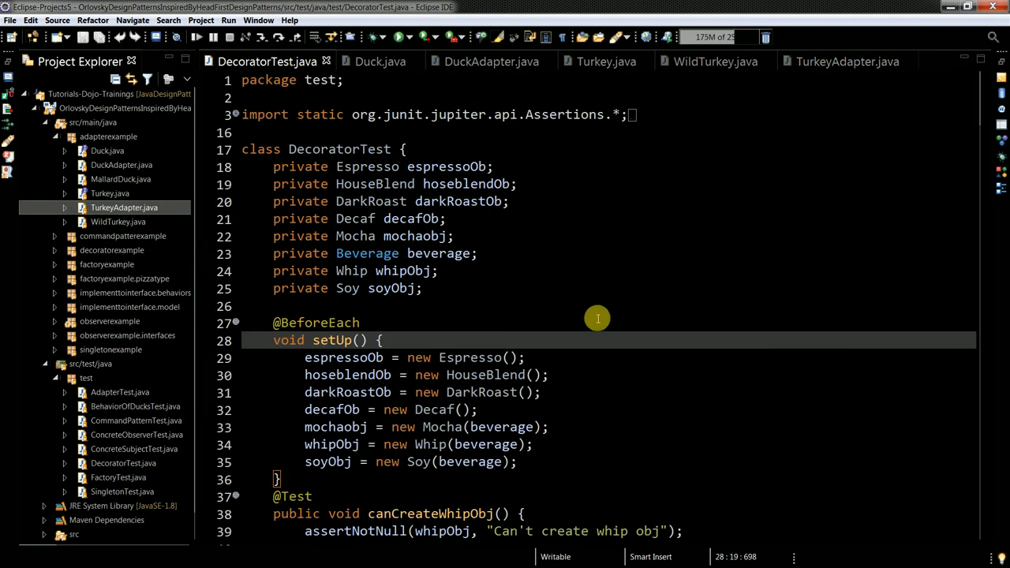
scroll(down, 3)
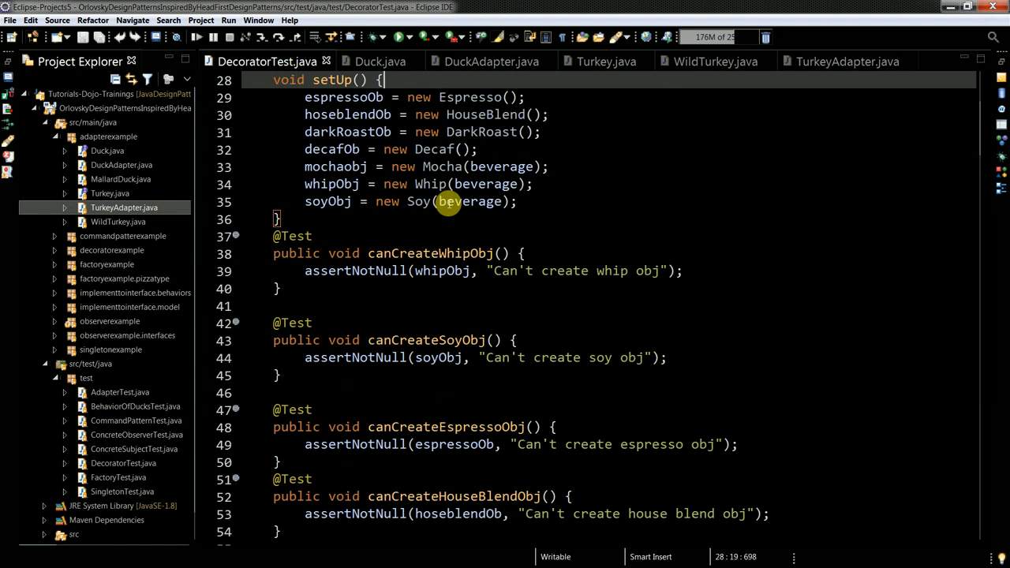
scroll(up, 3)
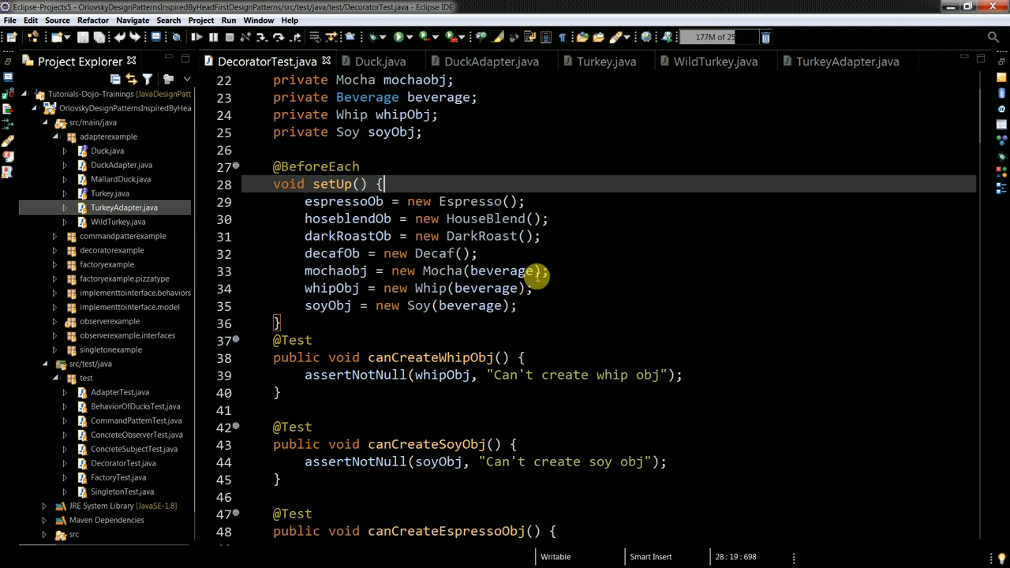
scroll(up, 3)
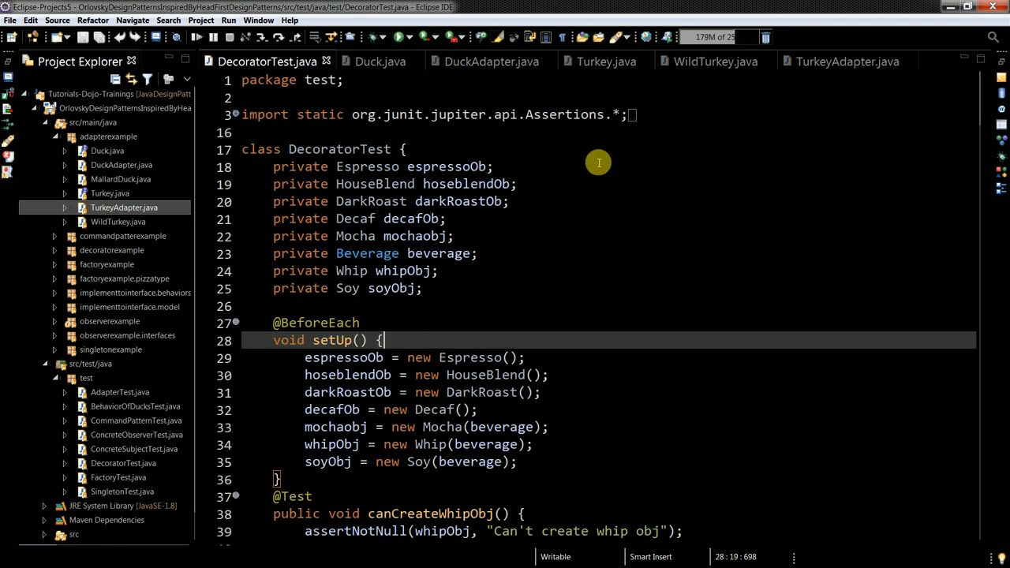
mouse_move(244, 72)
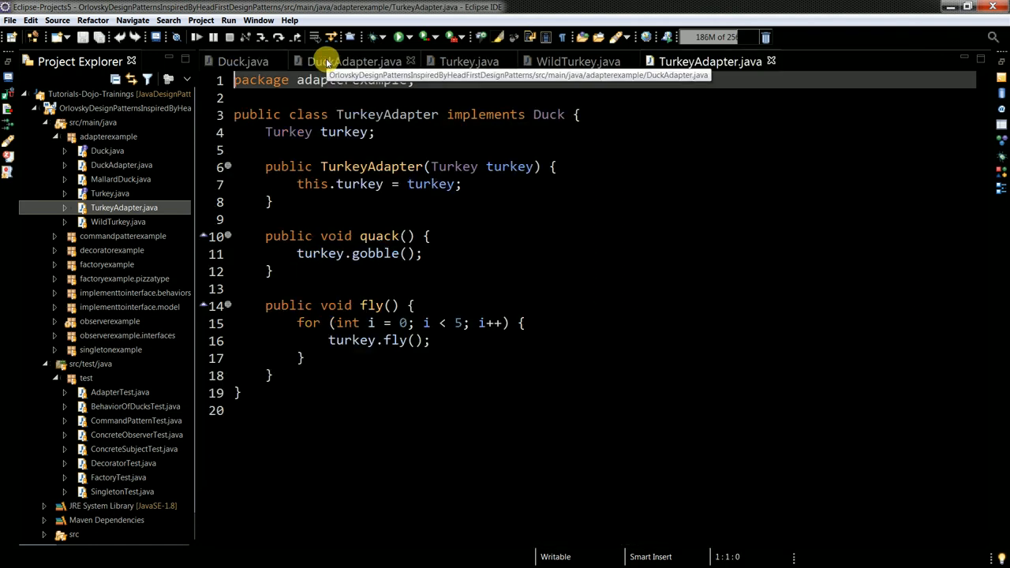
mouse_move(322, 98)
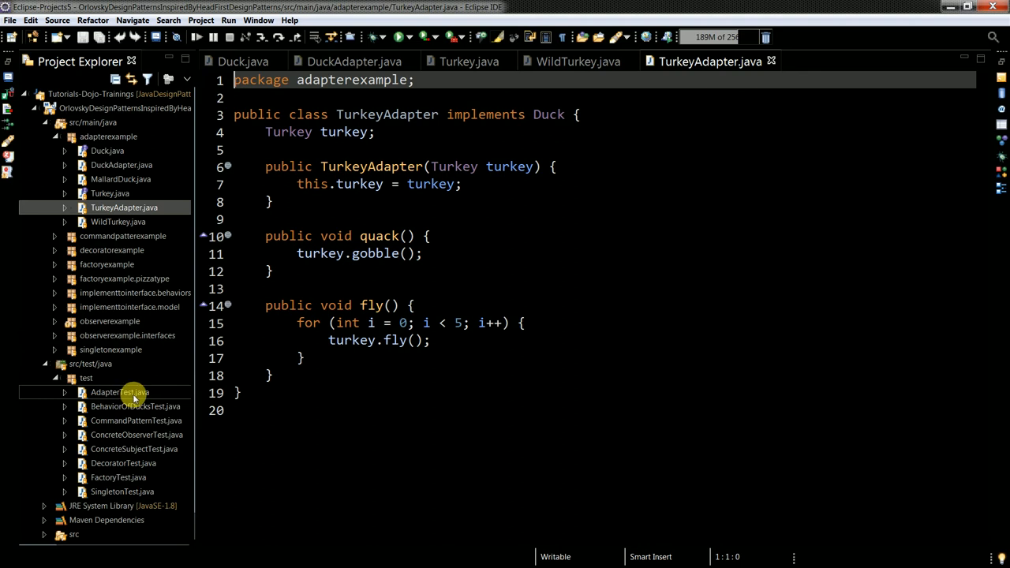
double_click(120, 391)
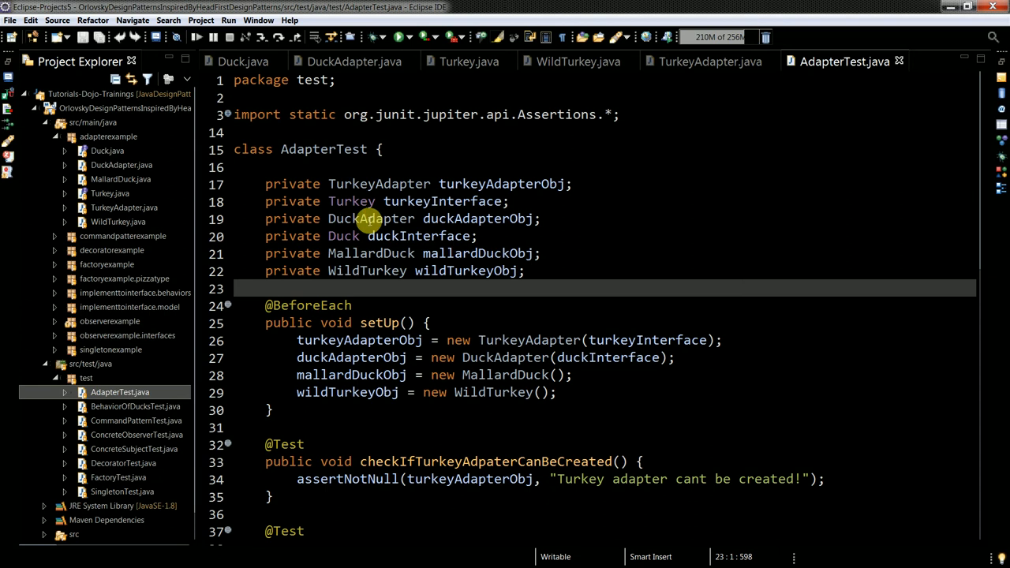
Walk through AdapterTest, highlighting every use of duckAdapterObj
scroll(down, 3)
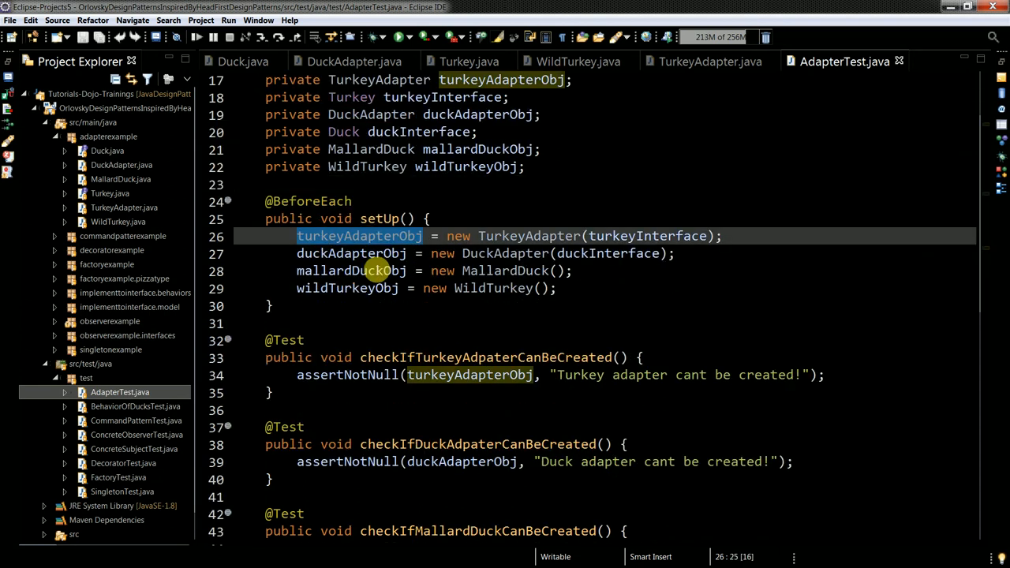
click(351, 253)
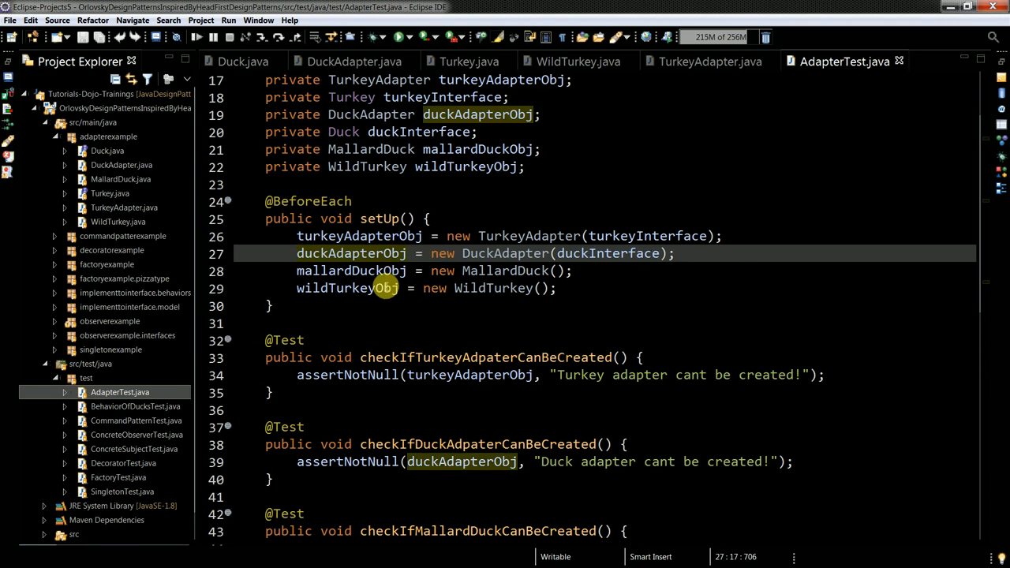
mouse_move(386, 287)
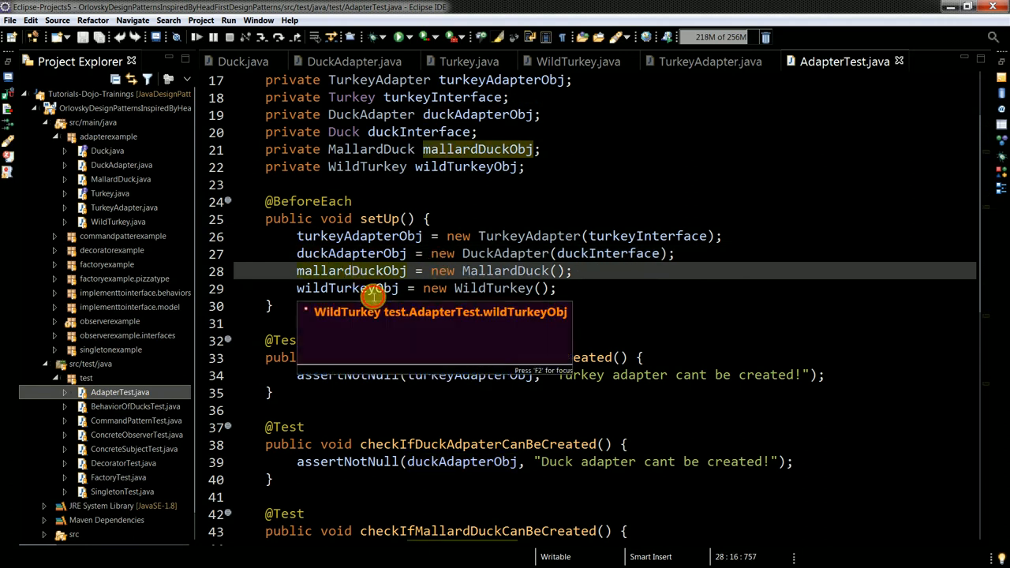
scroll(down, 3)
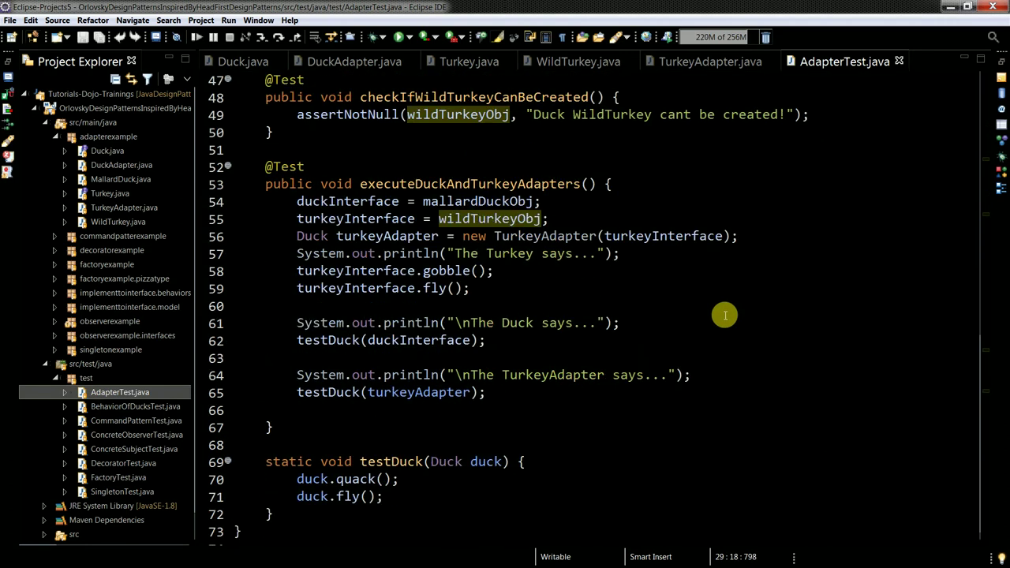
mouse_move(1001, 93)
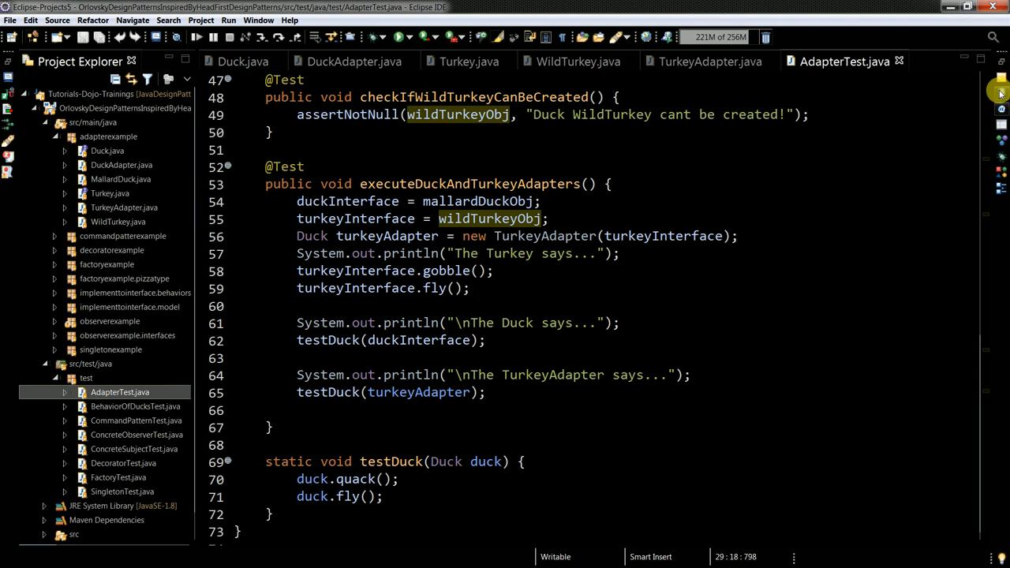
mouse_move(685, 271)
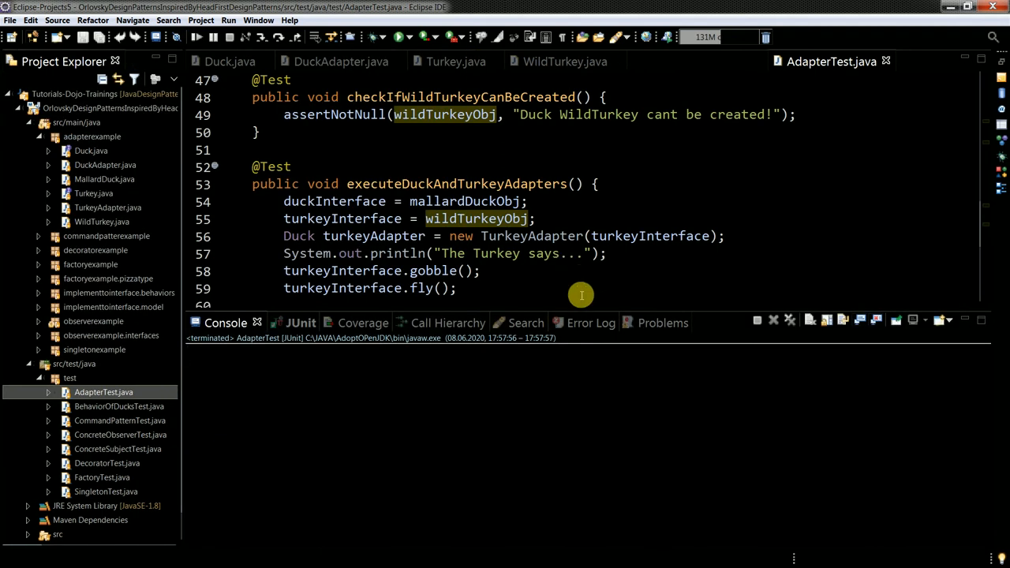
mouse_move(581, 309)
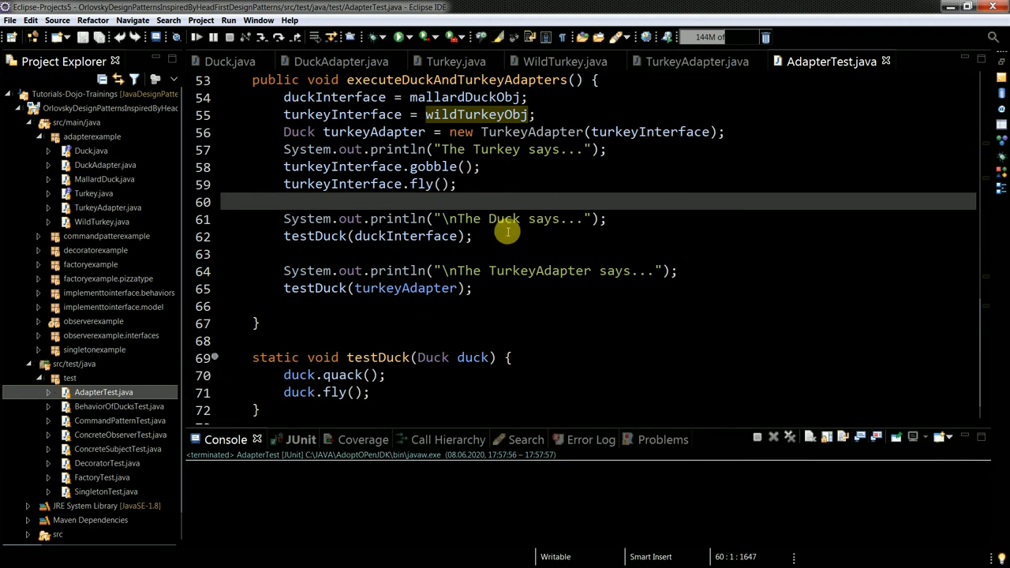
scroll(up, 3)
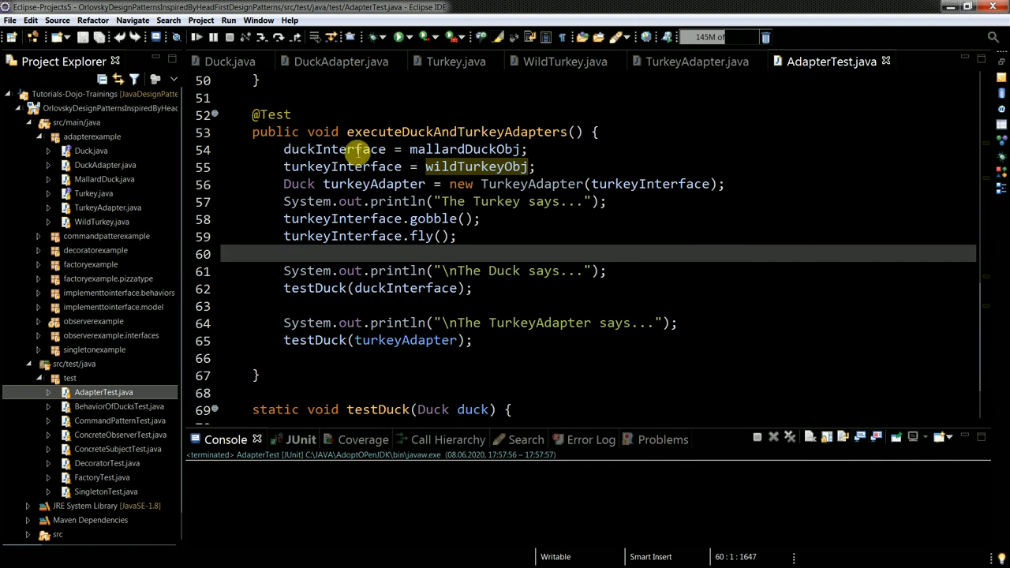
mouse_move(483, 196)
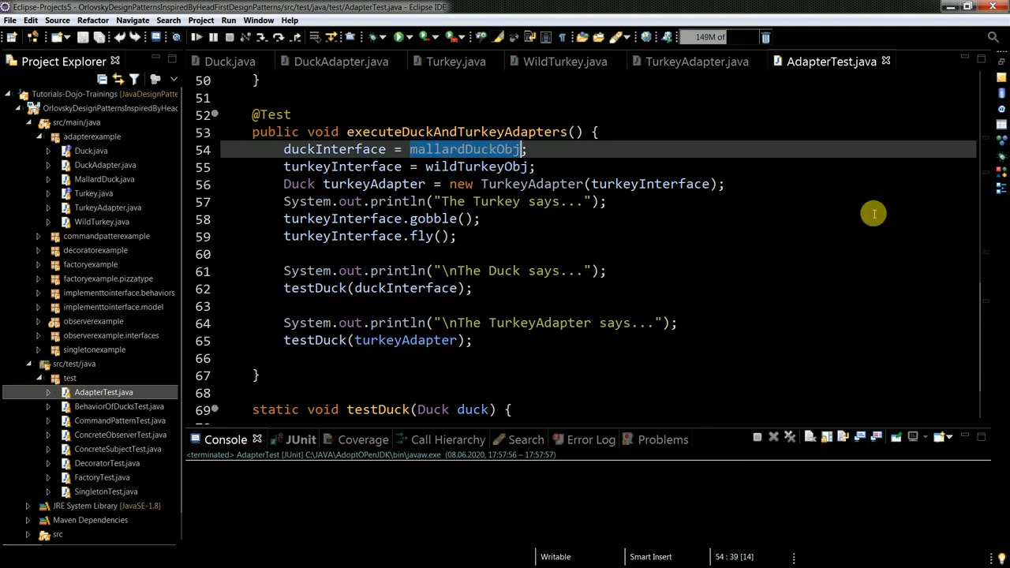
mouse_move(870, 205)
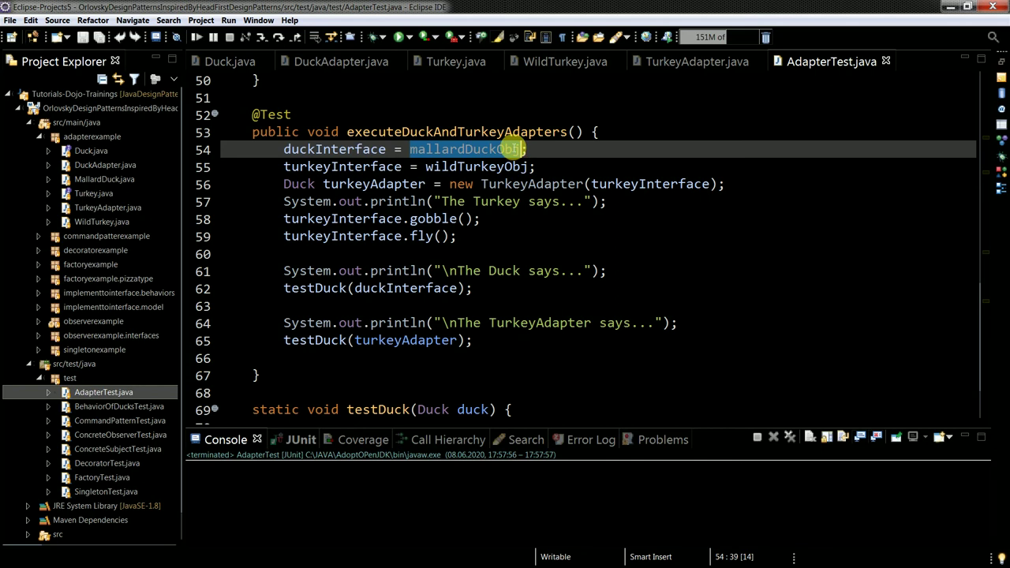
mouse_move(477, 167)
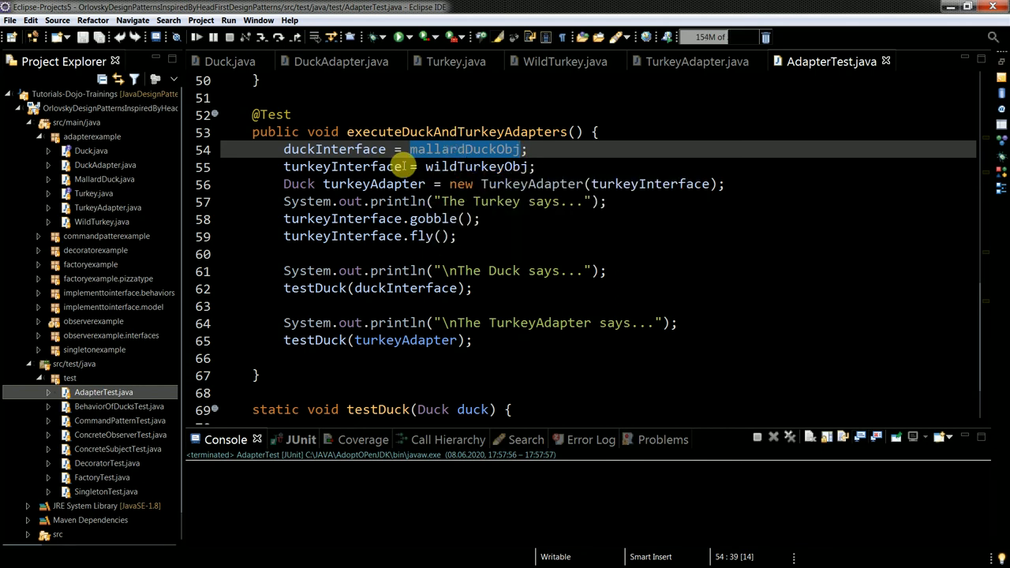
mouse_move(464, 148)
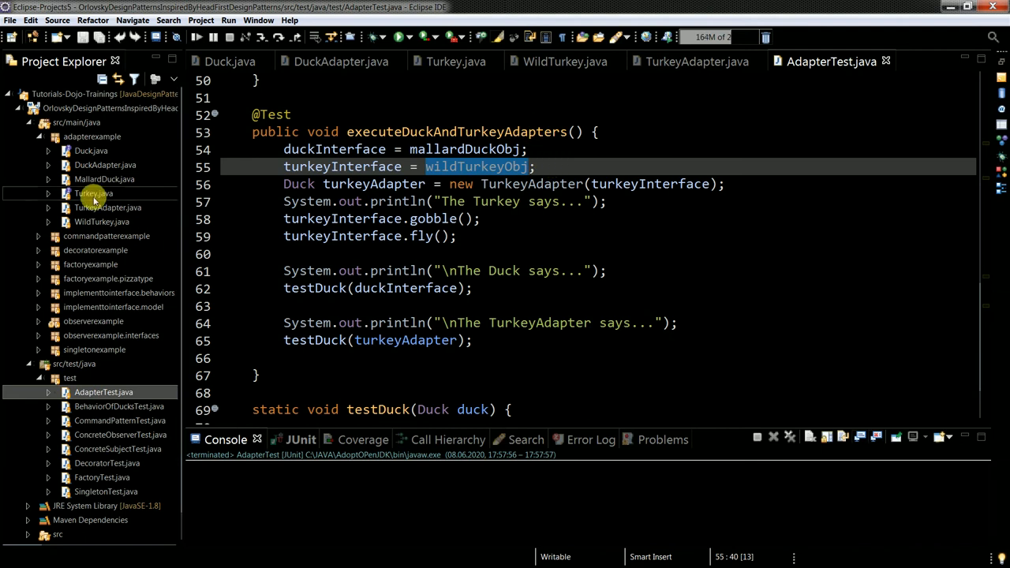
mouse_move(104, 165)
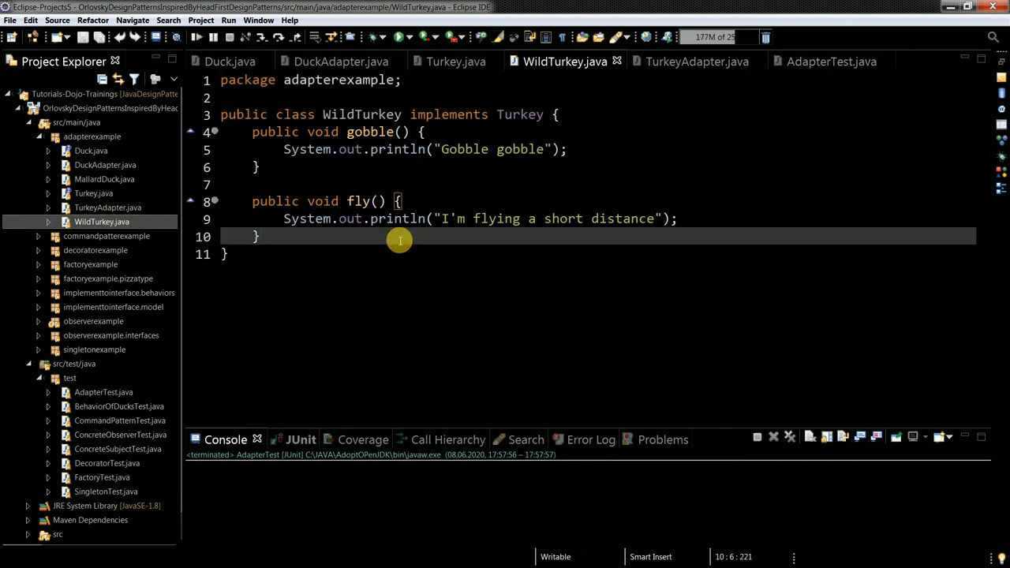
mouse_move(407, 218)
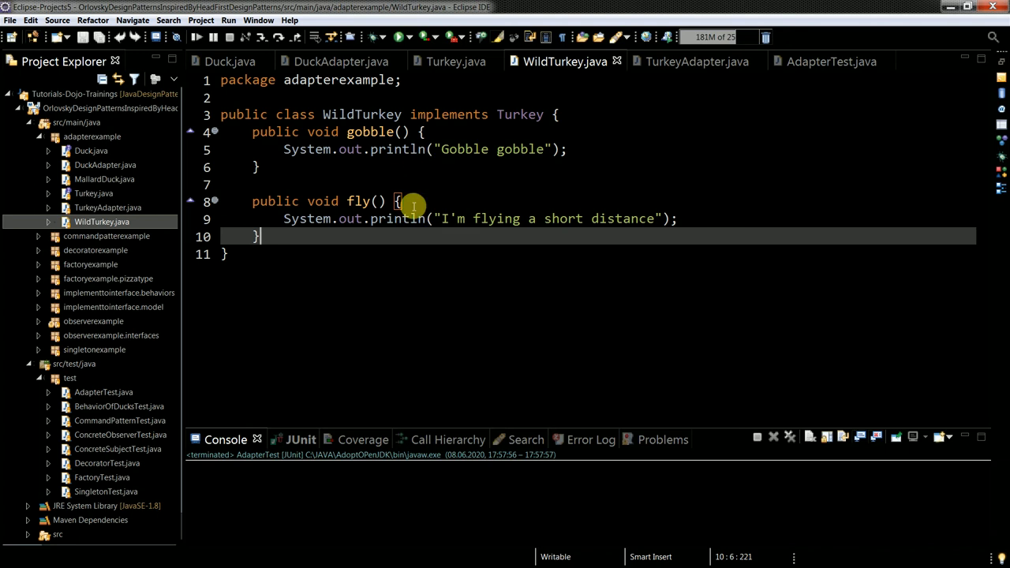
Highlight the WildTurkey class name, then bring AdapterTest back in front
click(352, 113)
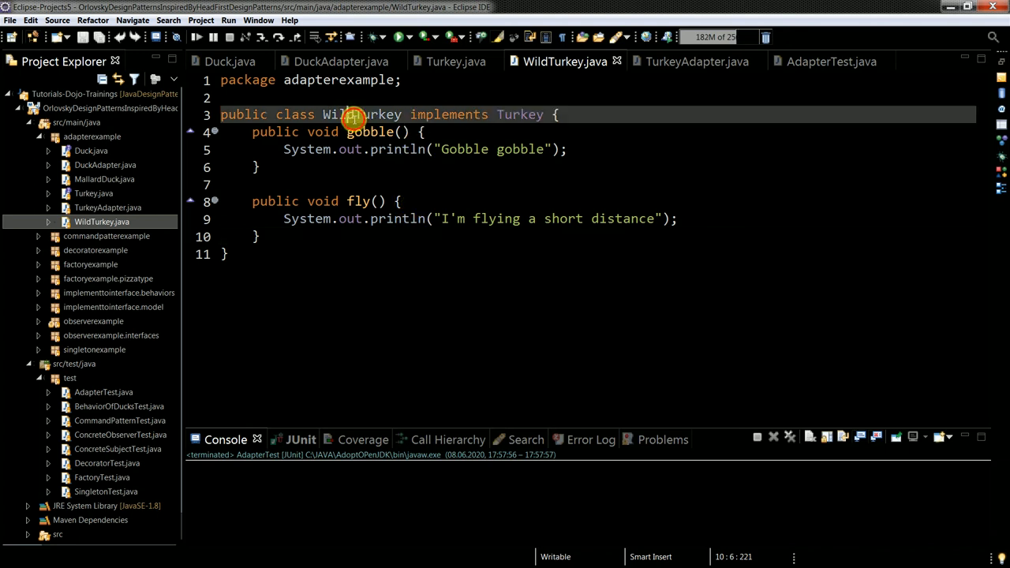
double_click(361, 113)
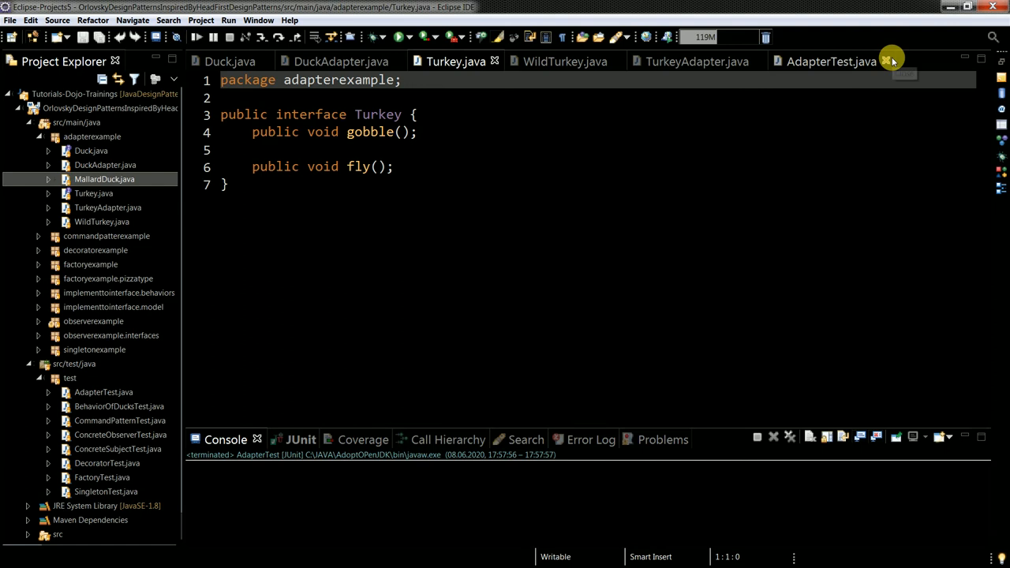
click(745, 60)
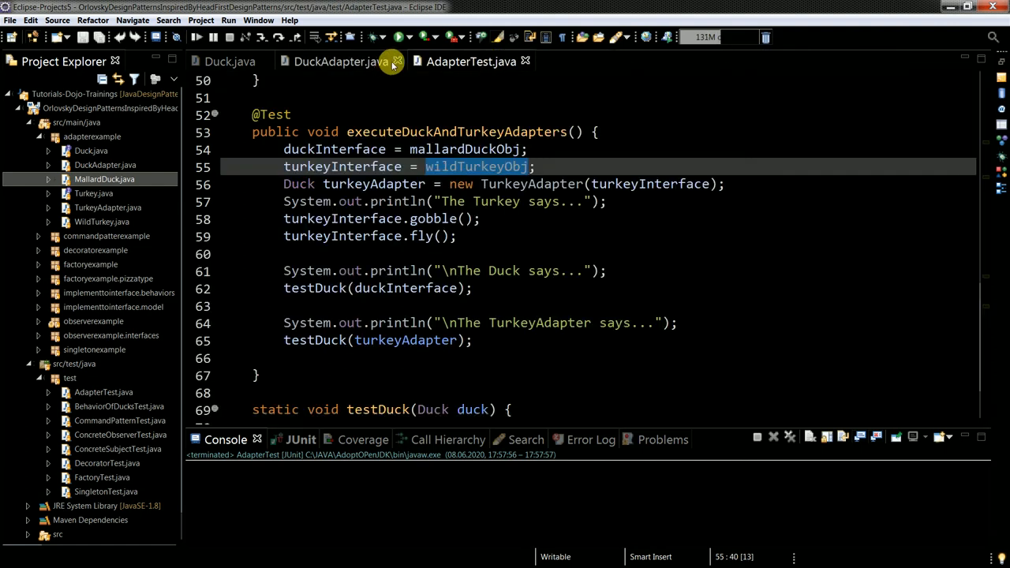
Close the other source tabs and walk through executeDuckAndTurkeyAdapters and the quack call in testDuck
click(394, 61)
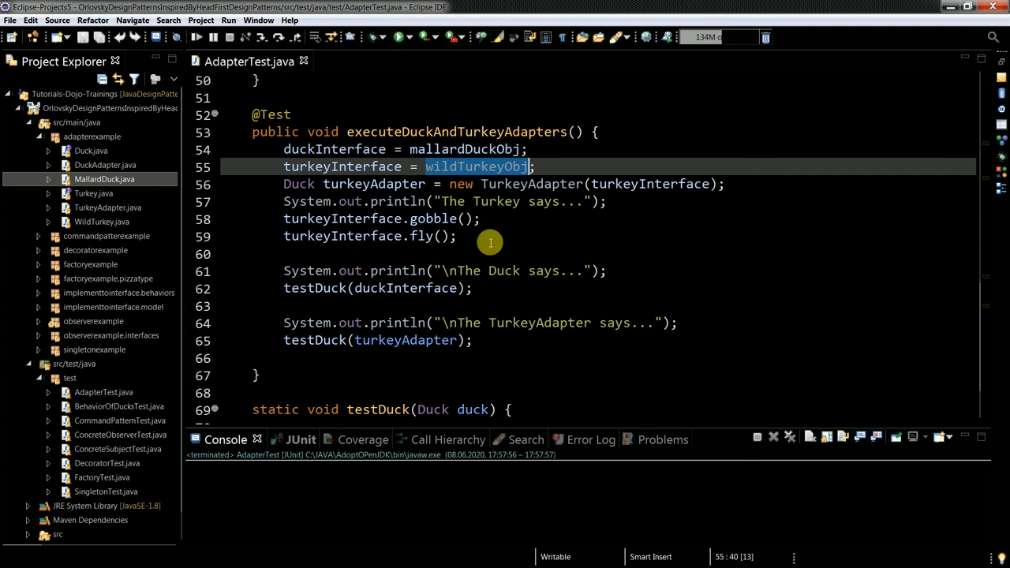
scroll(down, 3)
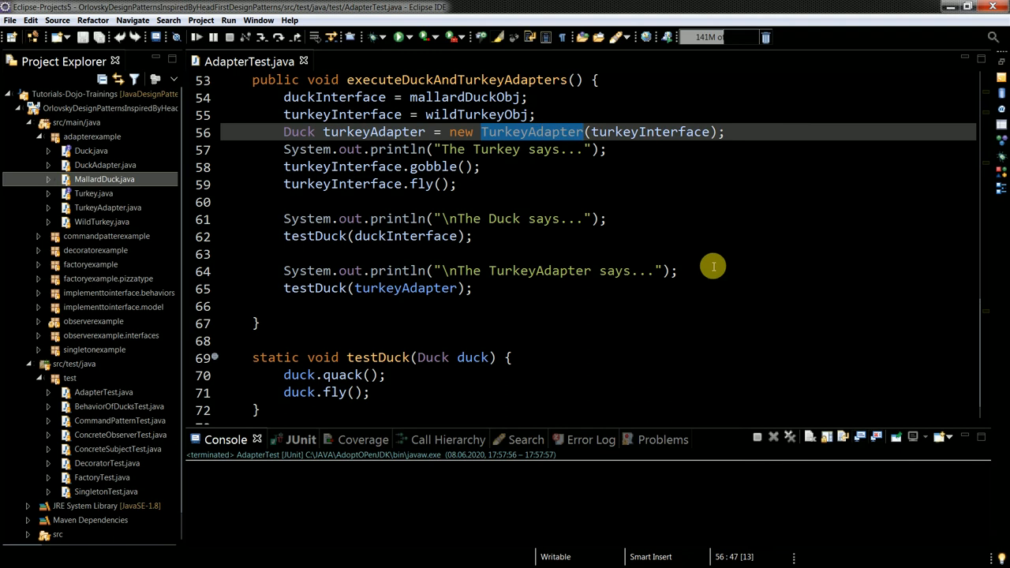
mouse_move(677, 132)
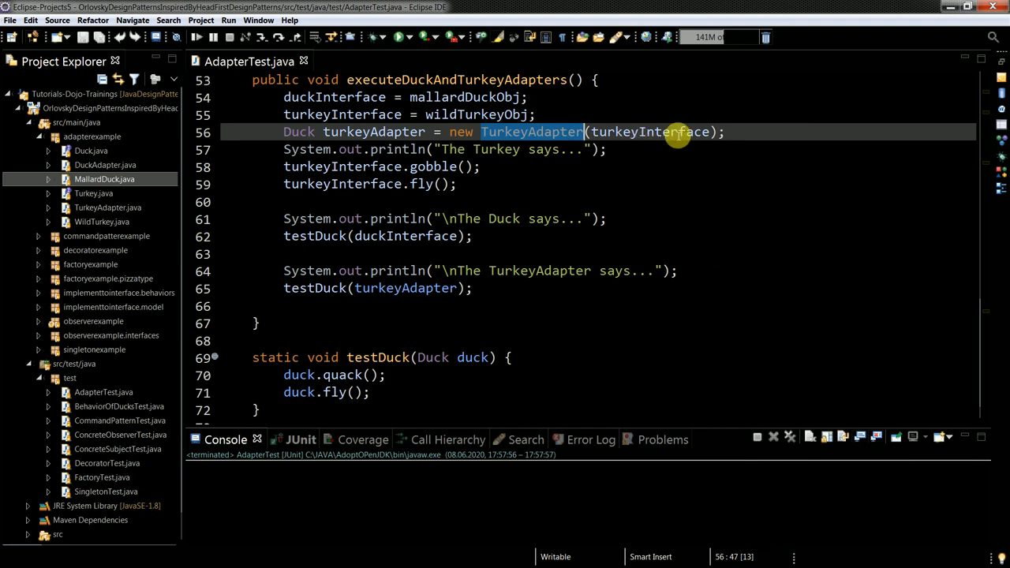
mouse_move(675, 132)
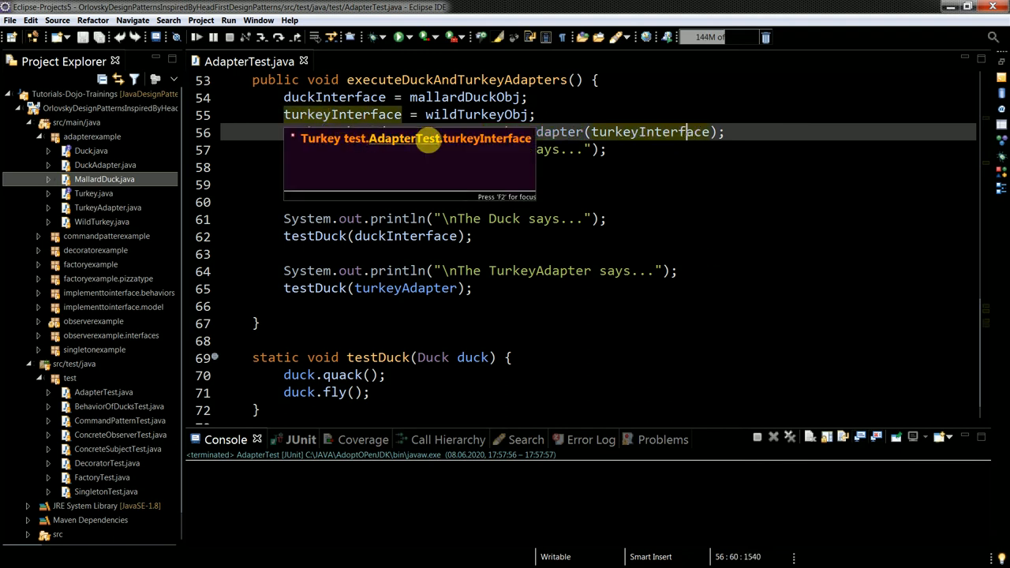
key(Return)
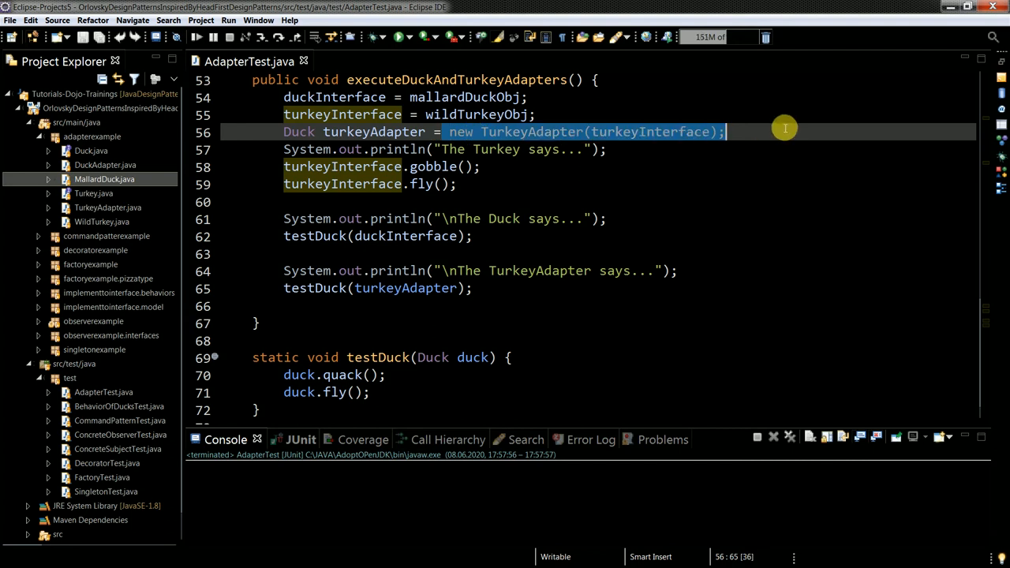
mouse_move(612, 169)
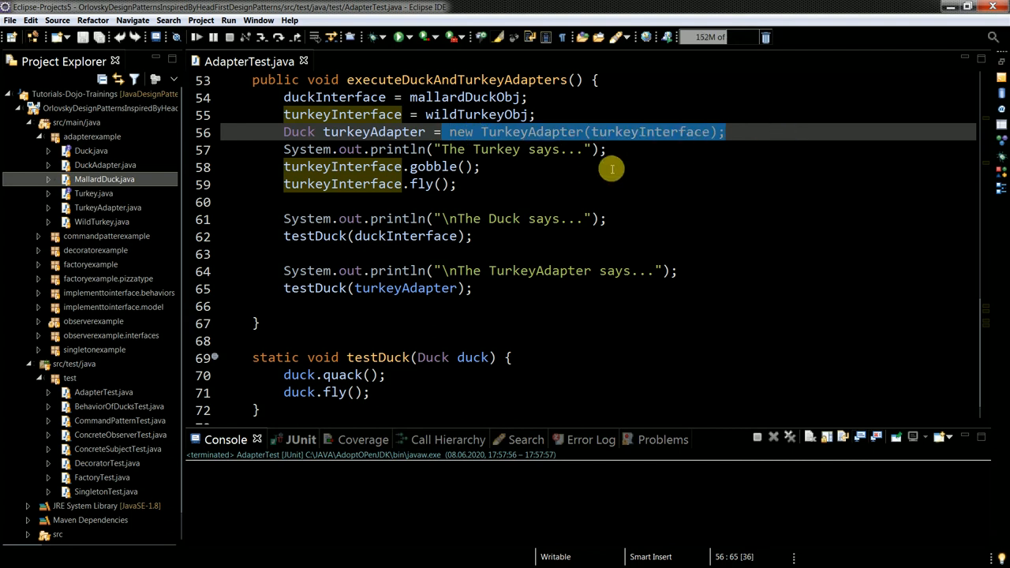
mouse_move(373, 133)
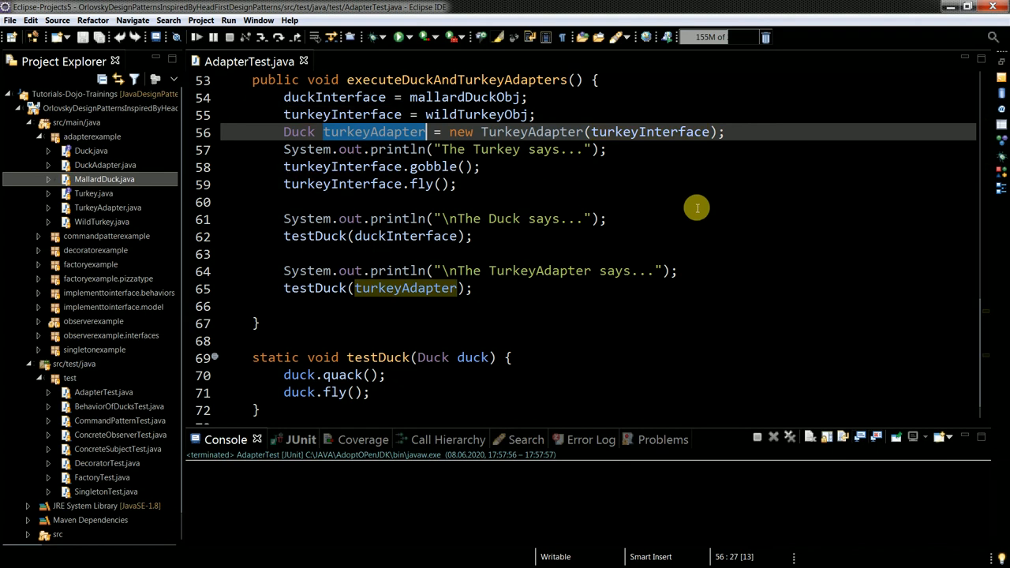
mouse_move(698, 202)
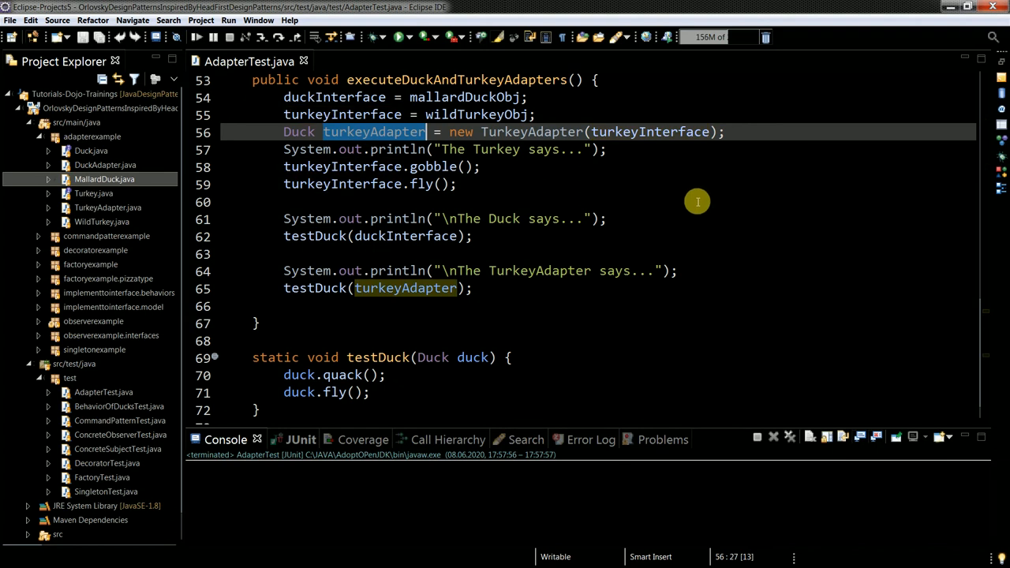
mouse_move(441, 277)
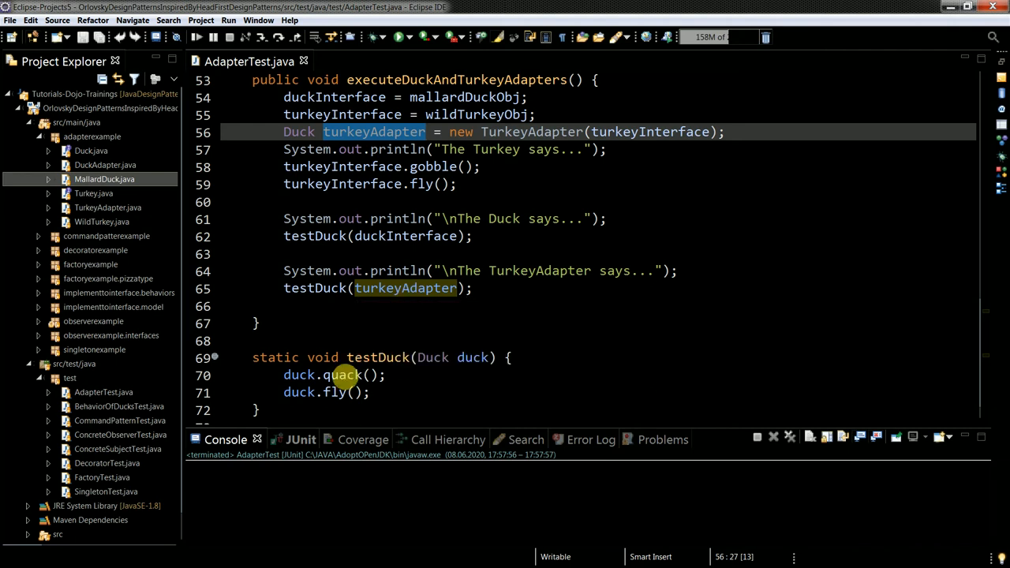
click(385, 376)
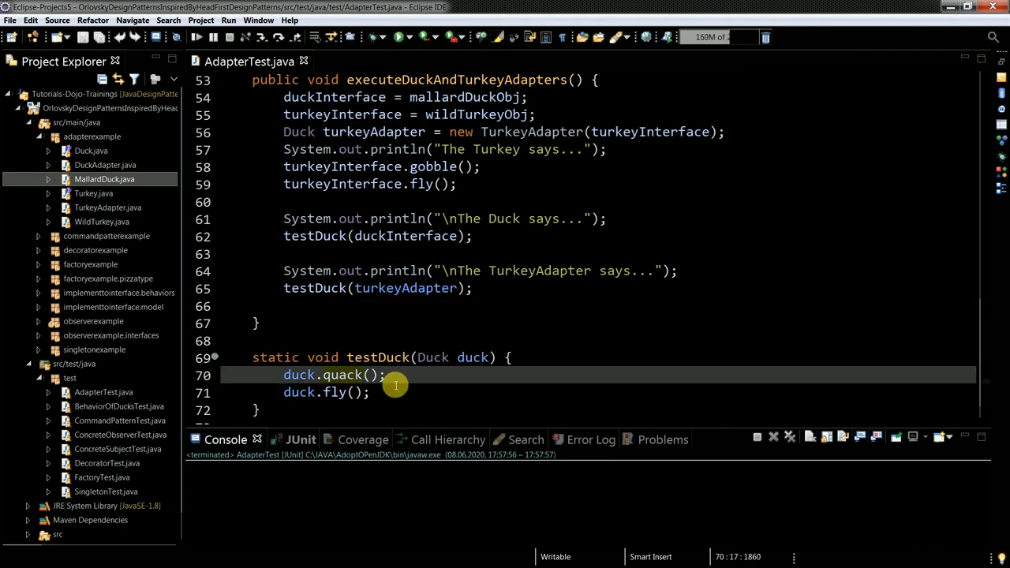
mouse_move(423, 343)
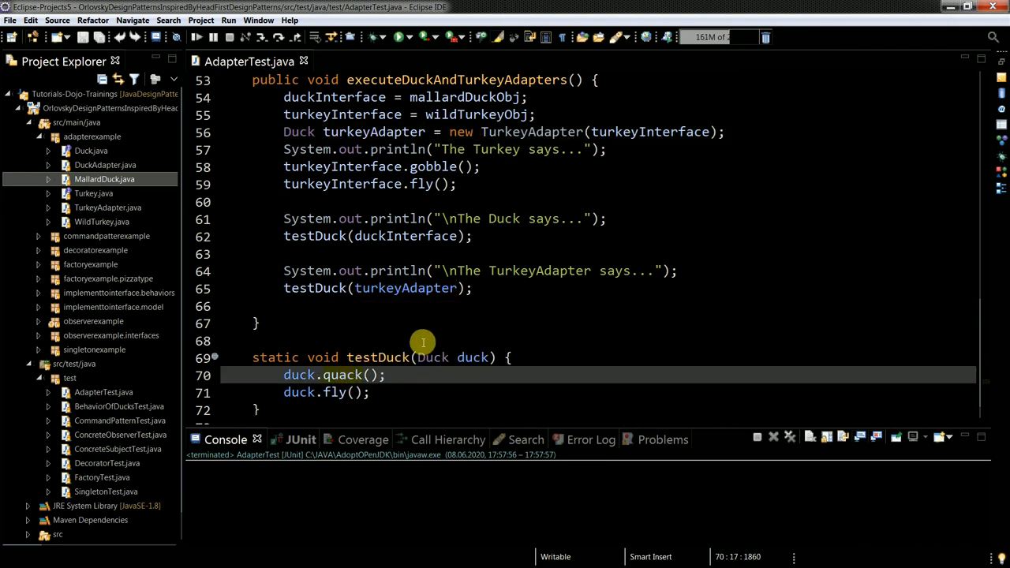
mouse_move(353, 158)
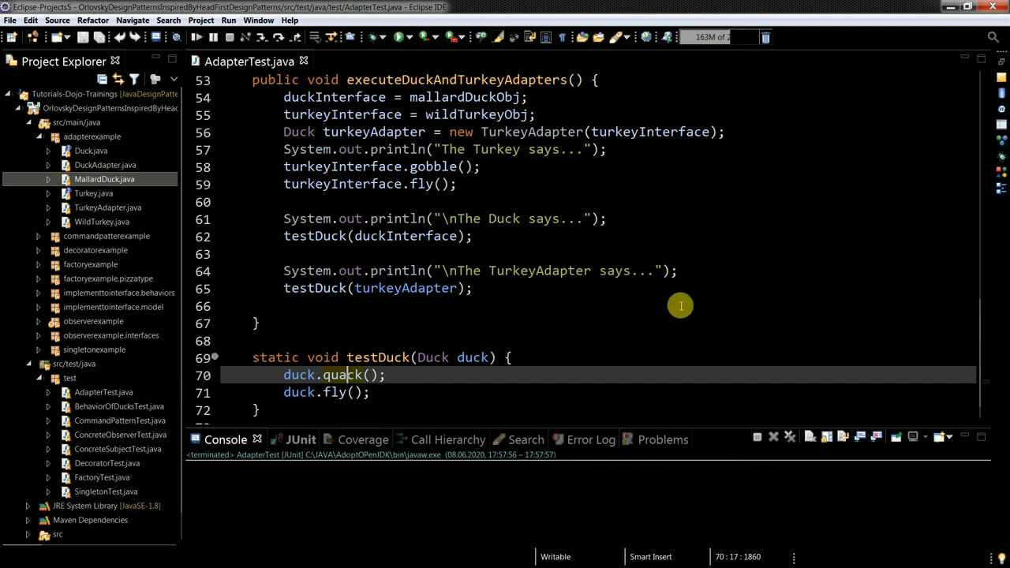
mouse_move(546, 158)
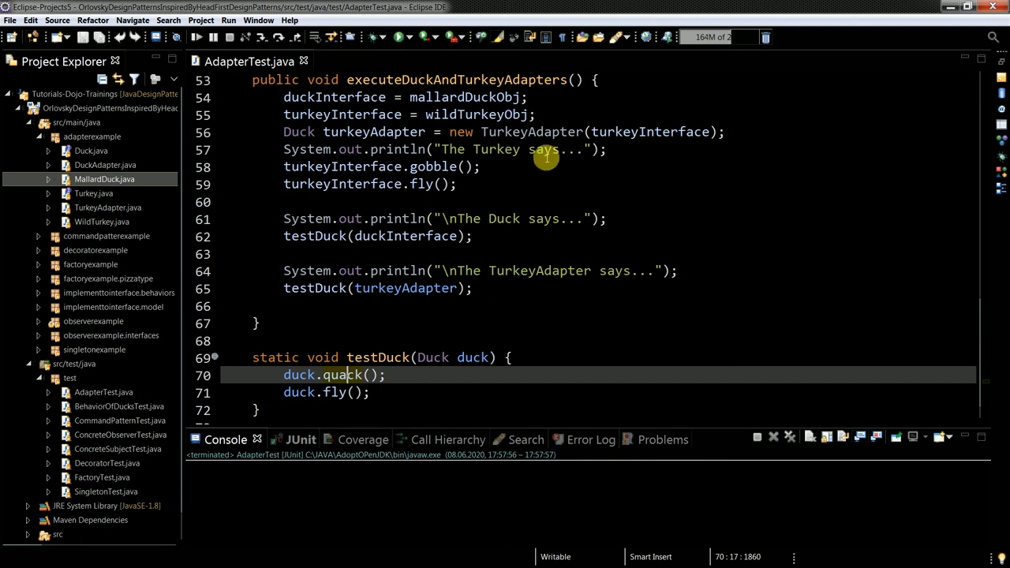
click(445, 237)
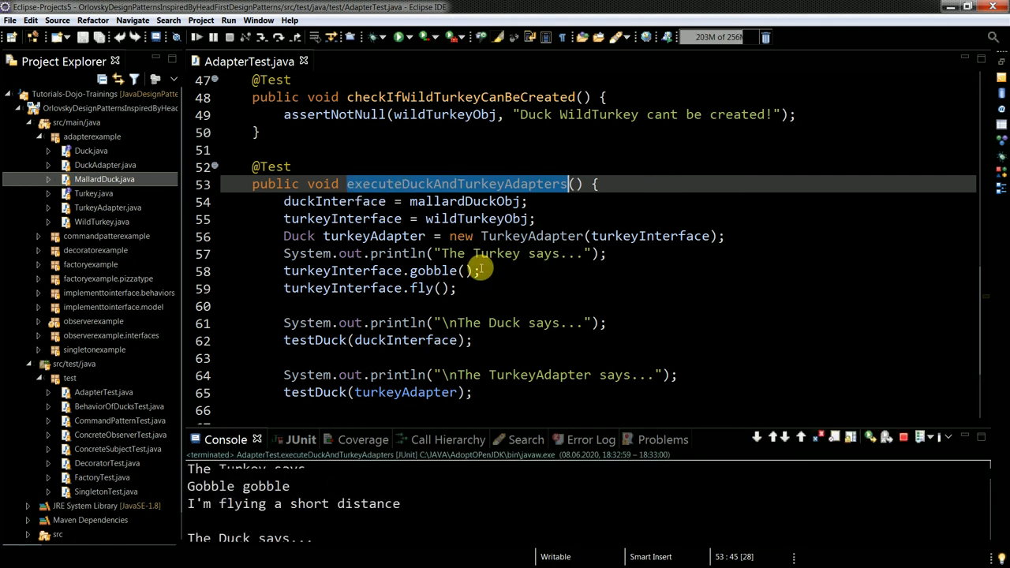
Show the JUnit results and the console output, briefly maximizing the console
click(284, 439)
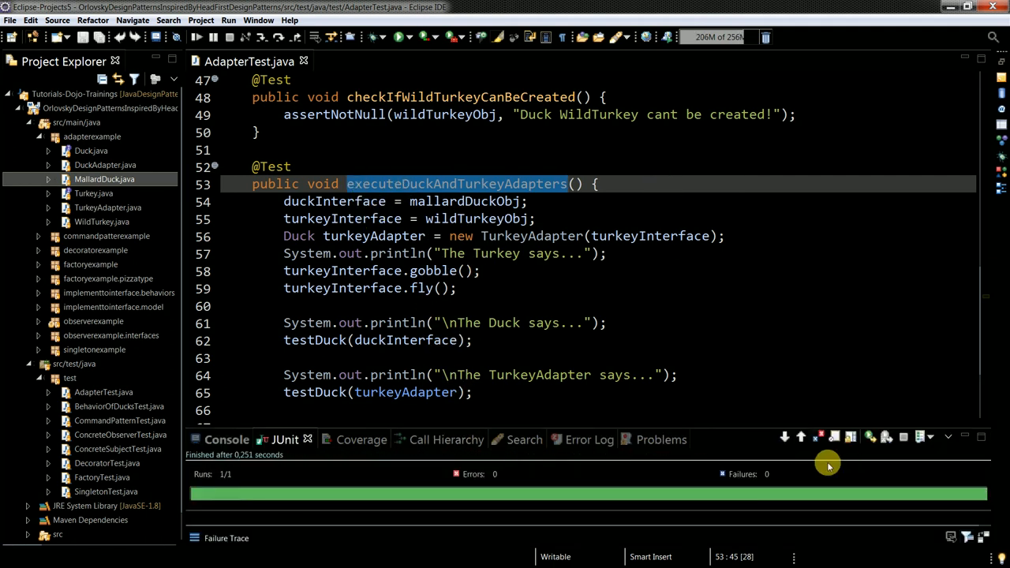
mouse_move(738, 433)
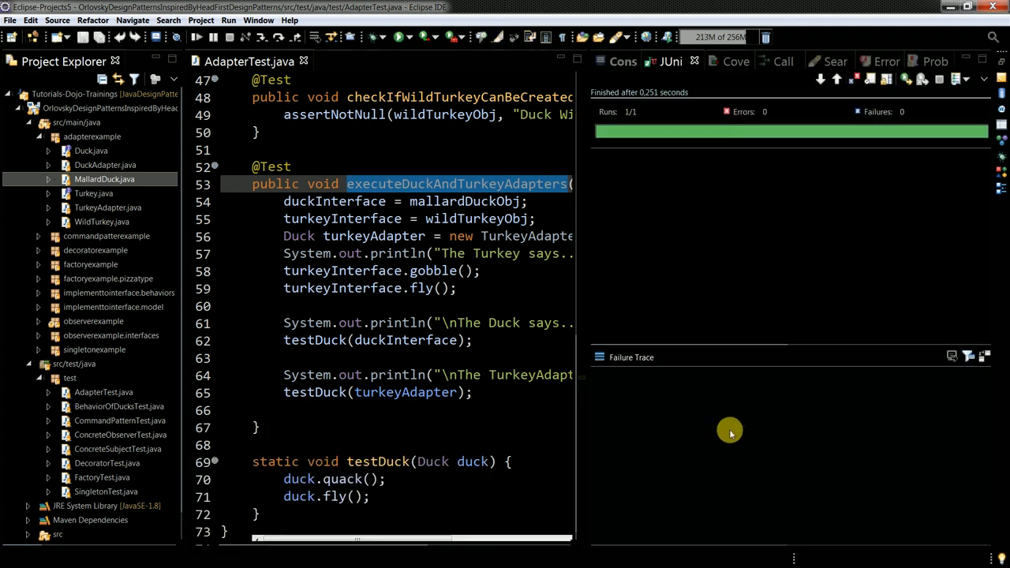
mouse_move(608, 256)
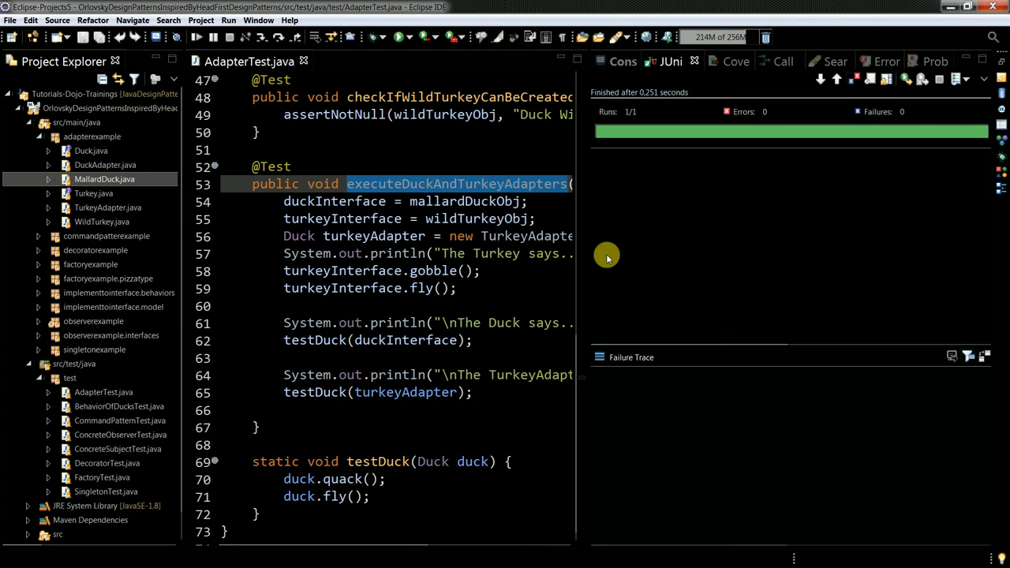
click(622, 60)
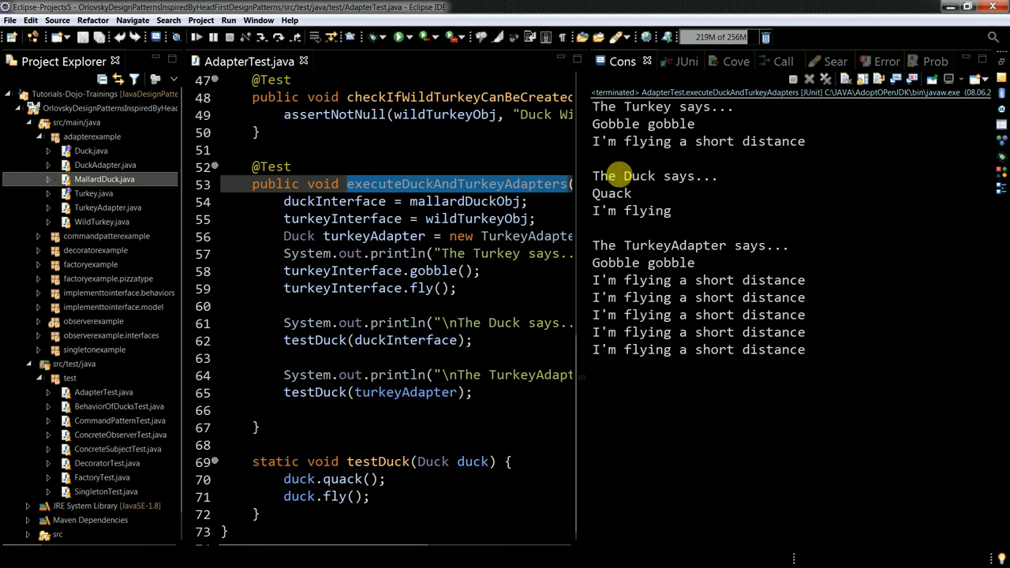
mouse_move(161, 292)
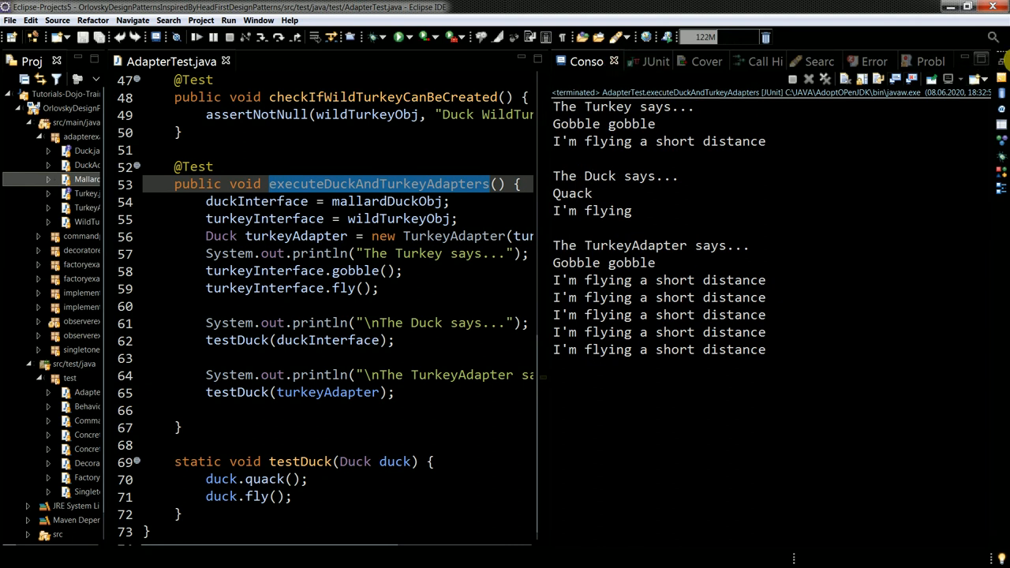
click(978, 65)
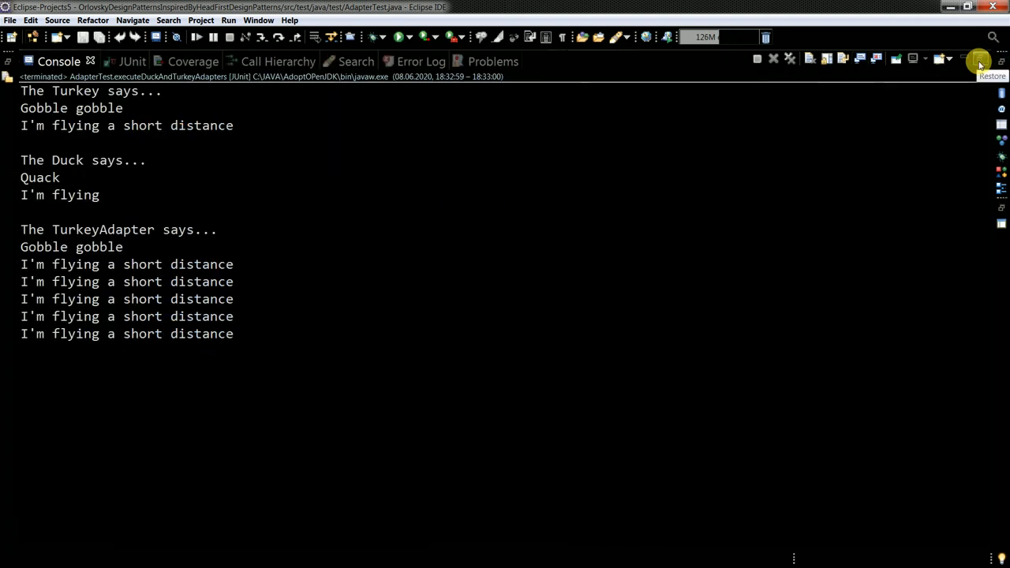
click(979, 65)
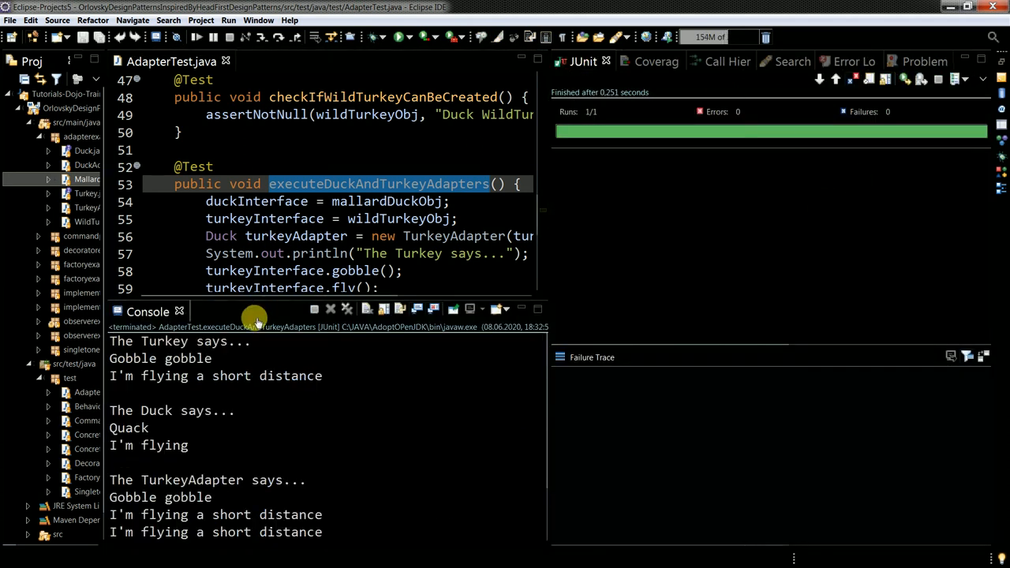
Cycle through coverage and warnings views, ending on the test run's printed output
click(595, 61)
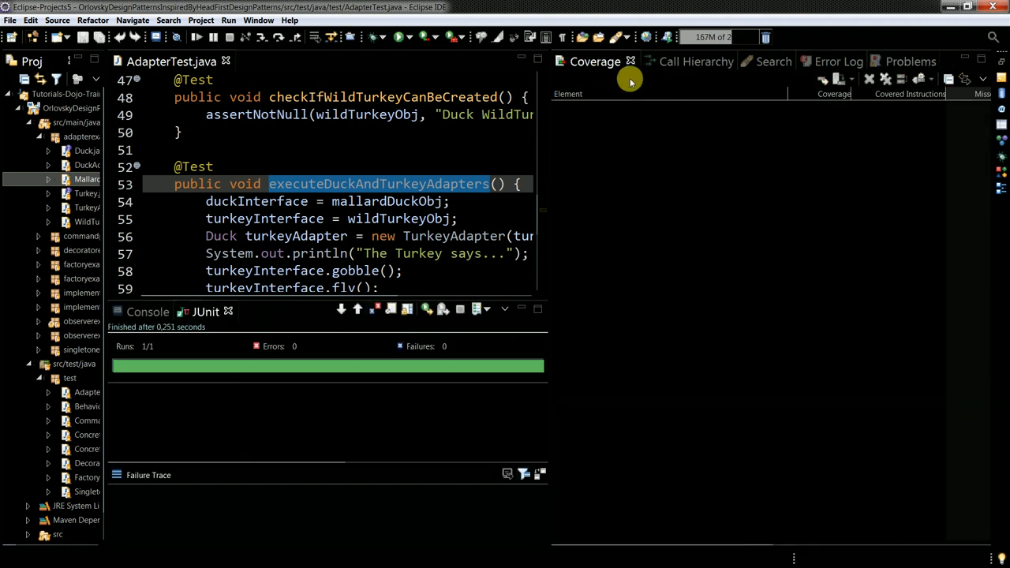
mouse_move(610, 223)
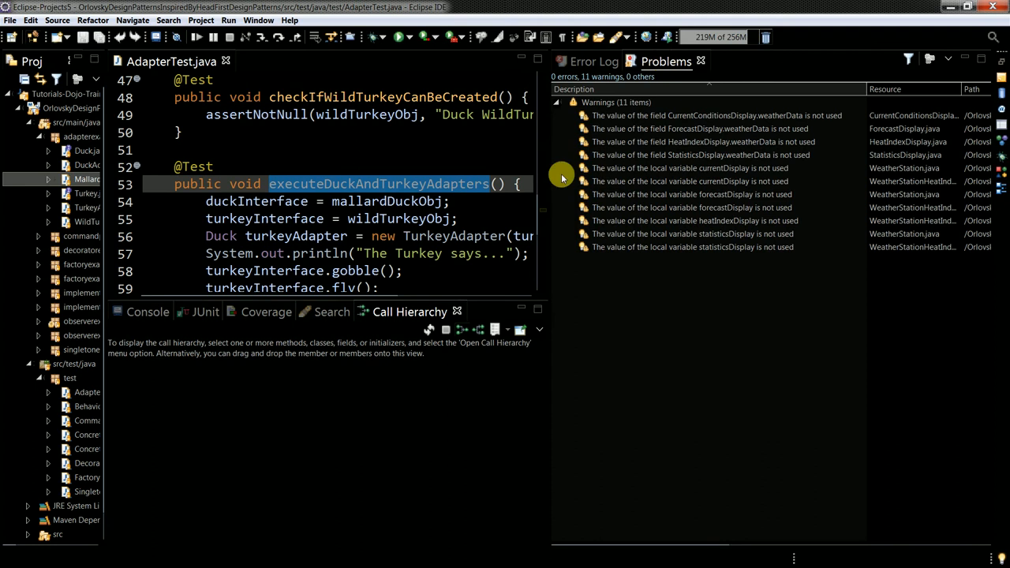
click(594, 60)
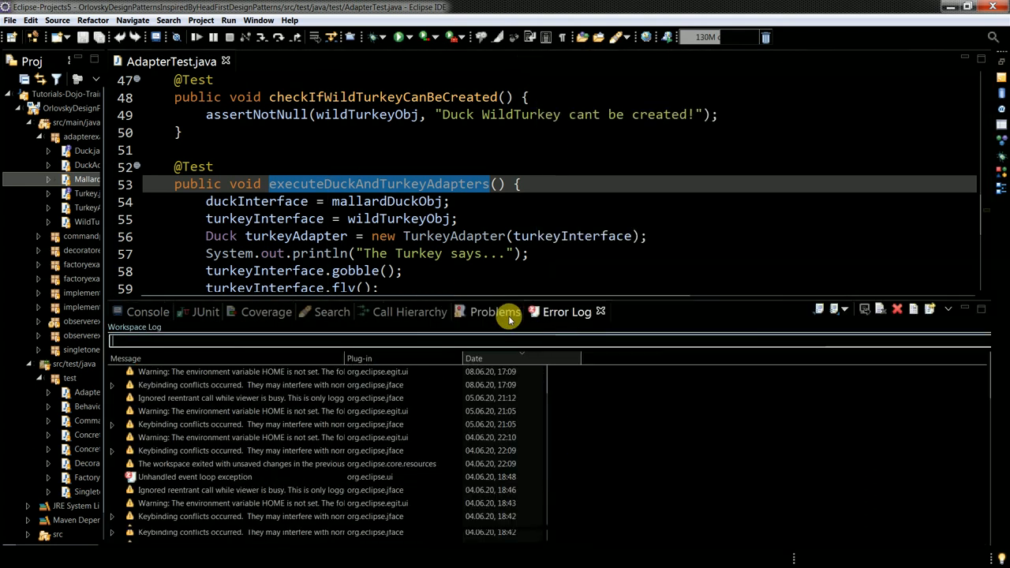
click(148, 313)
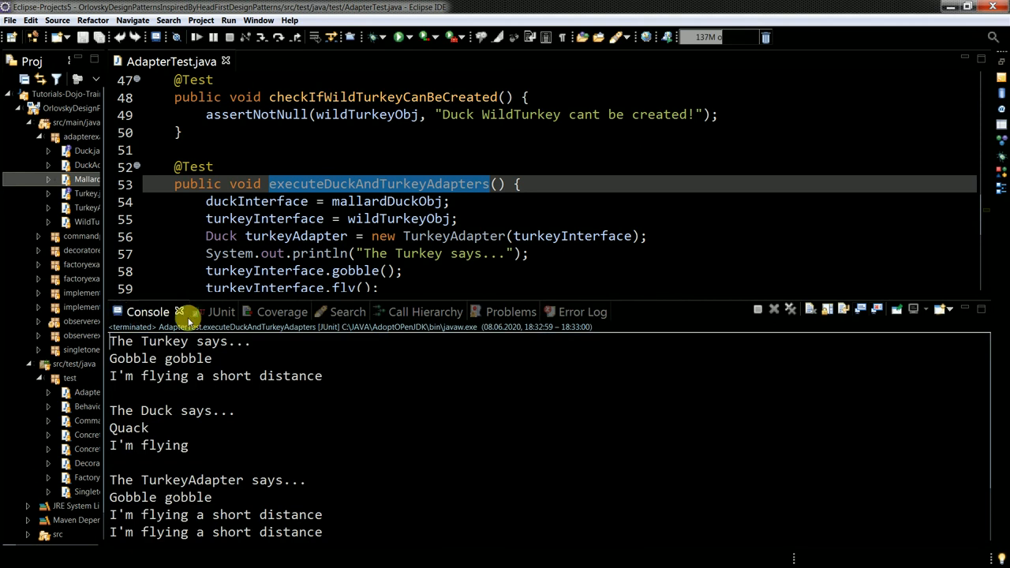
mouse_move(441, 383)
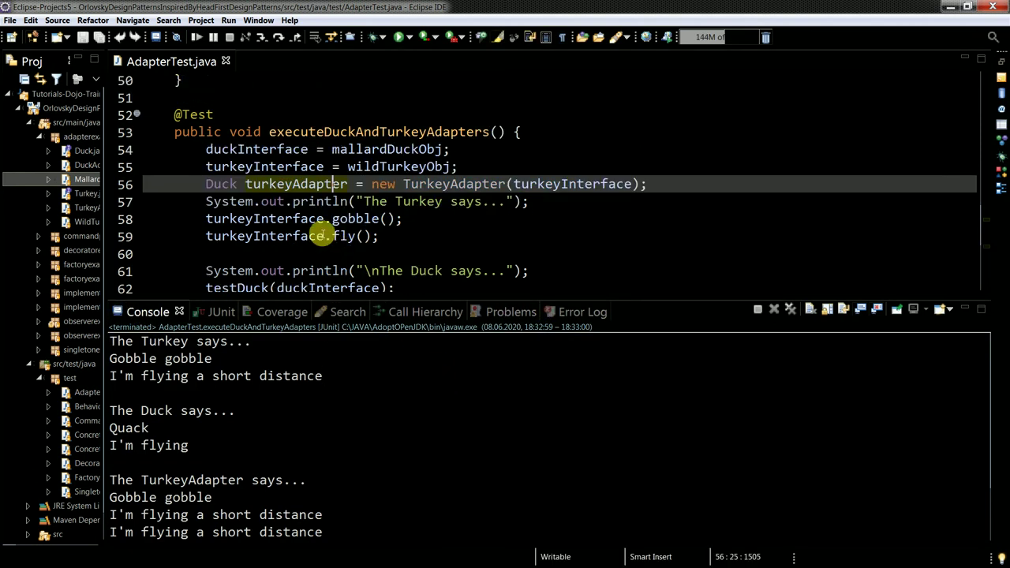
mouse_move(561, 93)
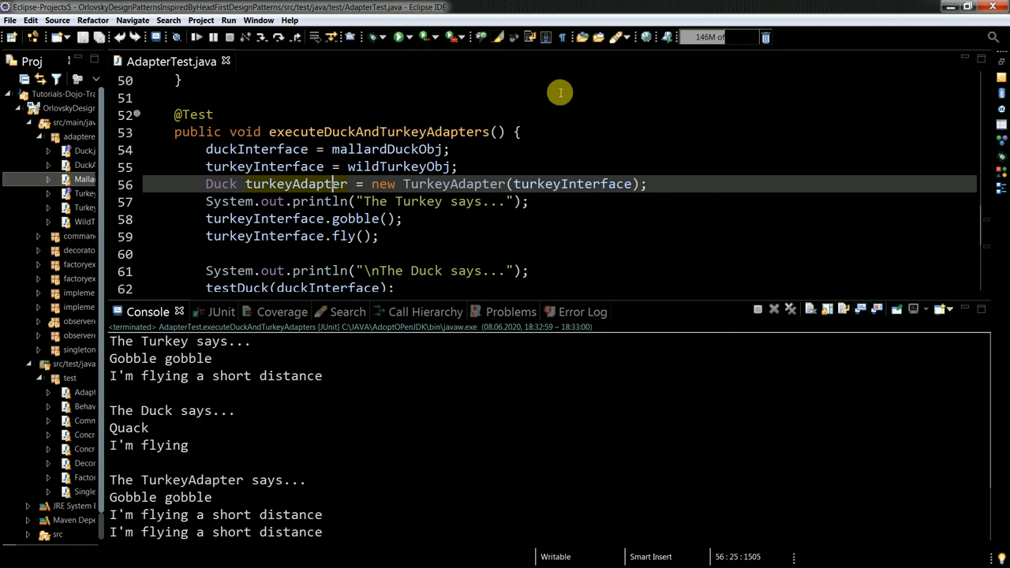
click(973, 71)
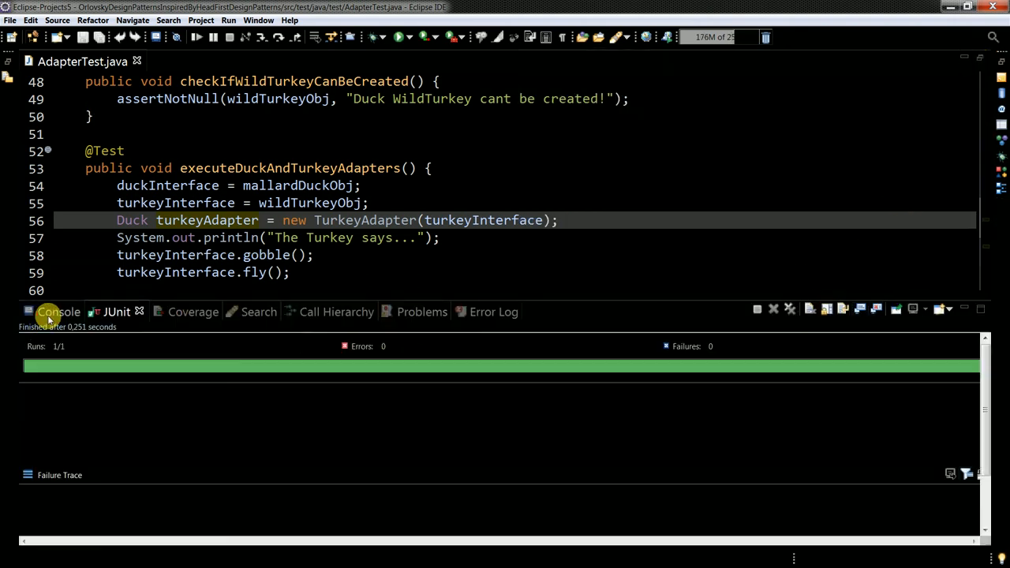
click(58, 312)
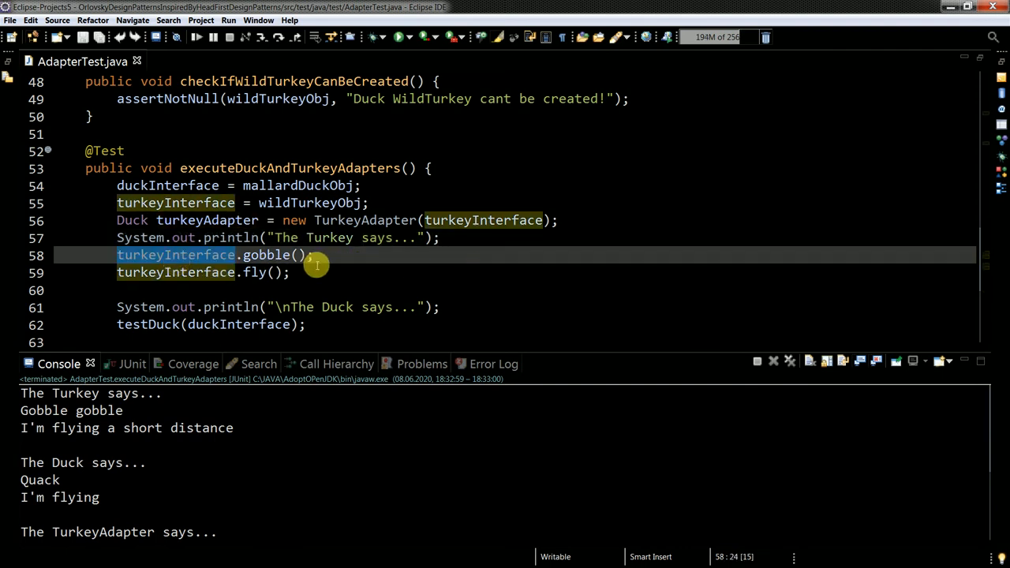
click(253, 271)
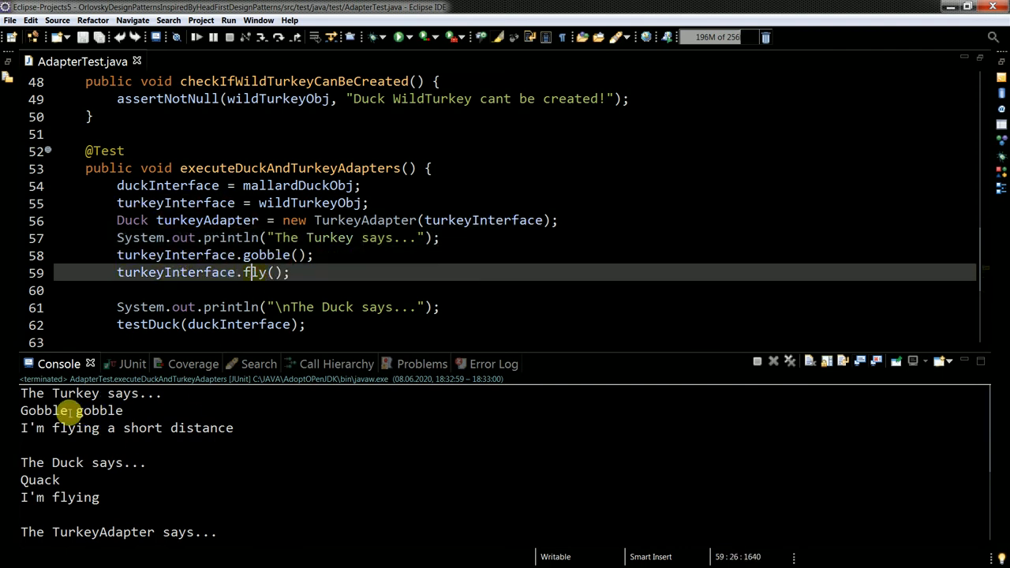
mouse_move(111, 402)
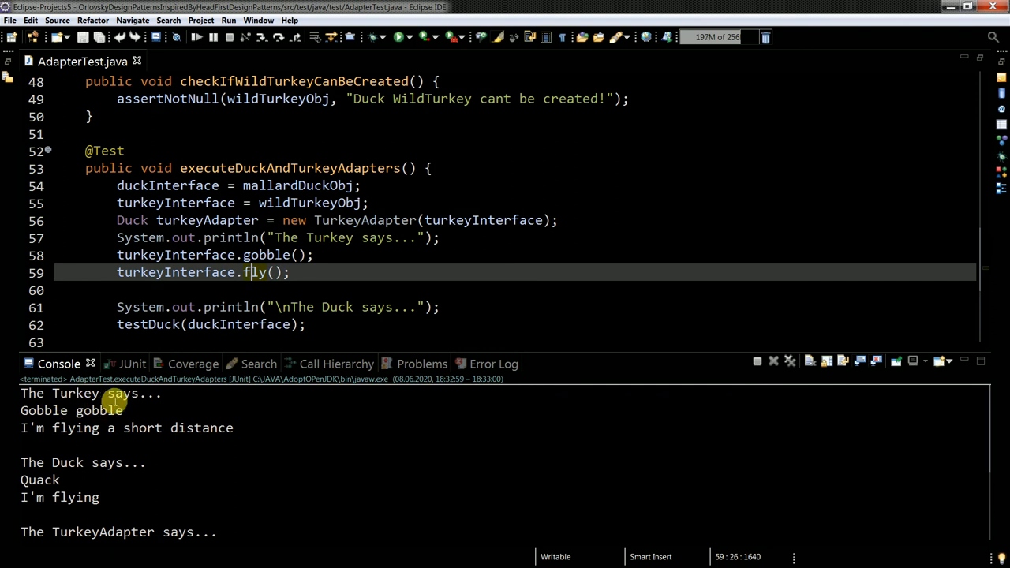
mouse_move(186, 444)
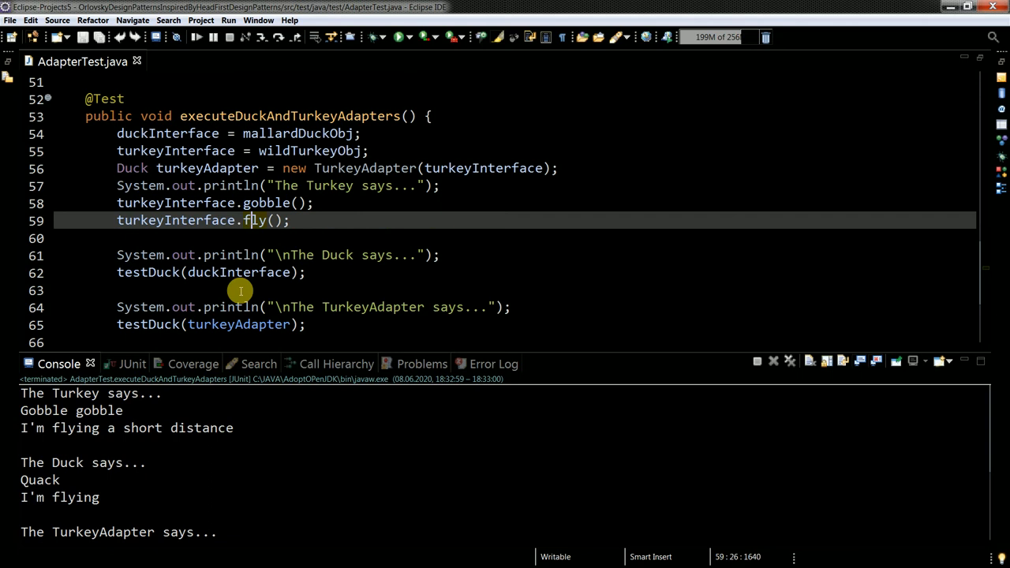
double_click(149, 271)
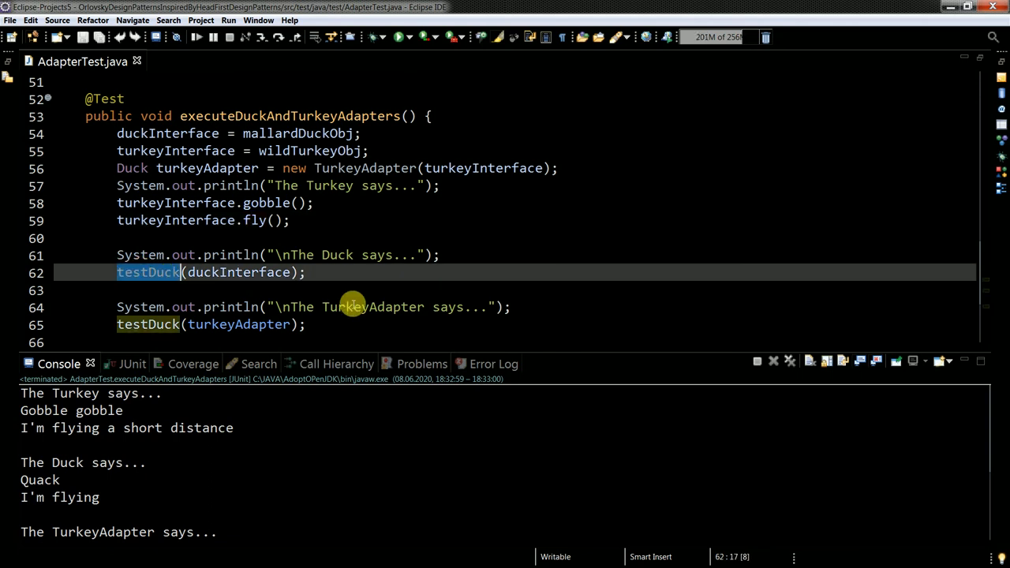
double_click(237, 271)
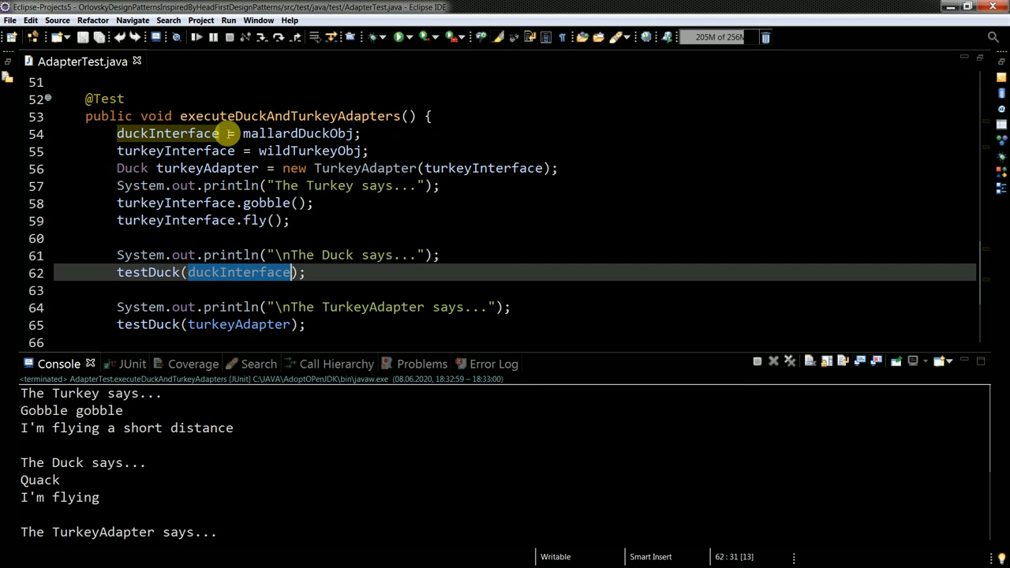
mouse_move(168, 133)
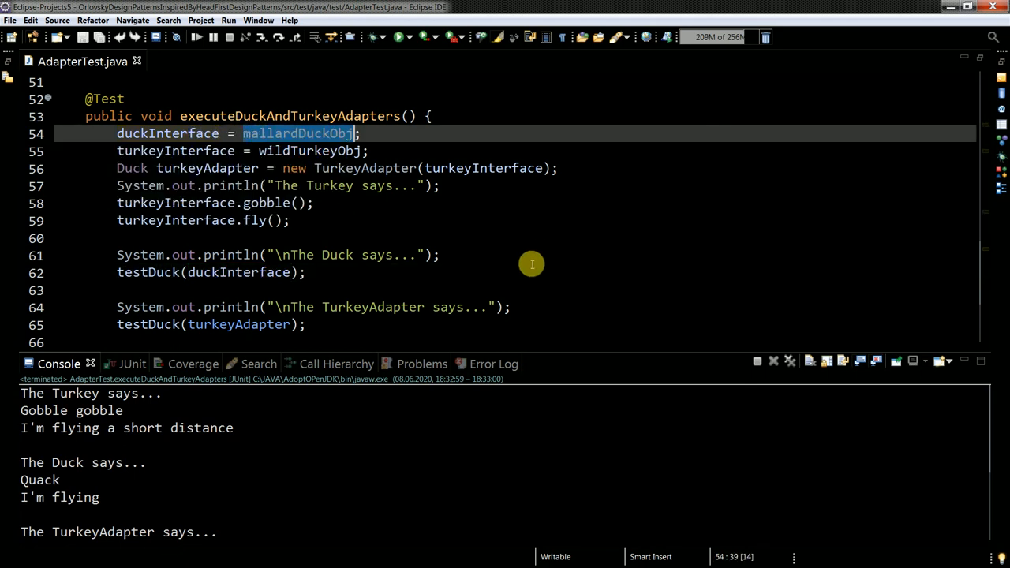
mouse_move(524, 268)
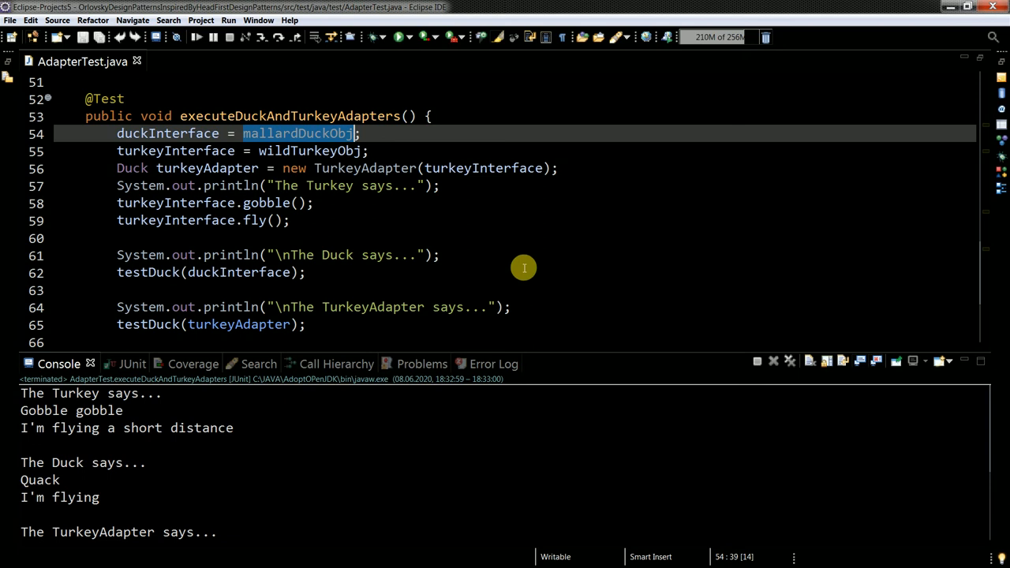
mouse_move(96, 486)
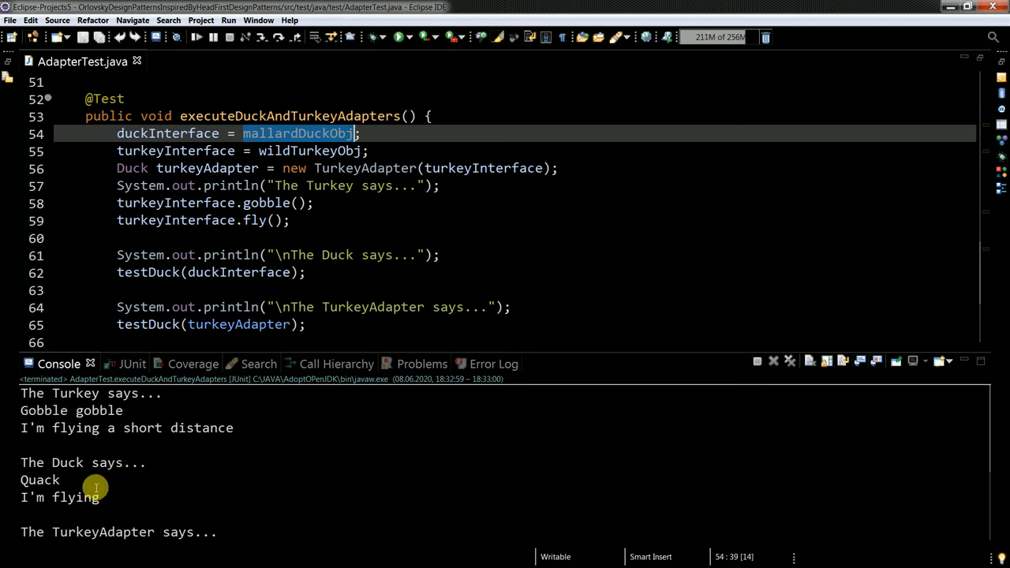
mouse_move(315, 283)
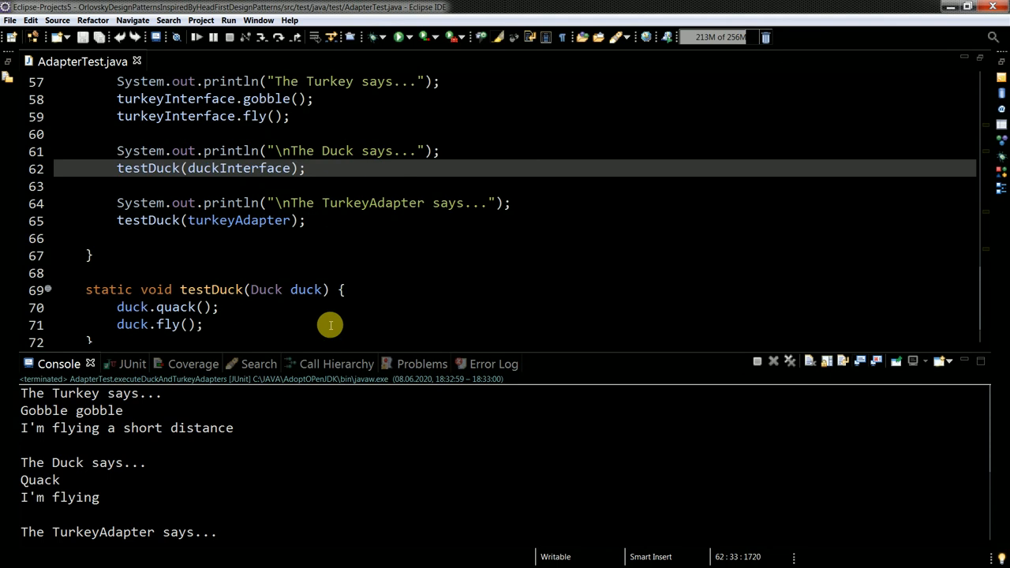
mouse_move(244, 454)
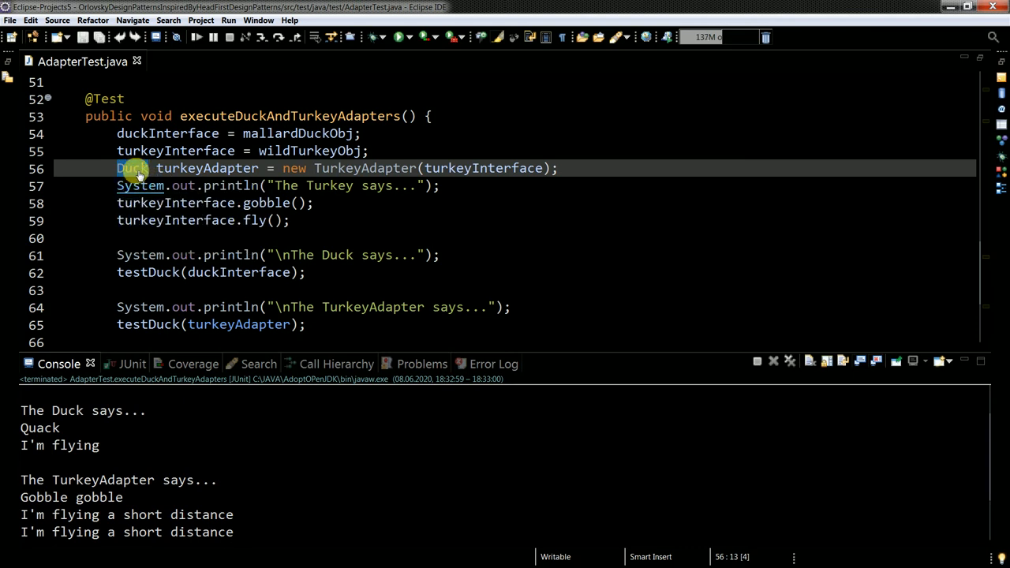
click(134, 167)
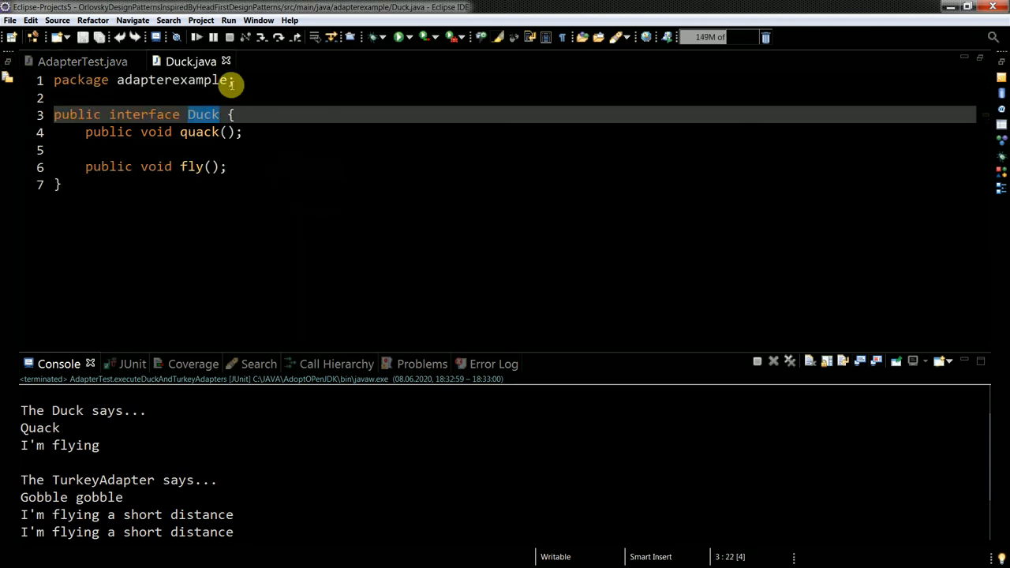
click(83, 60)
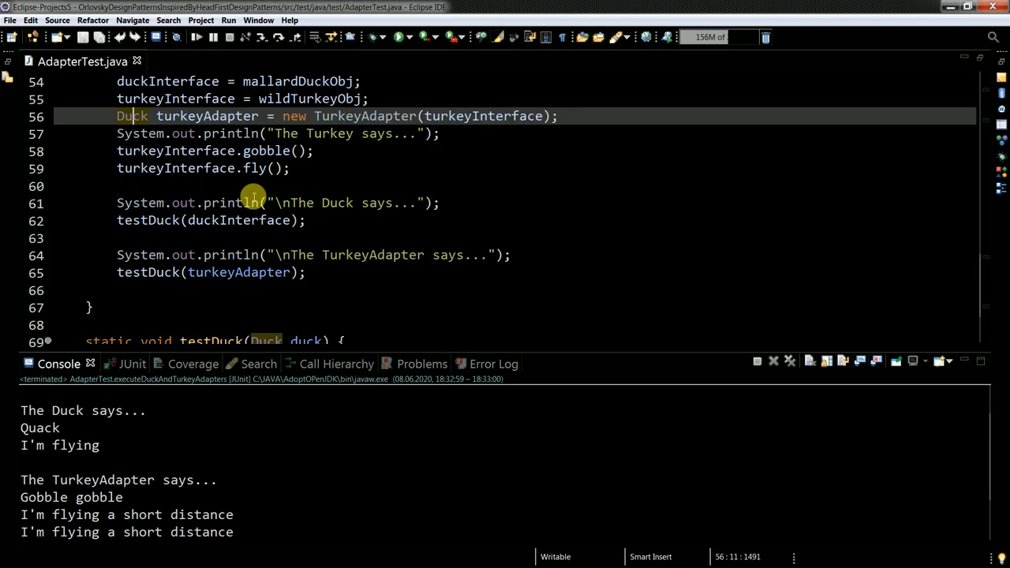
mouse_move(369, 233)
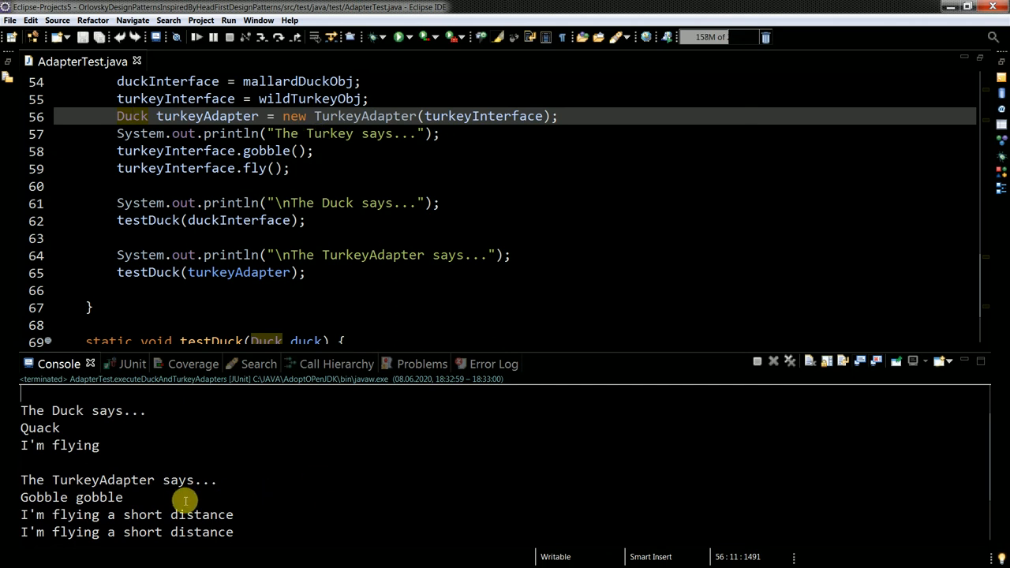
double_click(70, 497)
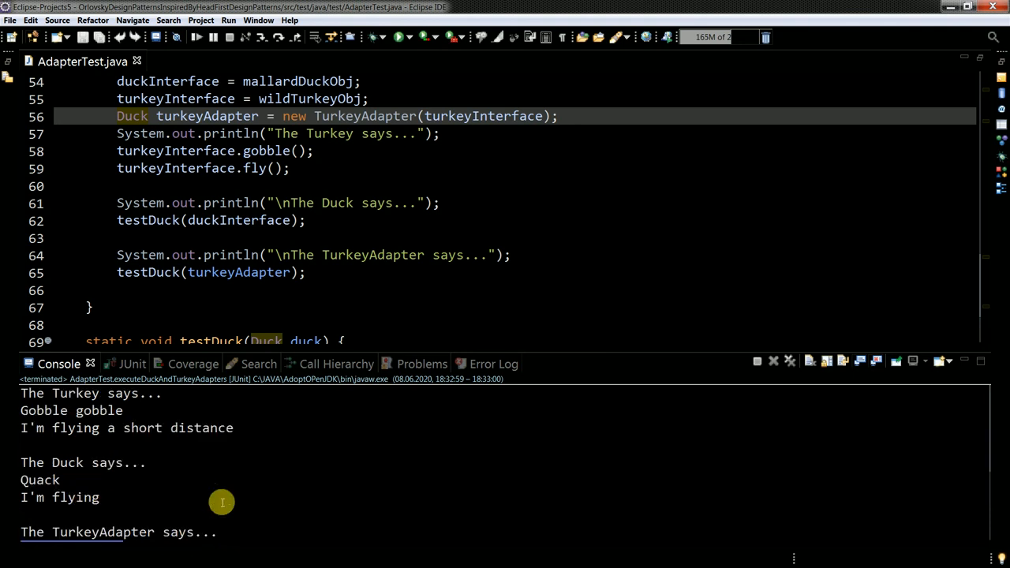
scroll(down, 3)
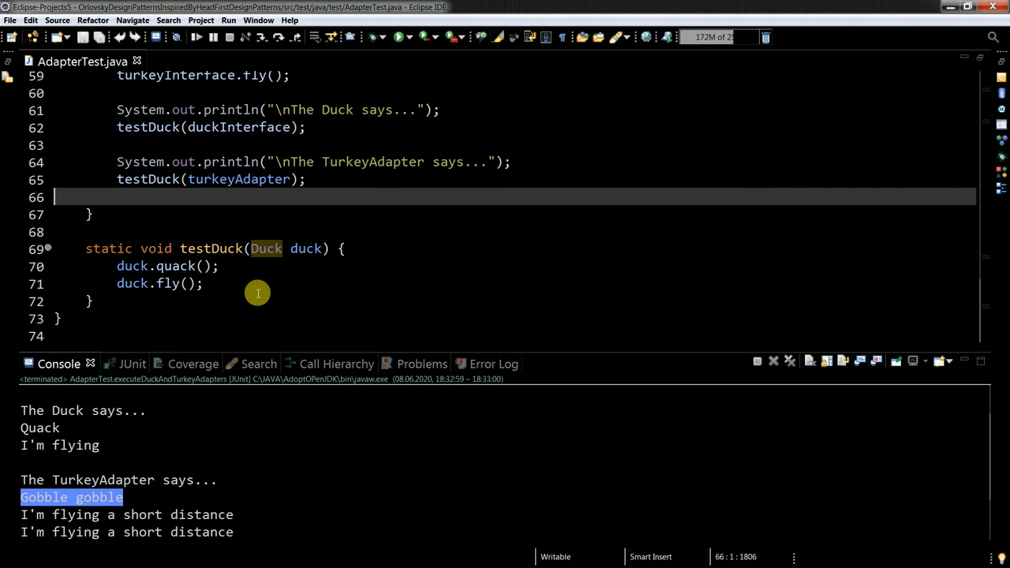
mouse_move(344, 298)
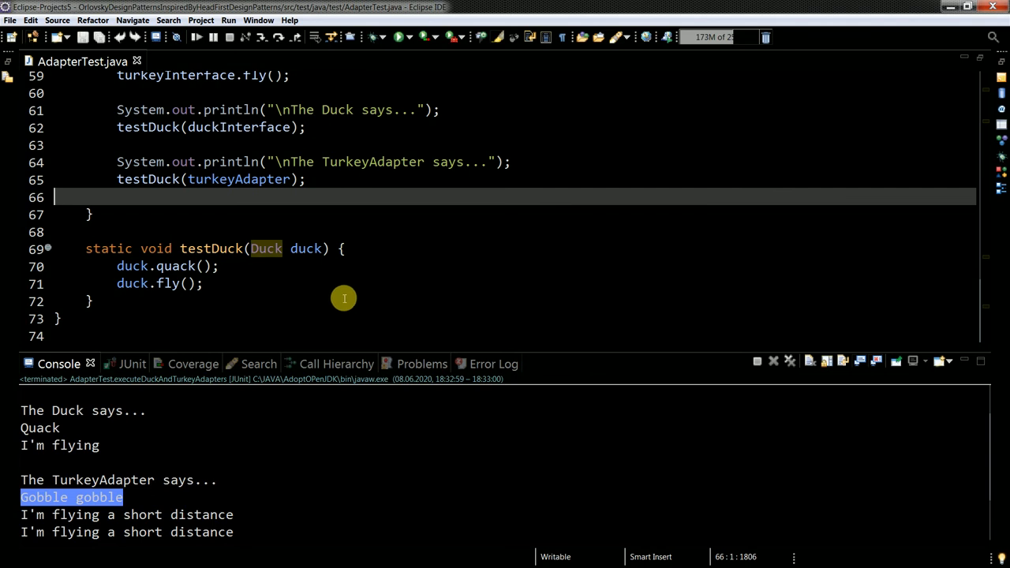
scroll(up, 3)
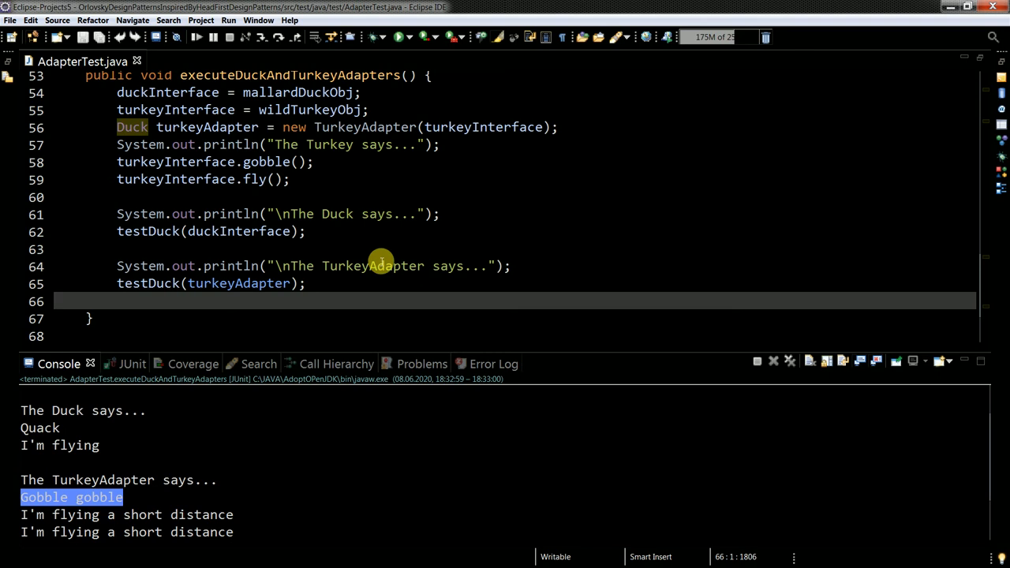
mouse_move(389, 254)
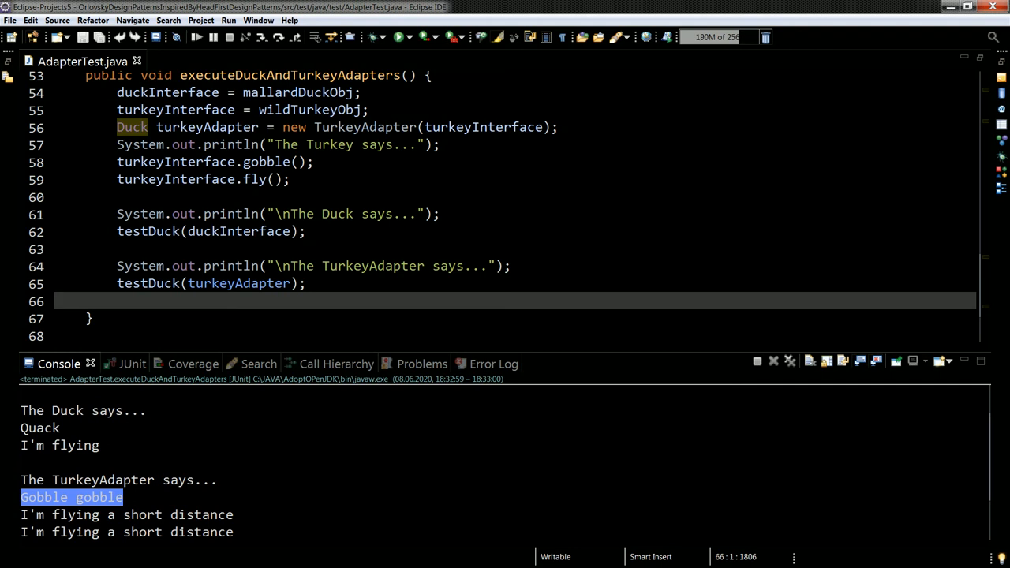
scroll(up, 3)
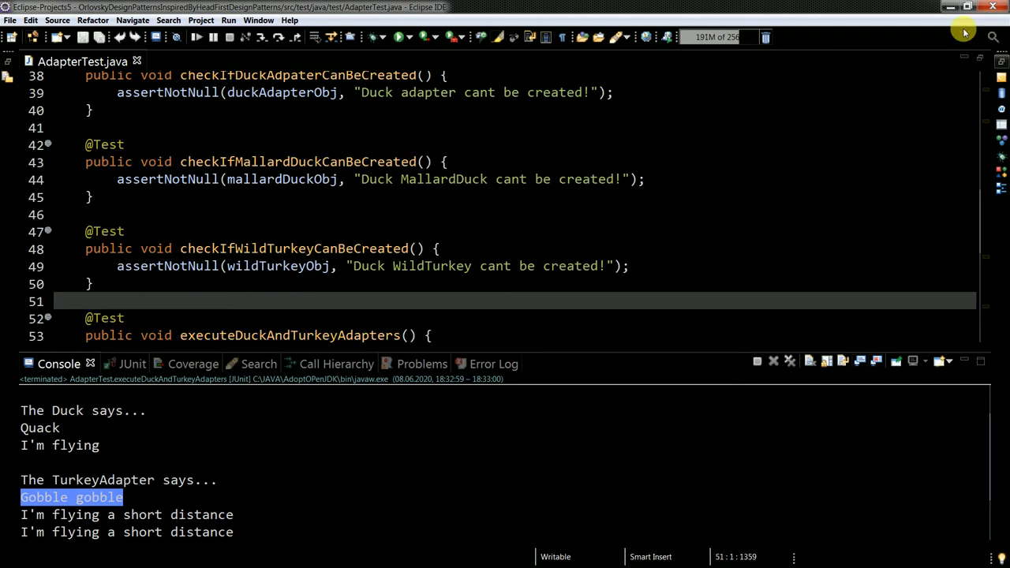
Switch back to the OneNote notebook with the adapter diagram
key(alt+tab)
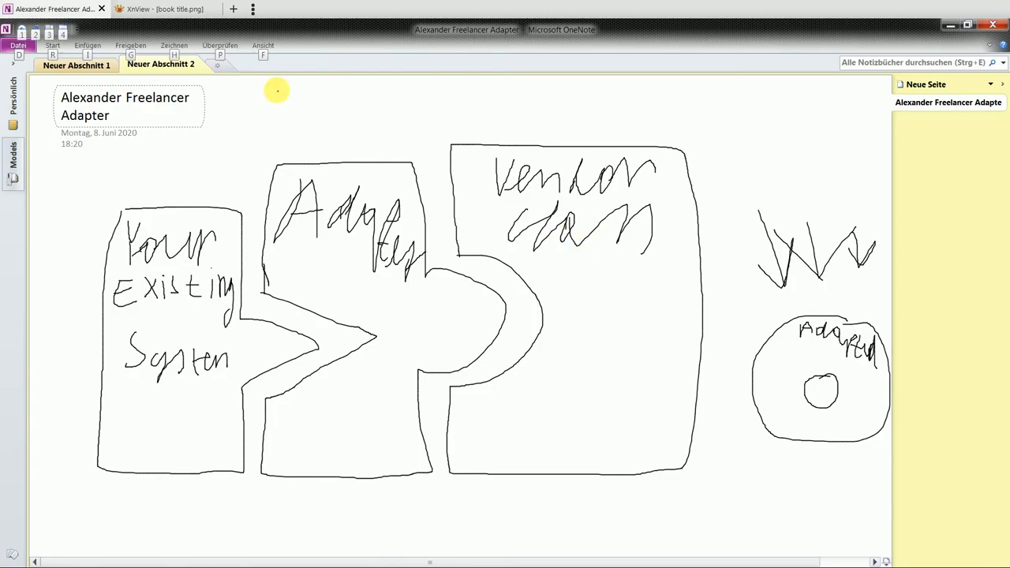
mouse_move(224, 70)
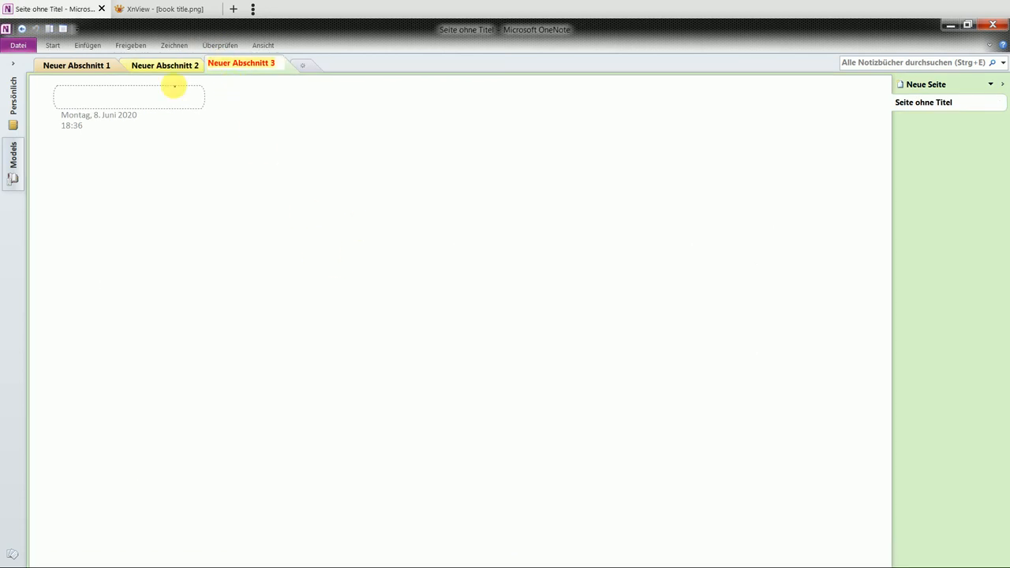
Undo a stray stroke, then draw a larger concentric circle and a small circle to the upper right
click(174, 45)
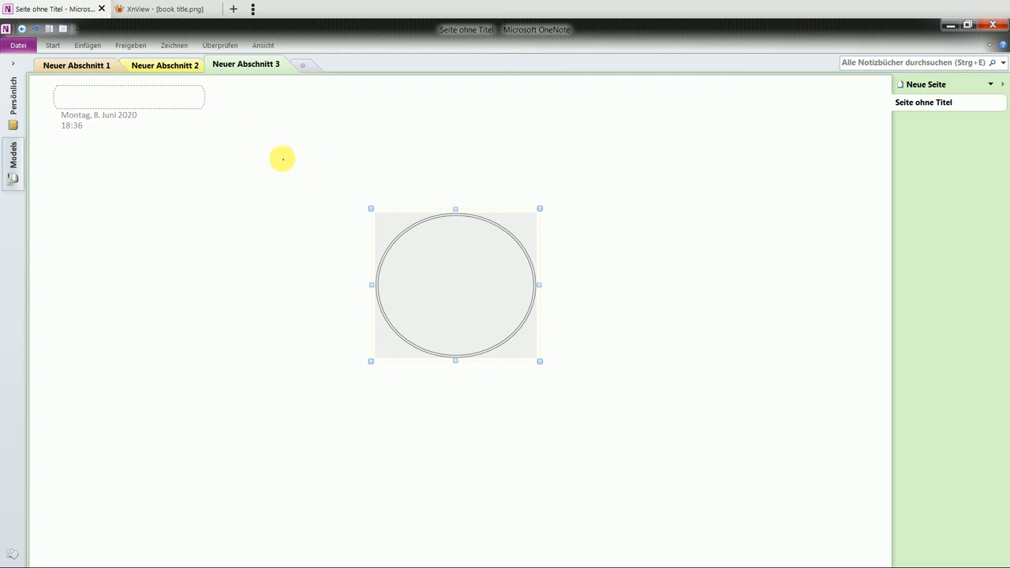
drag(265, 151, 597, 327)
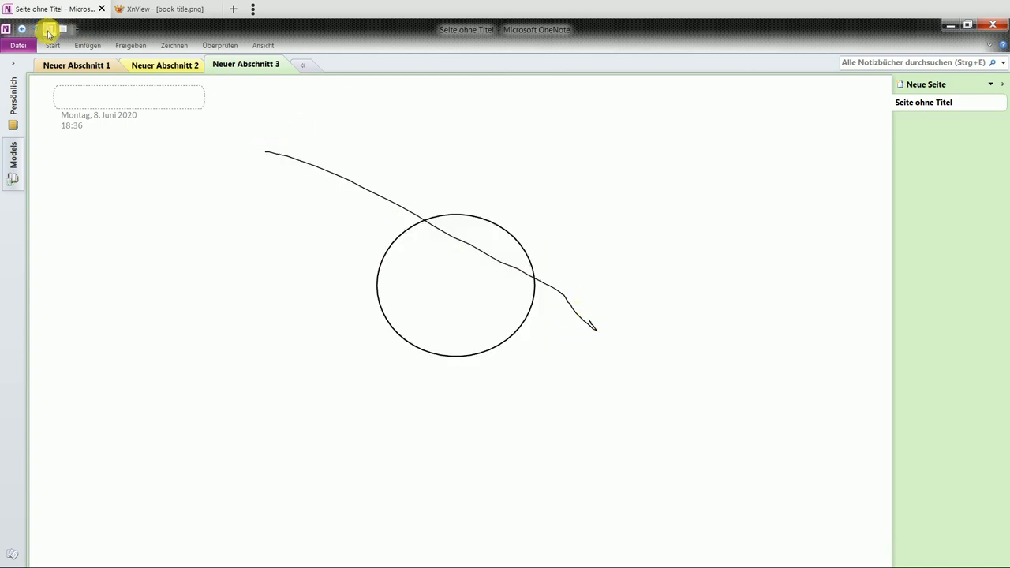
click(130, 44)
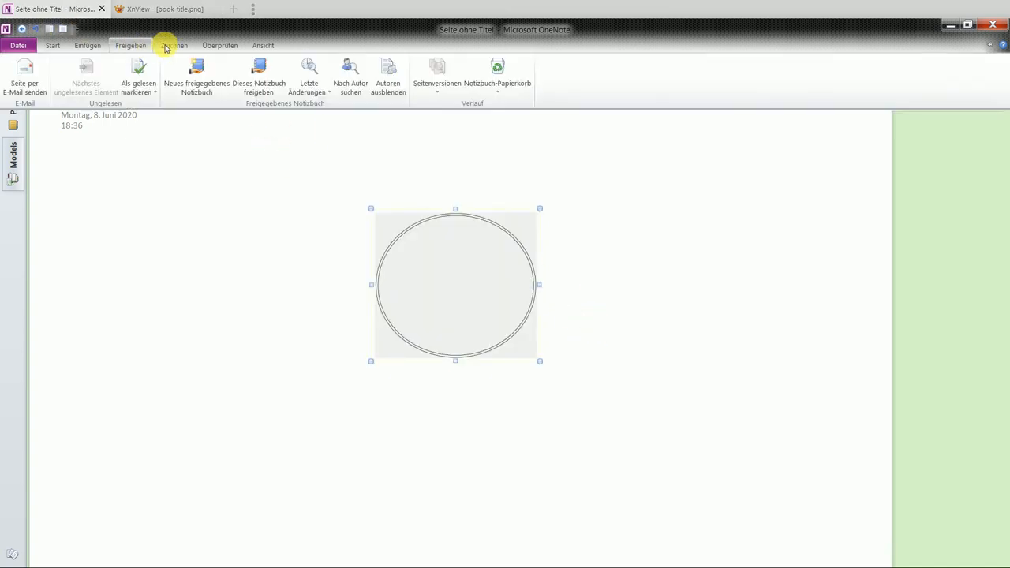
click(174, 44)
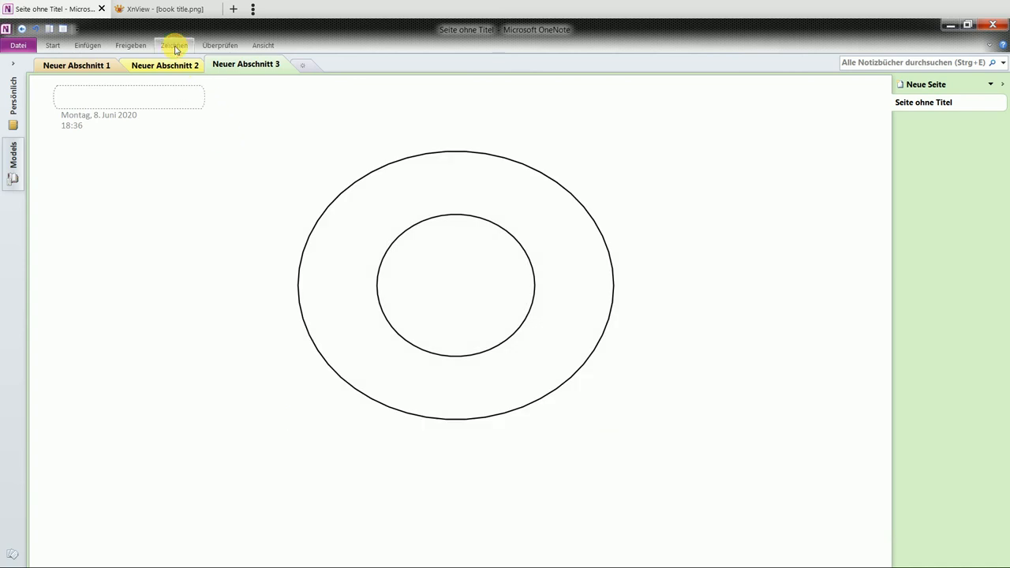
click(173, 44)
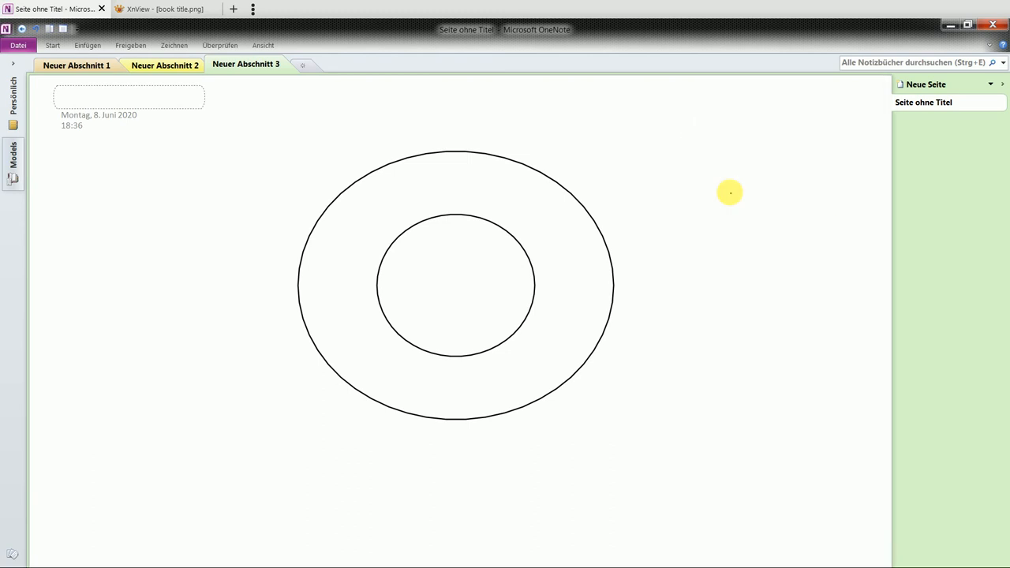
click(173, 44)
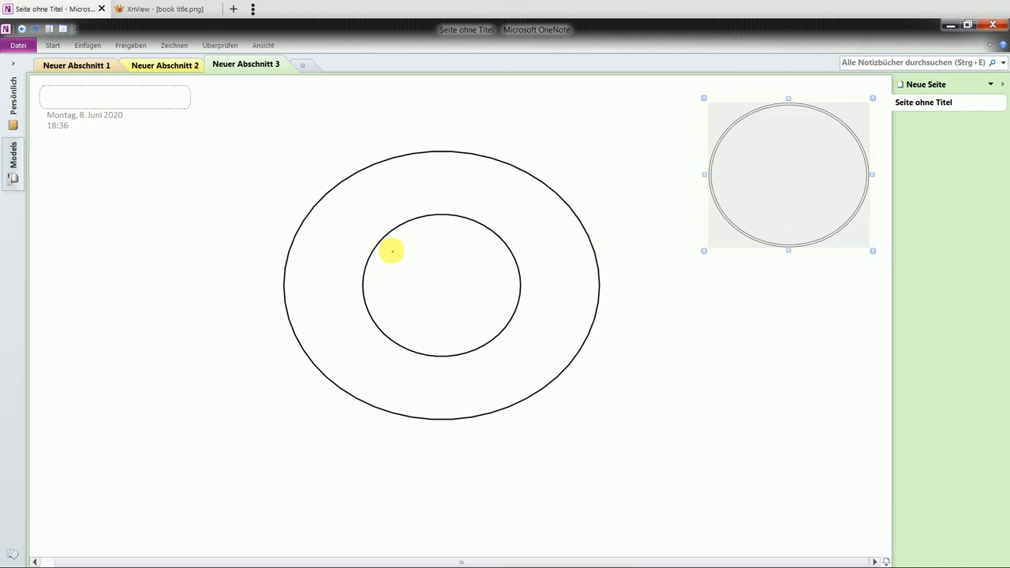
Handwrite 'Duck' in the inner circle and 'Duck adapter' on the outer ring
drag(410, 260, 402, 287)
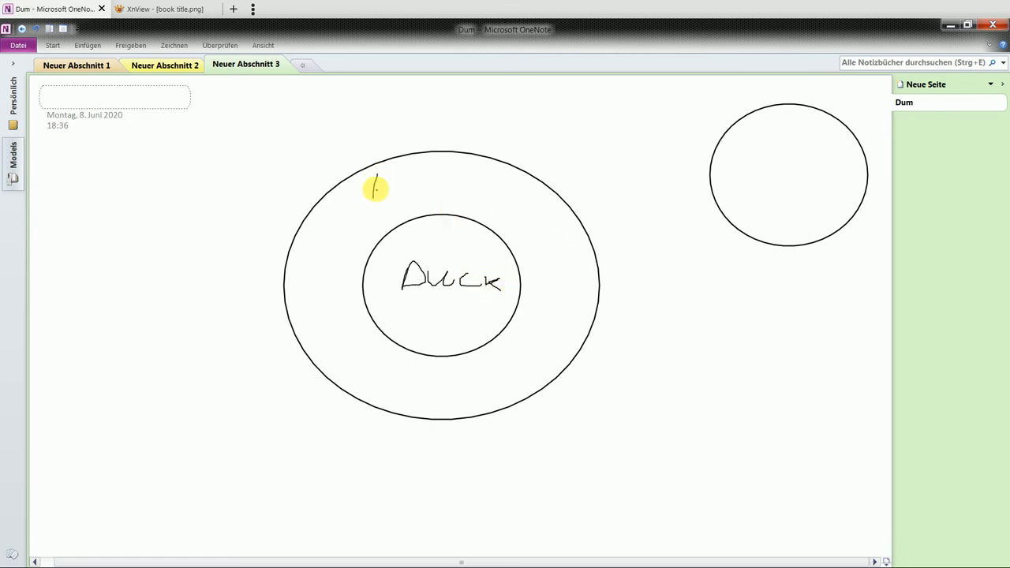
drag(376, 190, 473, 181)
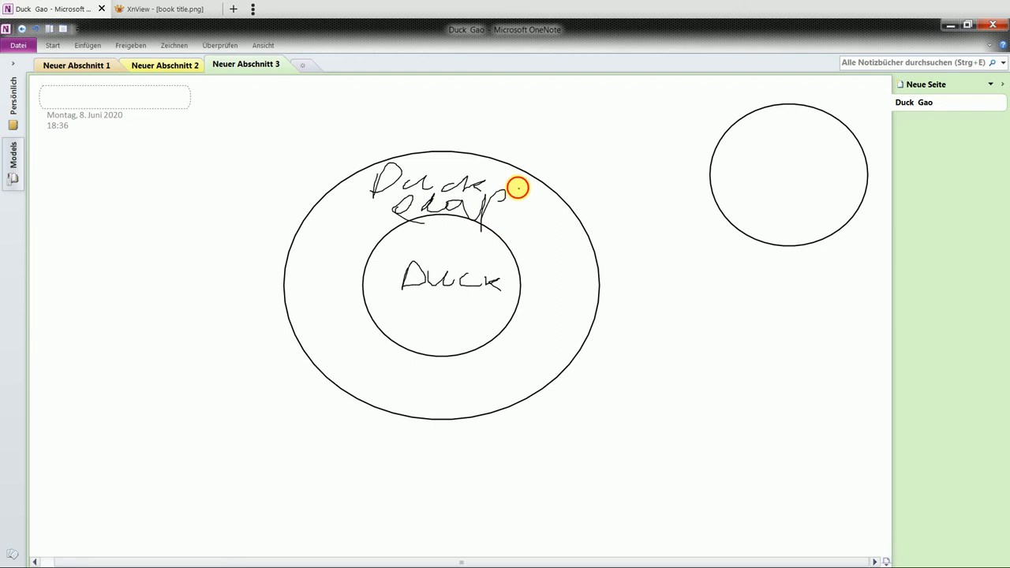
drag(518, 187, 539, 213)
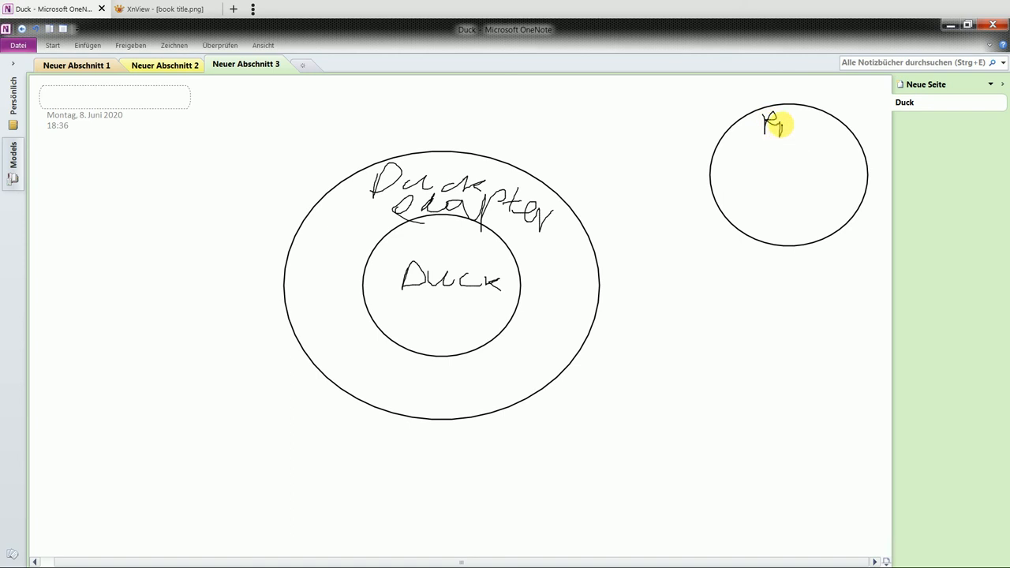
Handwrite 'Robot' over 'Duck' inside the separate right-hand circle
drag(781, 126, 805, 134)
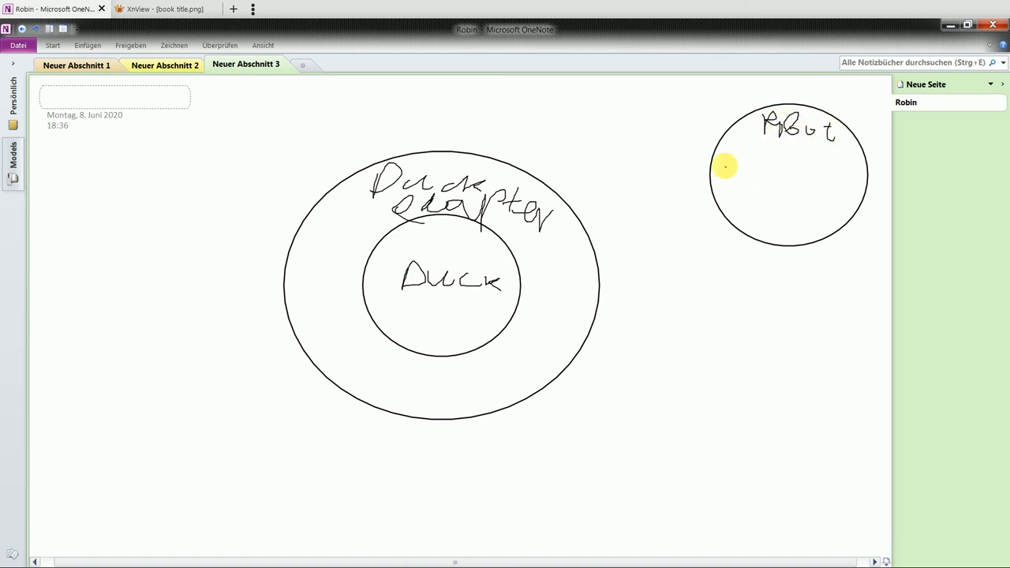
drag(729, 181, 797, 170)
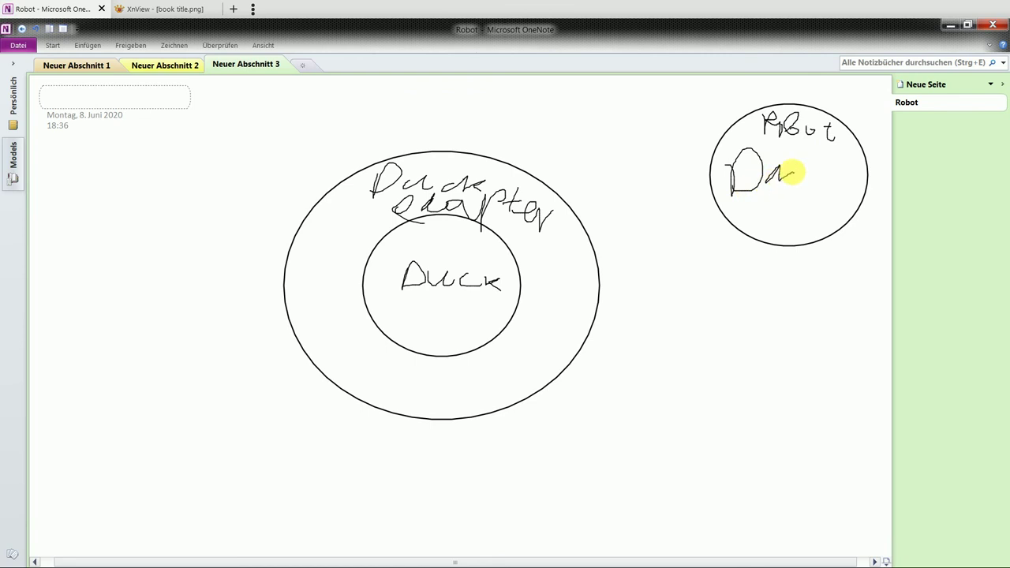
drag(777, 174, 805, 170)
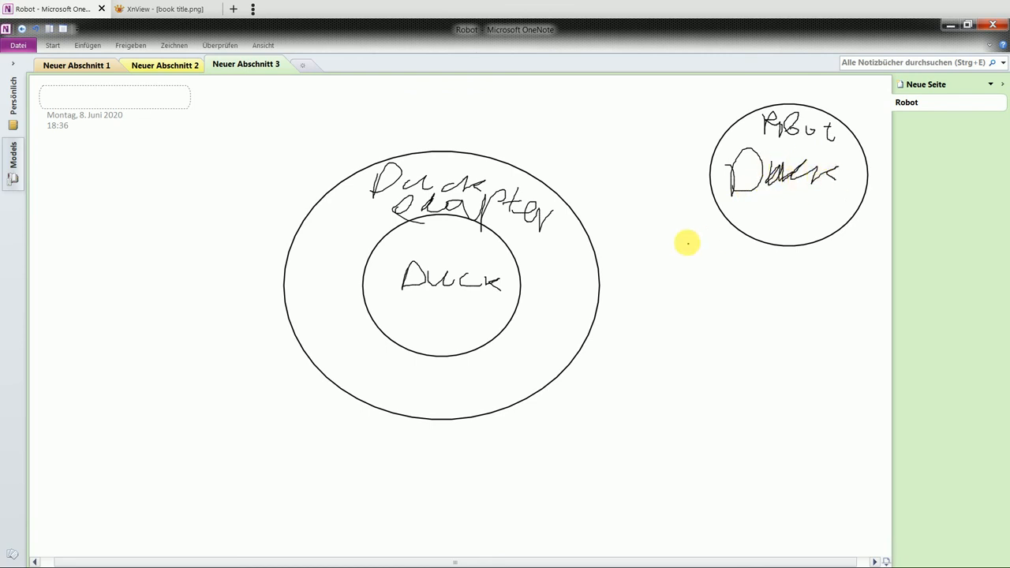
mouse_move(573, 269)
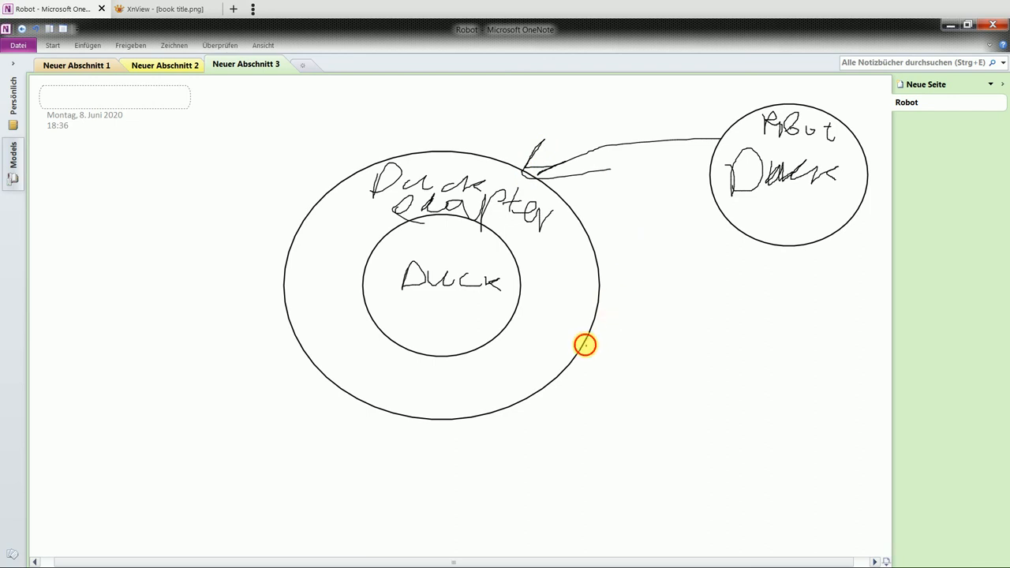
Draw an arrow from the outer Duck adapter ring up to the Robot Duck circle
drag(584, 344, 749, 260)
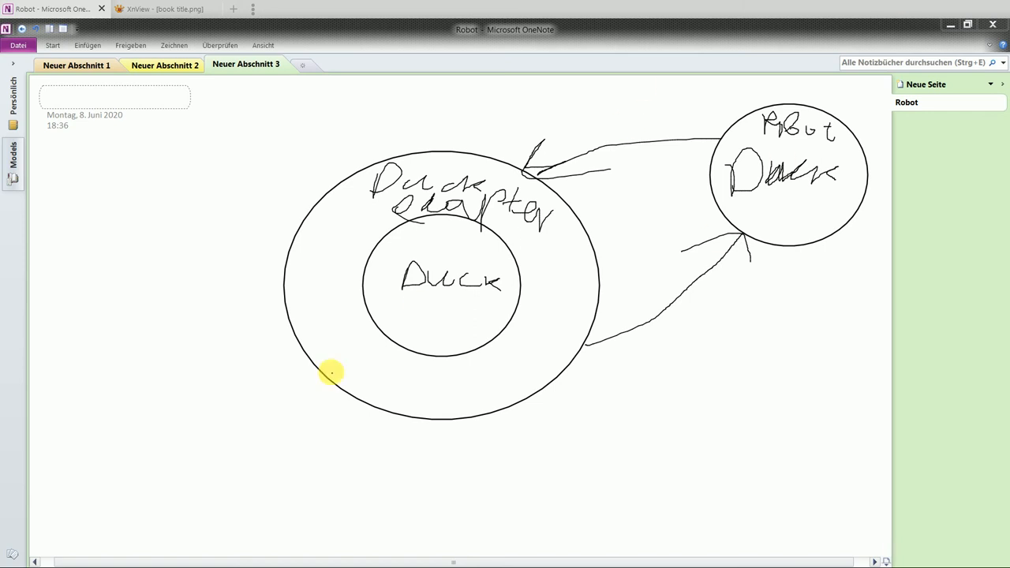
mouse_move(328, 292)
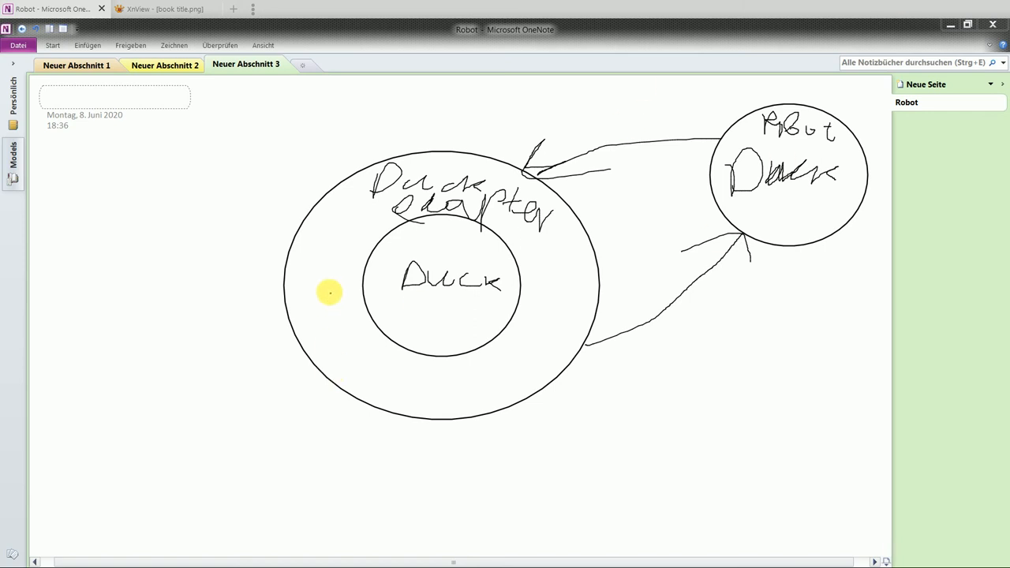
mouse_move(720, 383)
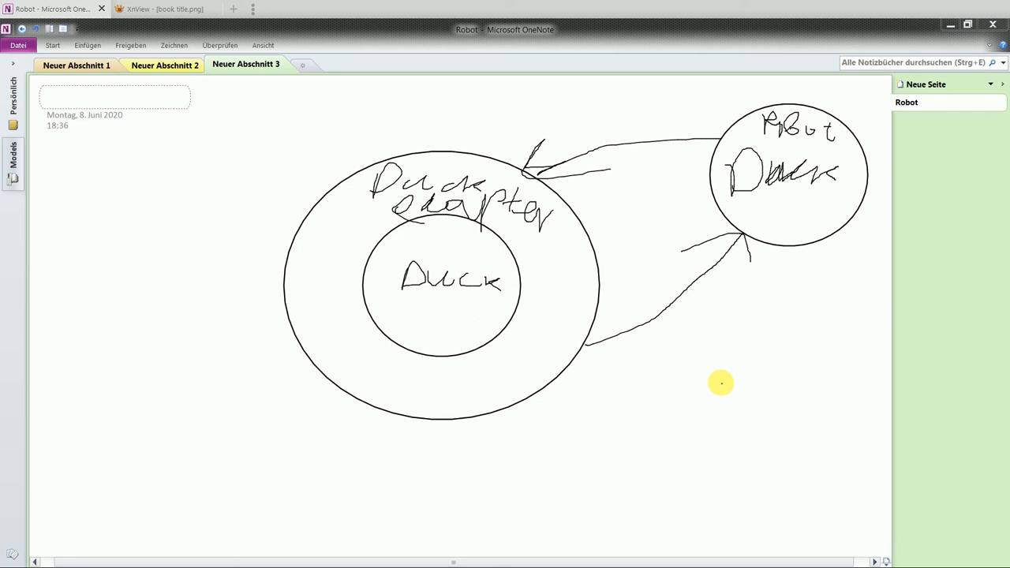
mouse_move(783, 361)
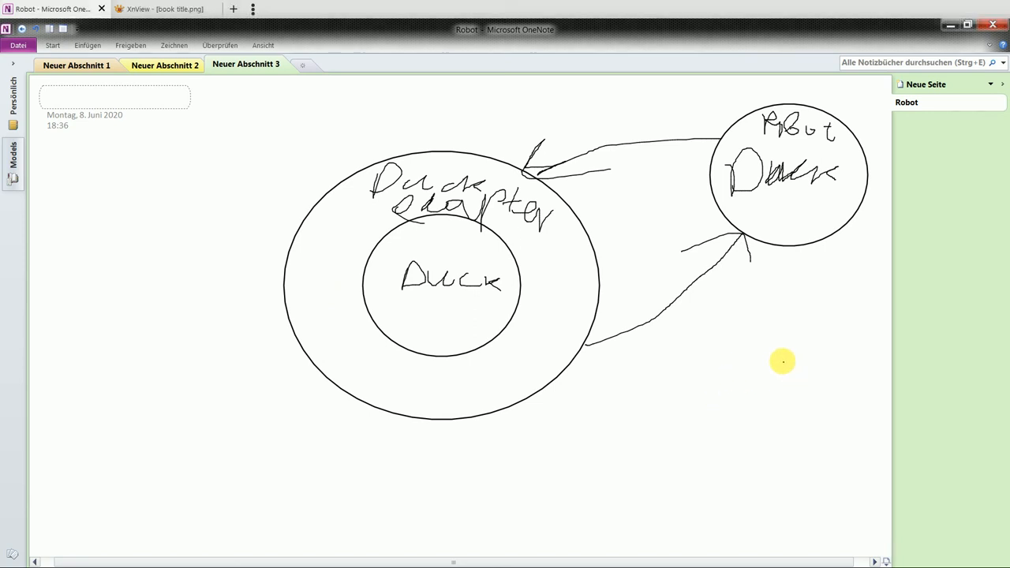
Sketch a wall socket, a plug with adapter beside it, and an arrow pointing at the plug
drag(783, 361, 728, 456)
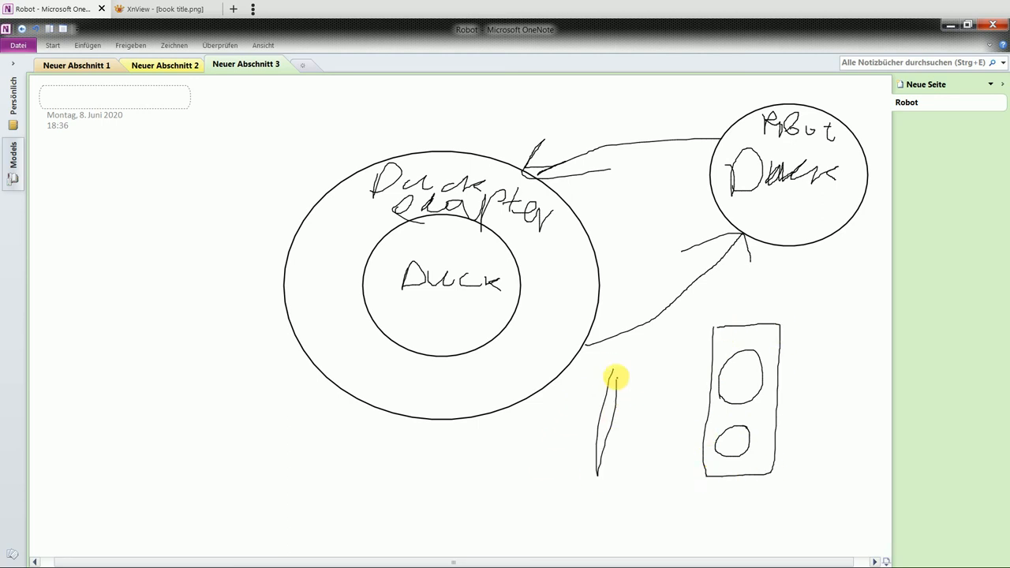
drag(616, 377, 607, 473)
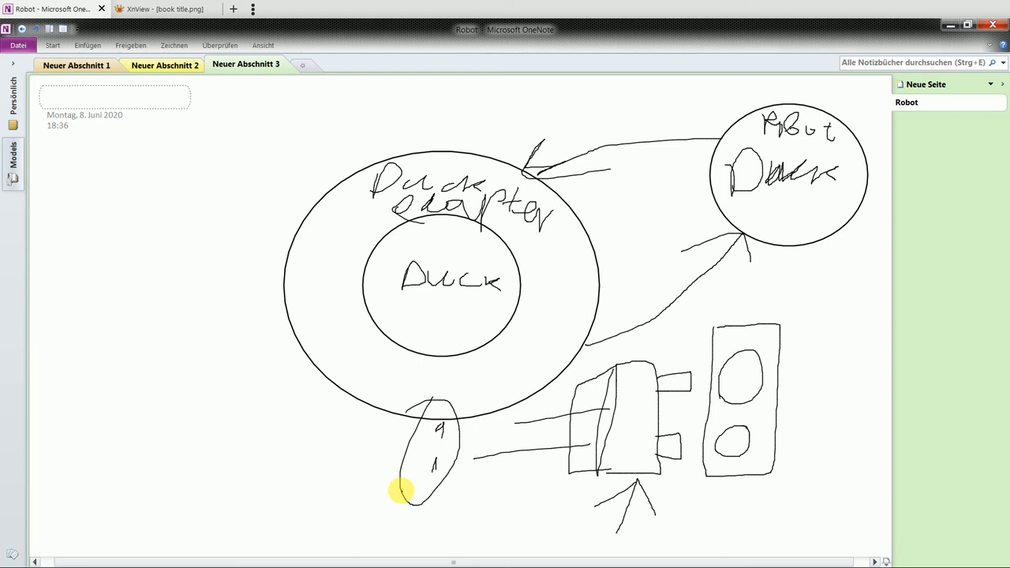
drag(332, 521, 395, 509)
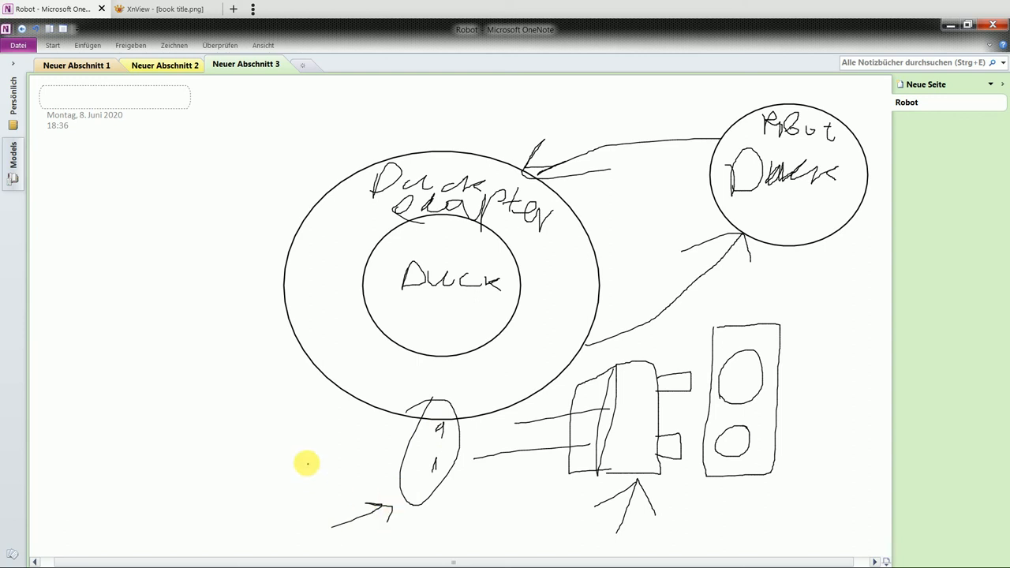
Handwrite labels beside the plug and under the socket, with a line beneath the sketch
drag(276, 461, 324, 474)
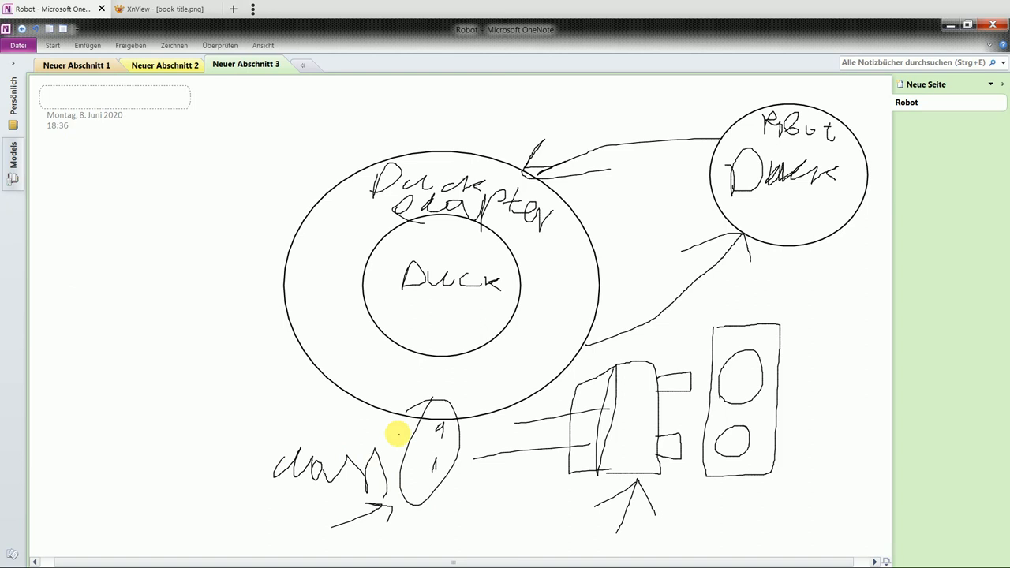
mouse_move(743, 492)
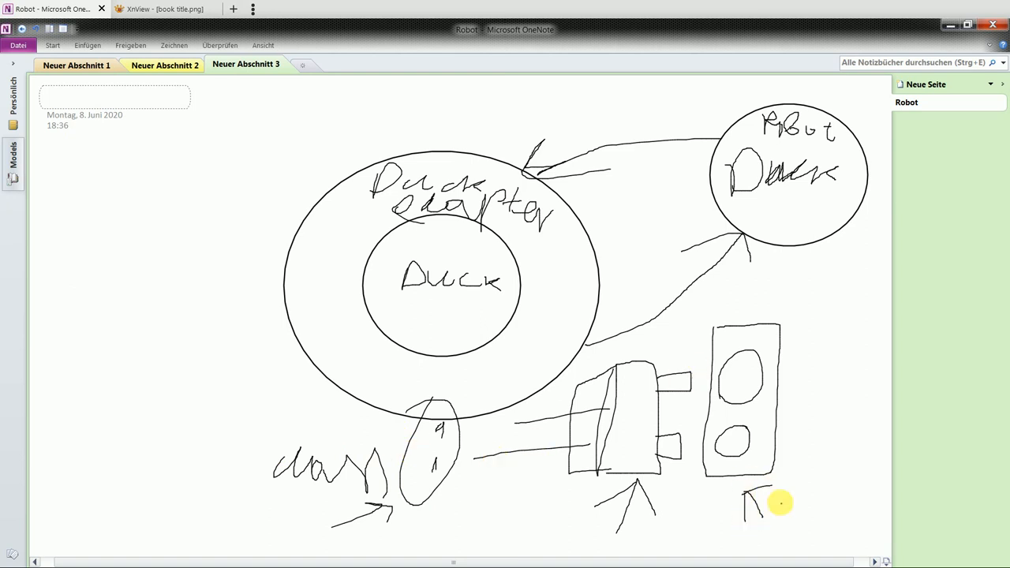
drag(781, 502, 792, 524)
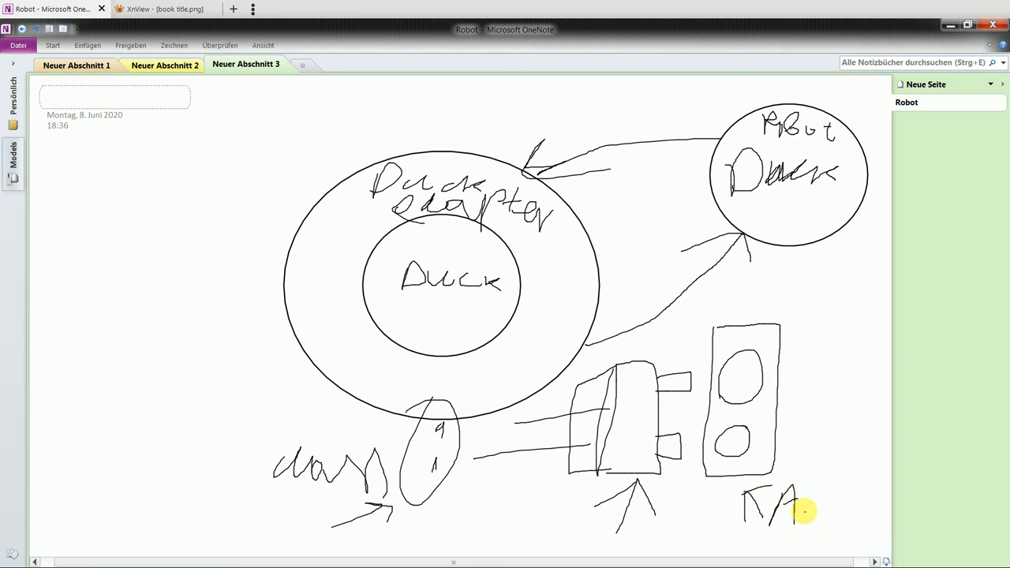
drag(300, 543, 650, 543)
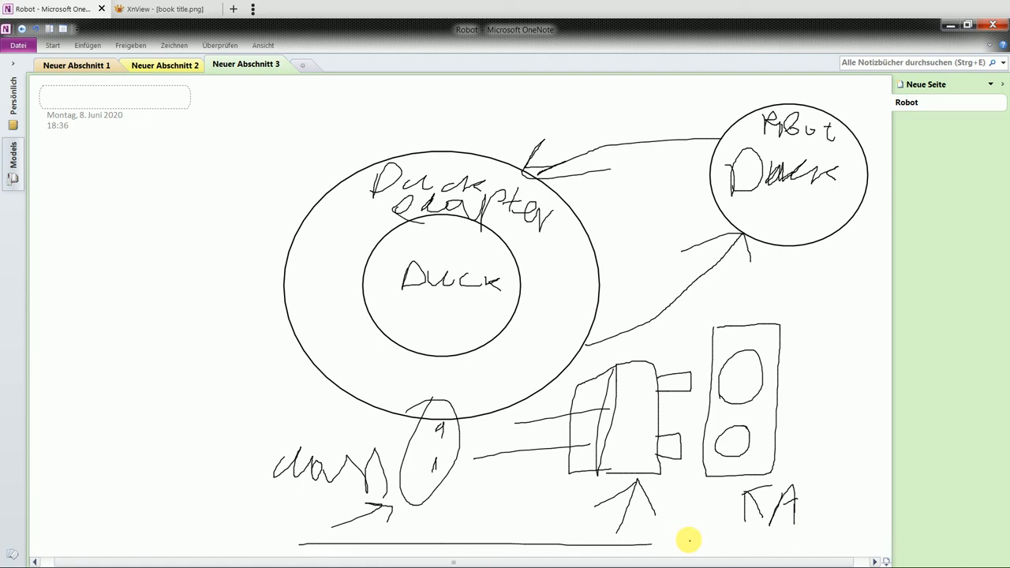